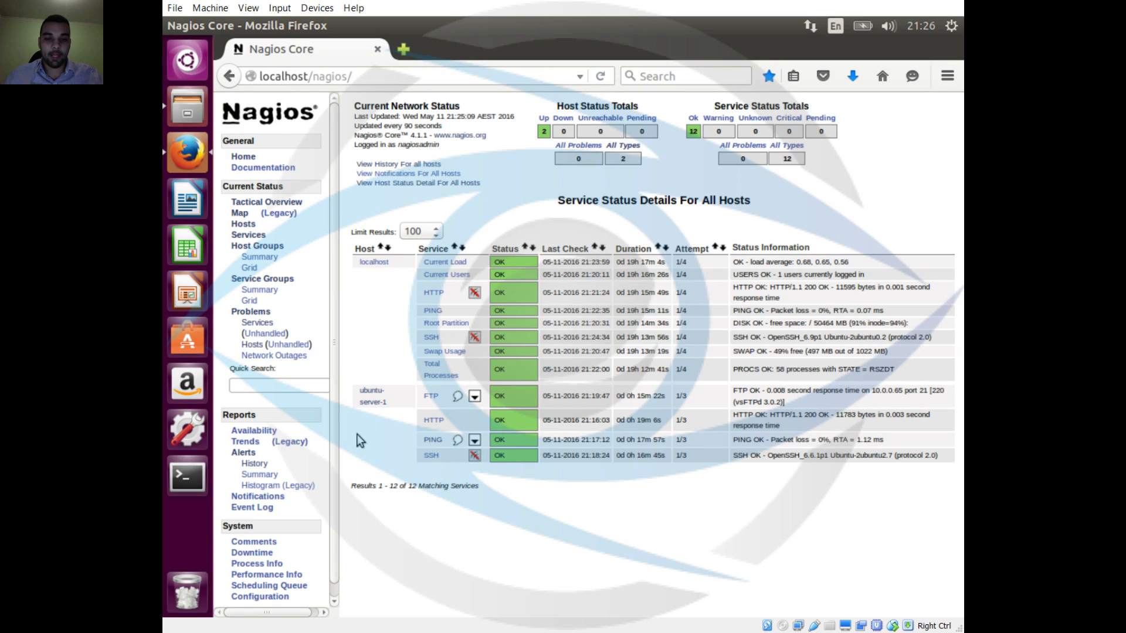
mouse_move(390, 322)
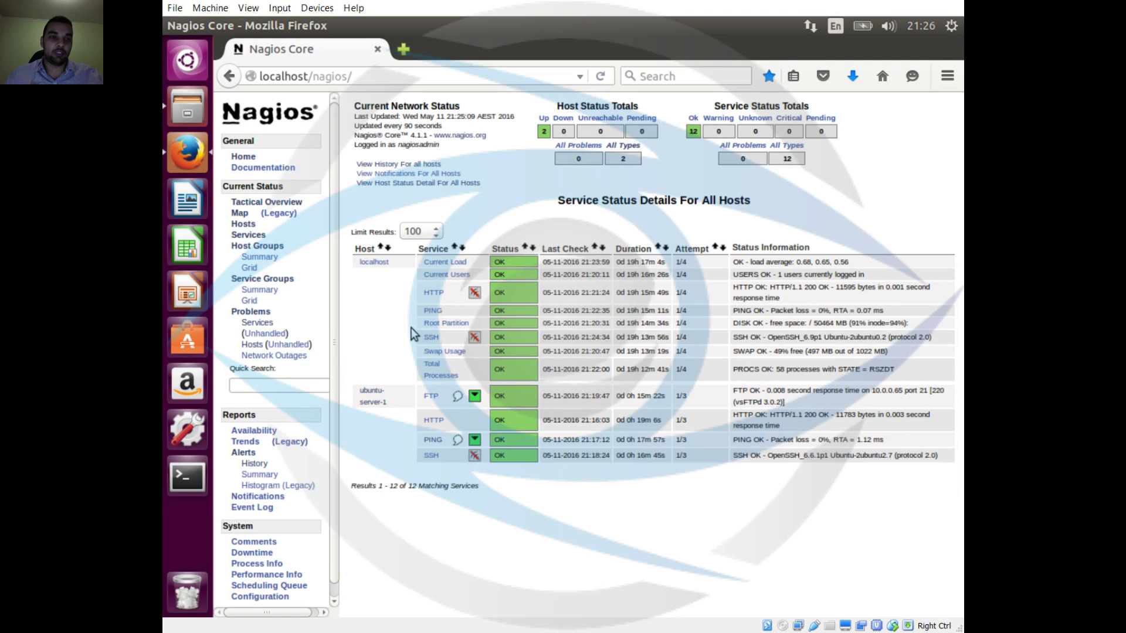
mouse_move(400, 430)
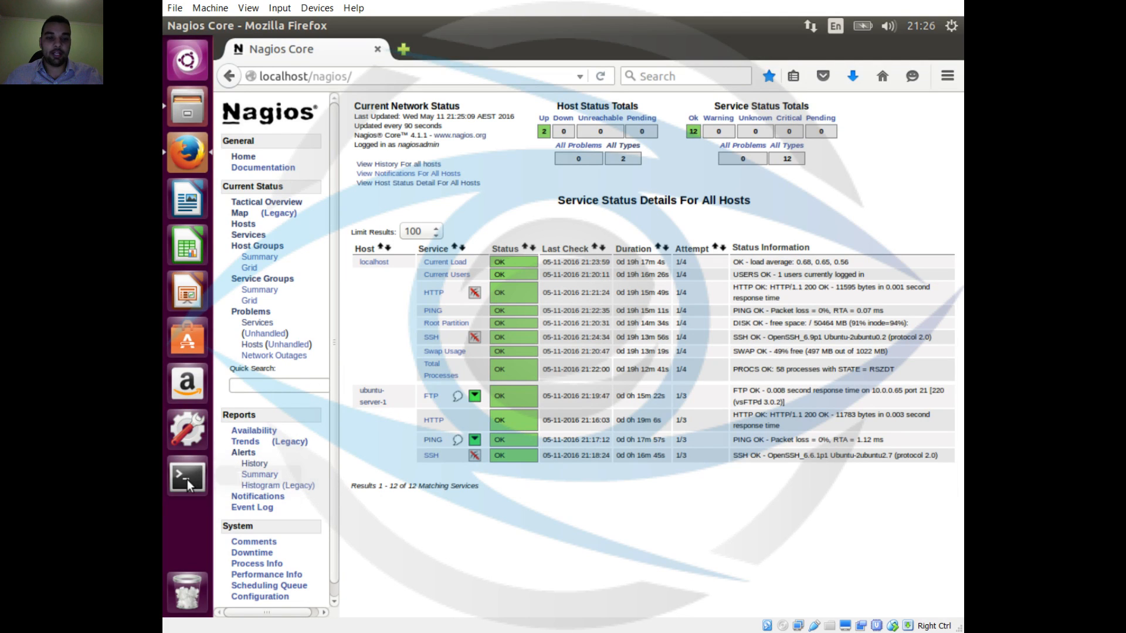
mouse_move(187, 477)
type("p")
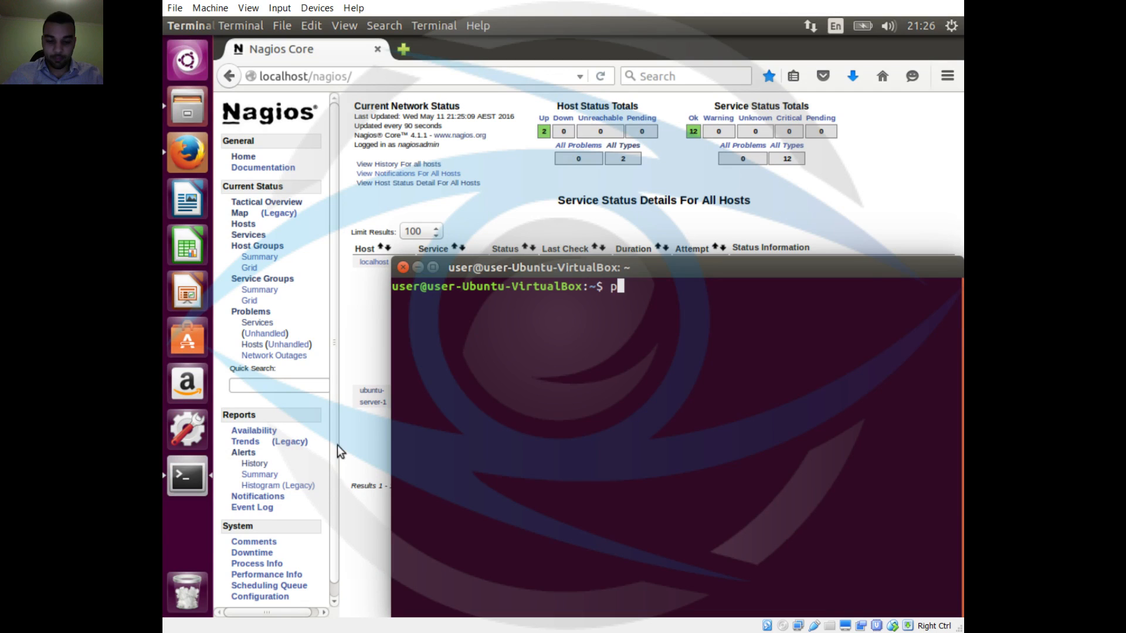
Step: Ping 10.0.0.65 successfully, then ping ubuntu-server-1 by name, which fails as unknown host
type("ing 10.0")
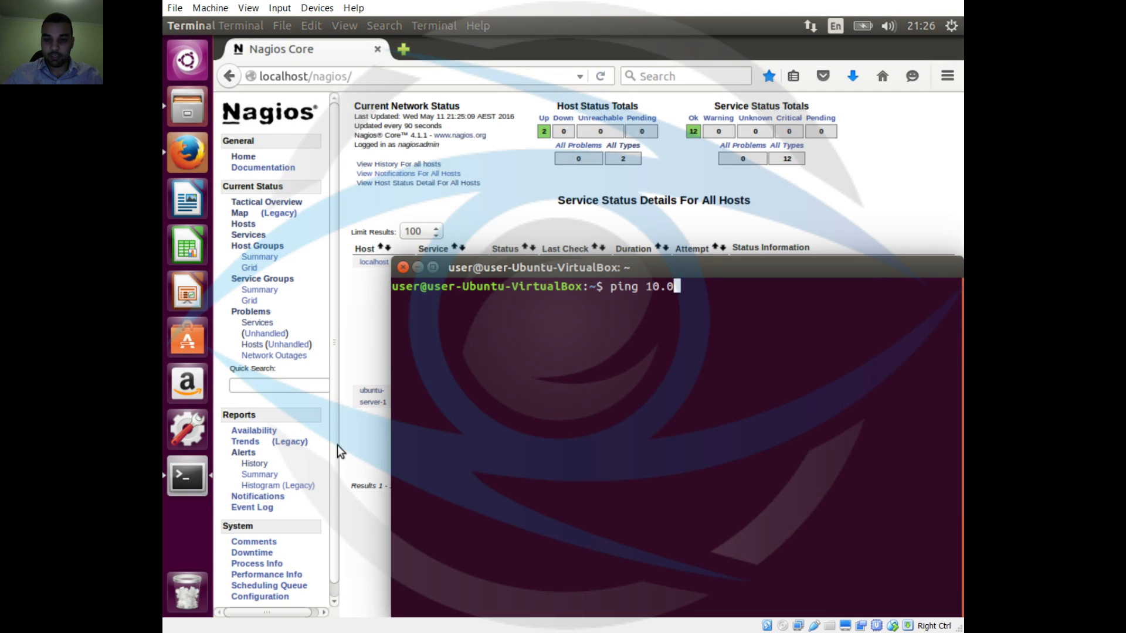
type(".0.65")
type("ping ubunt")
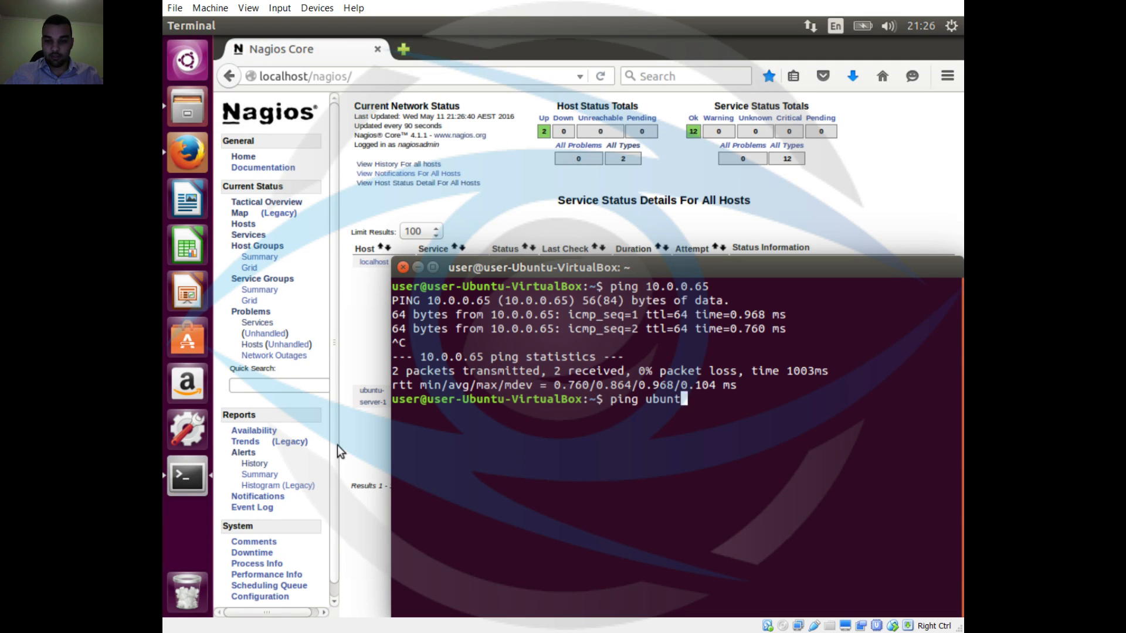
type("-")
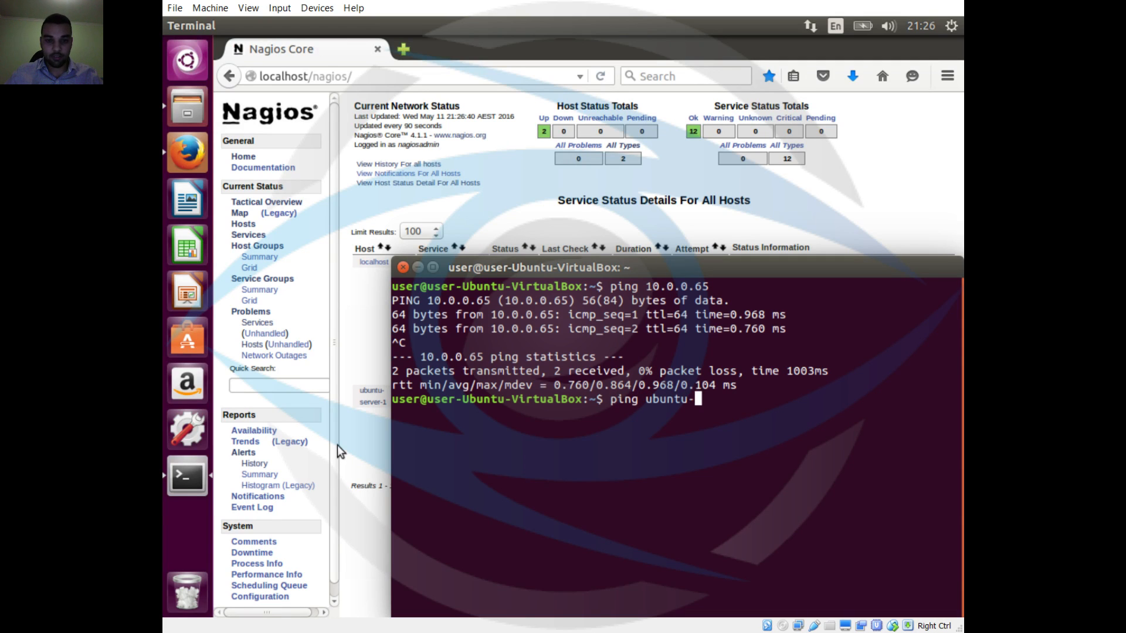
key("Return")
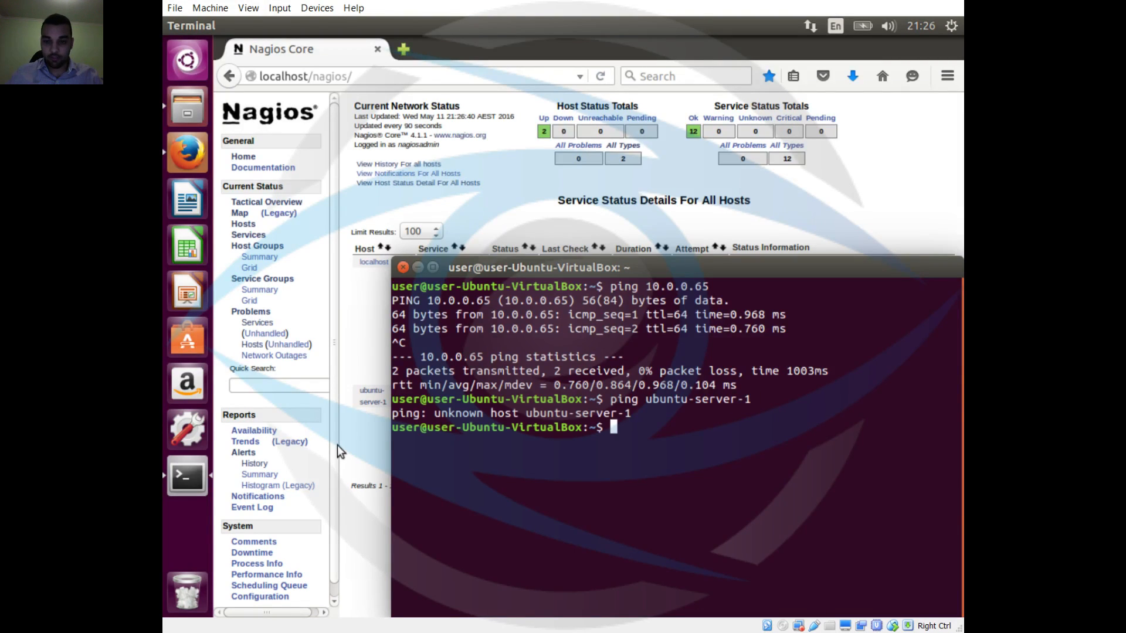
type("ping ubuntu-server-1")
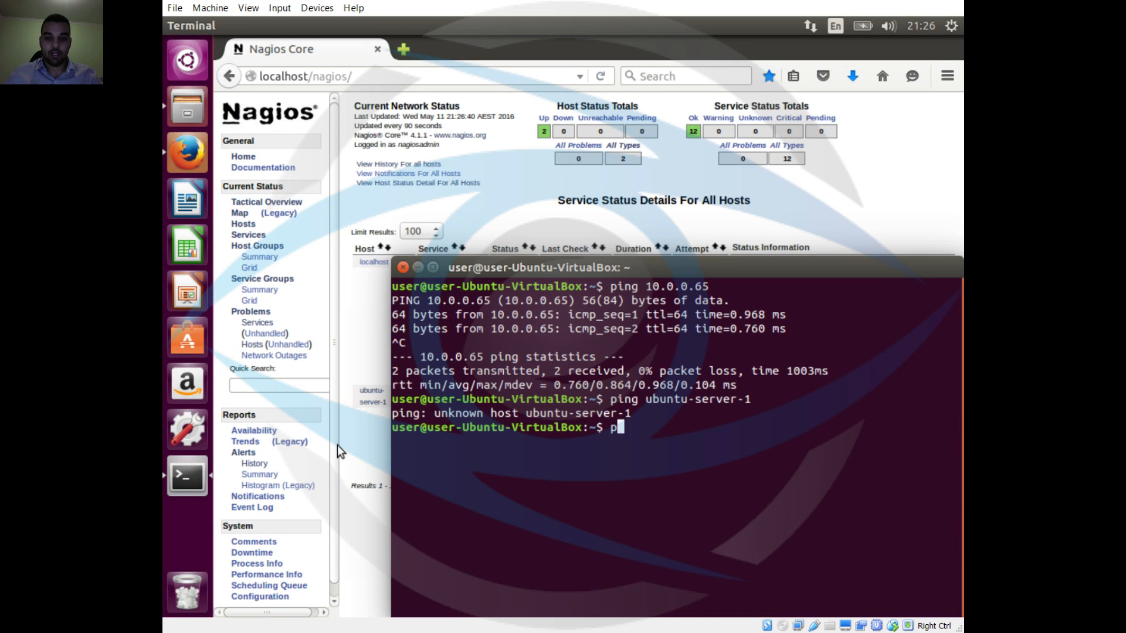
type("ing 10.0.0")
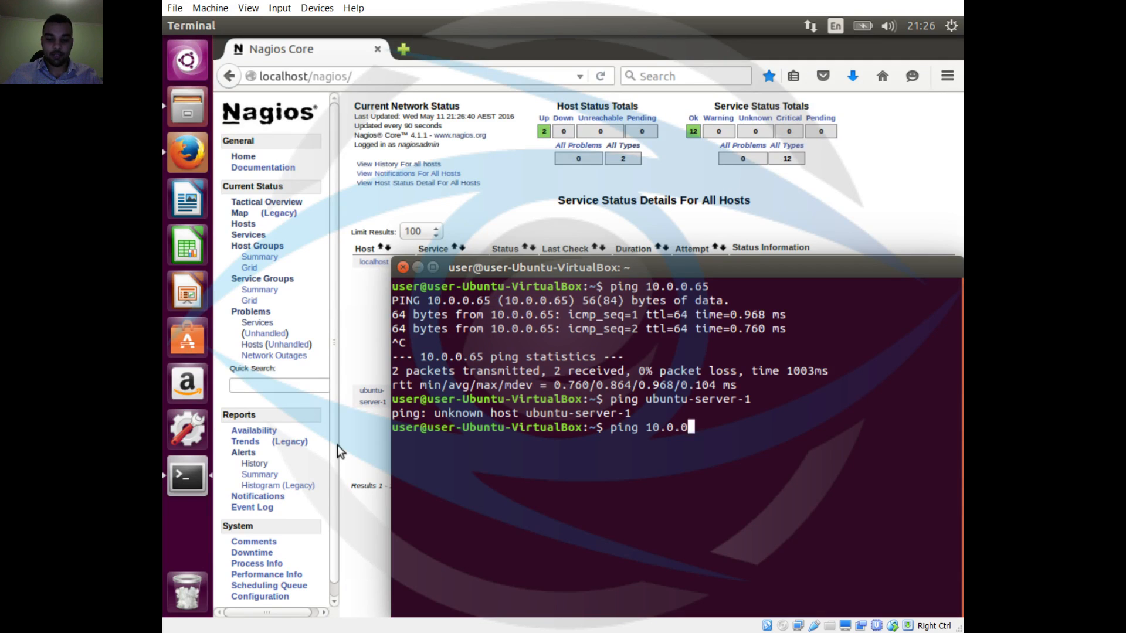
key("Return")
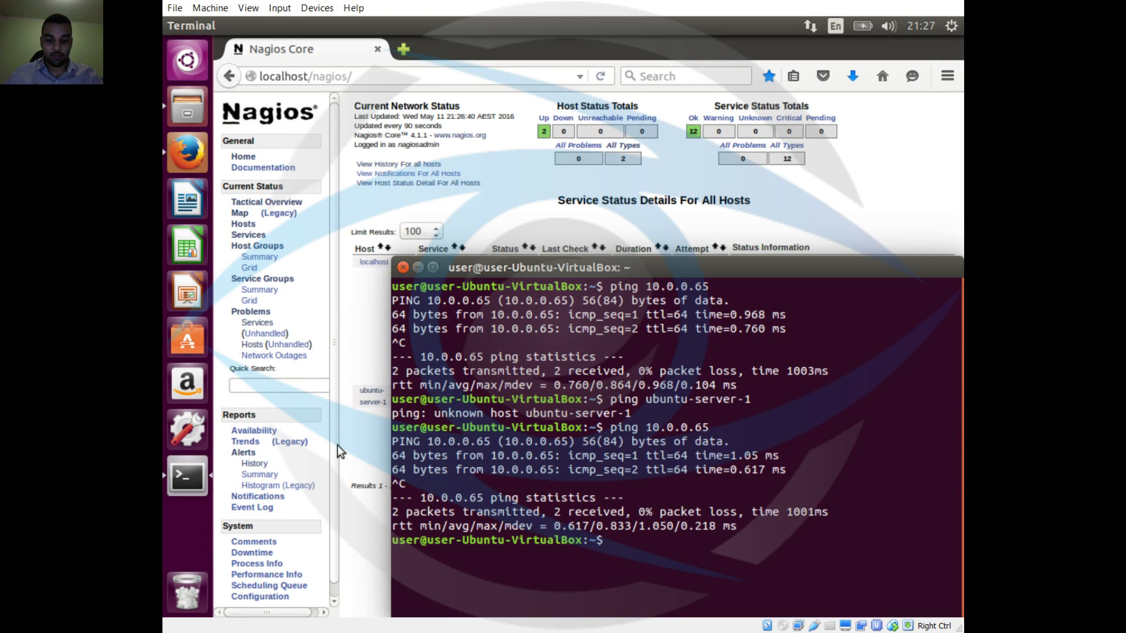
Step: Connect with ftp 10.0.0.65 and log in with the username and password
type("ftp 10.")
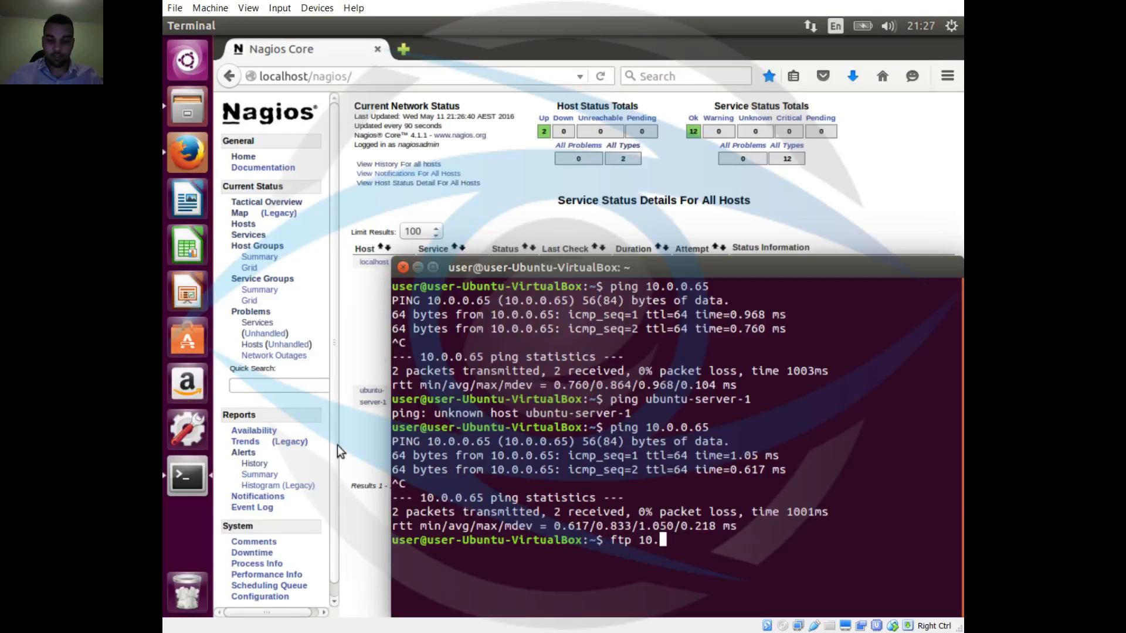
type("0.0.65")
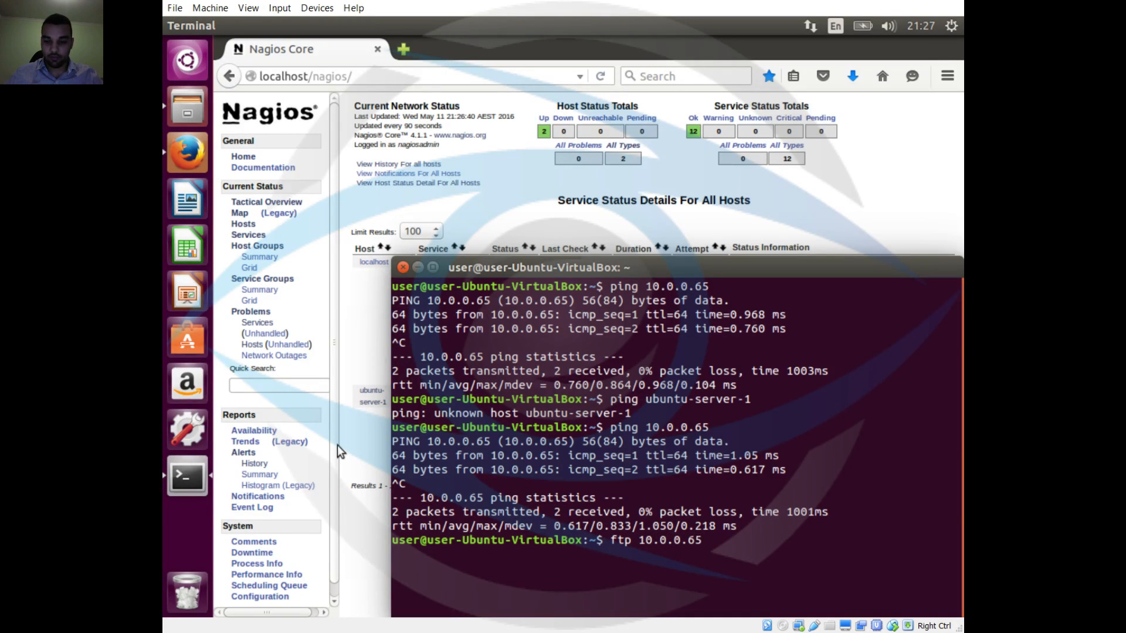
type("user): user")
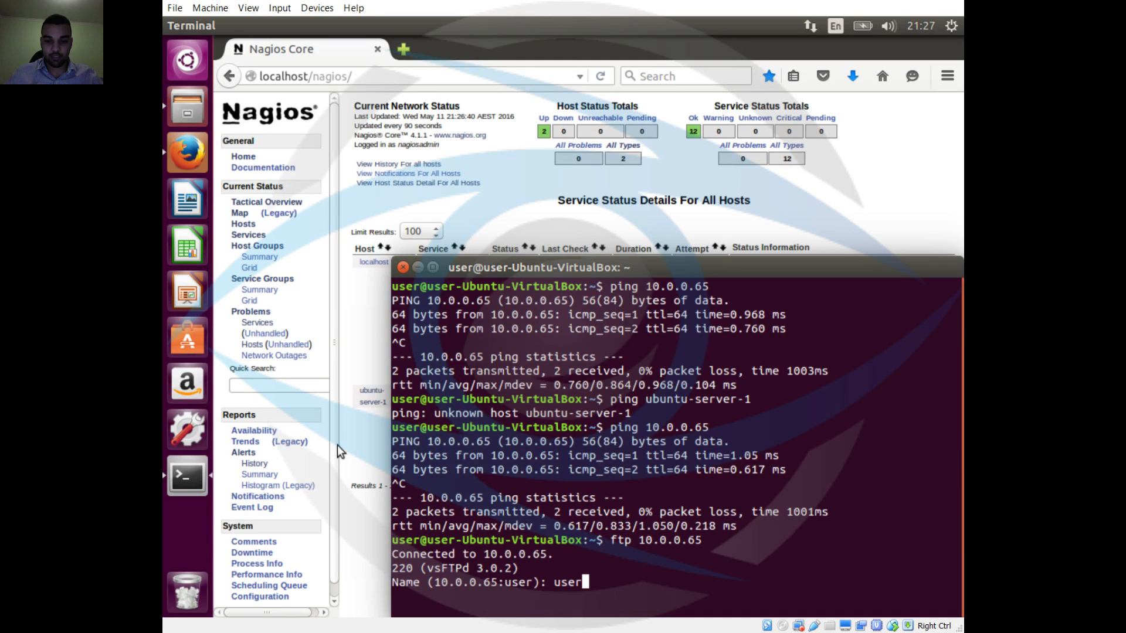
key("Return")
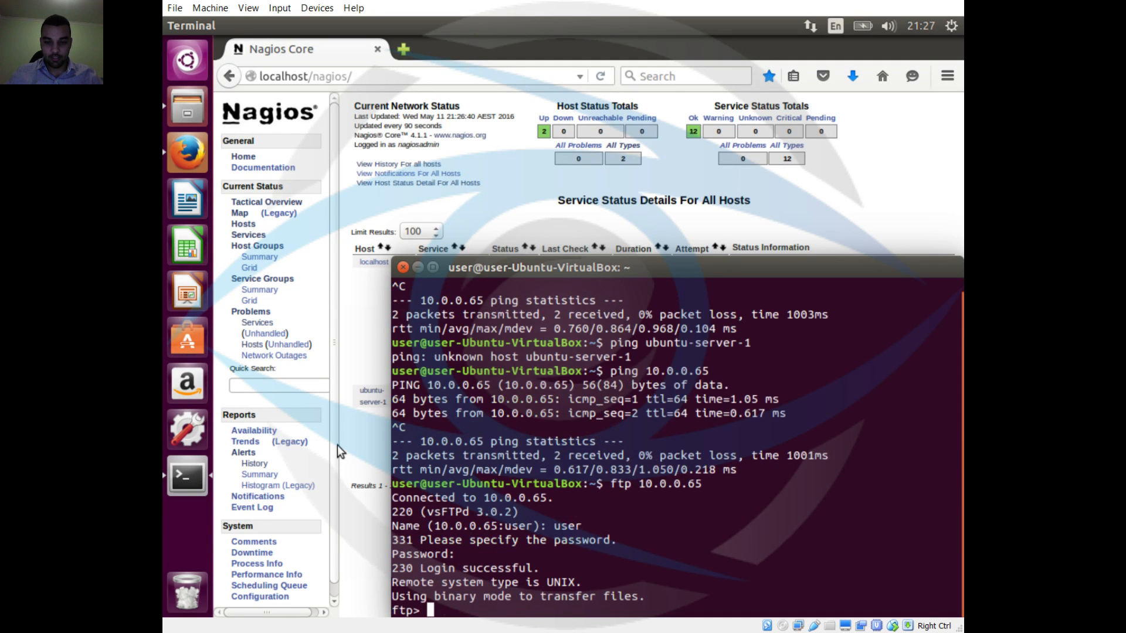
Step: List the FTP server's files with ls, check pwd, then quit the session
type("ls")
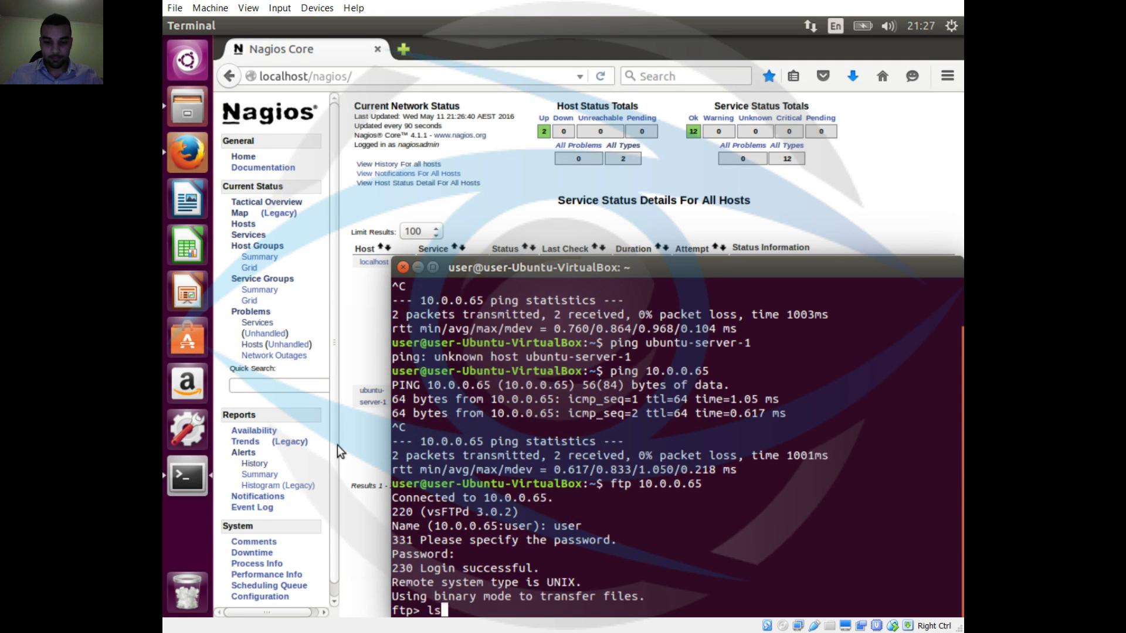
key("Return")
type("cd ..")
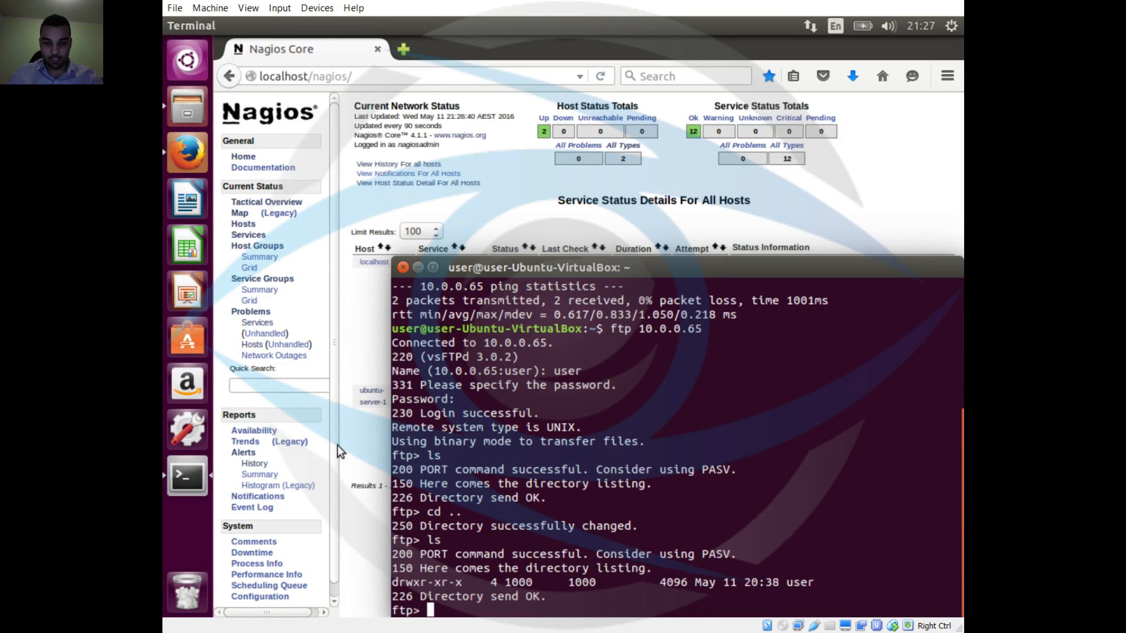
type("pwd")
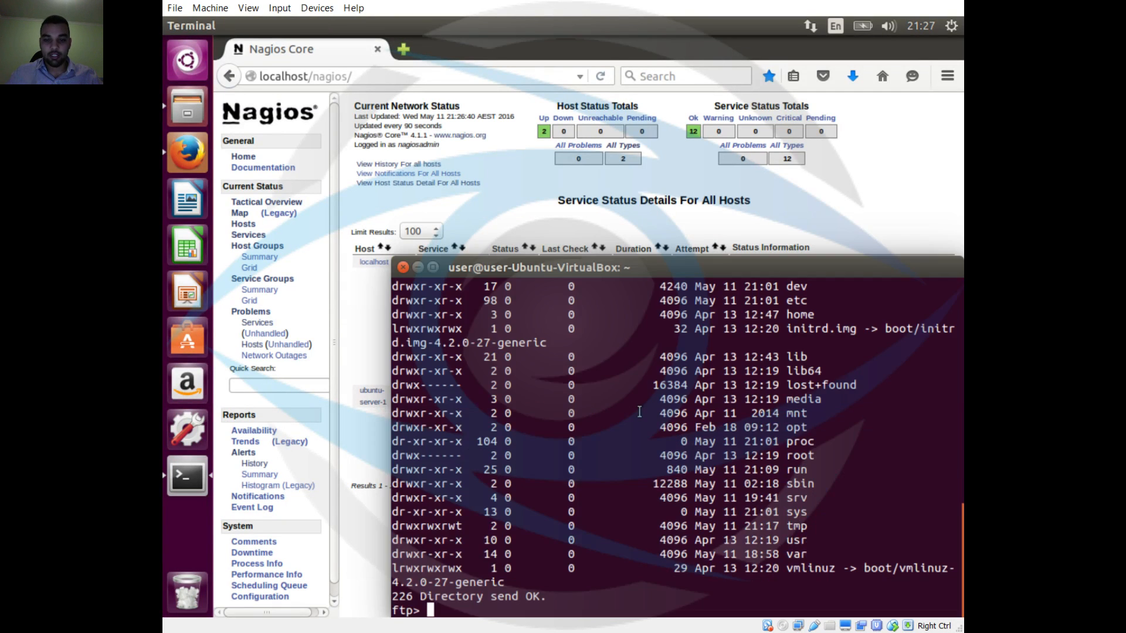
type("quit")
type("ssh")
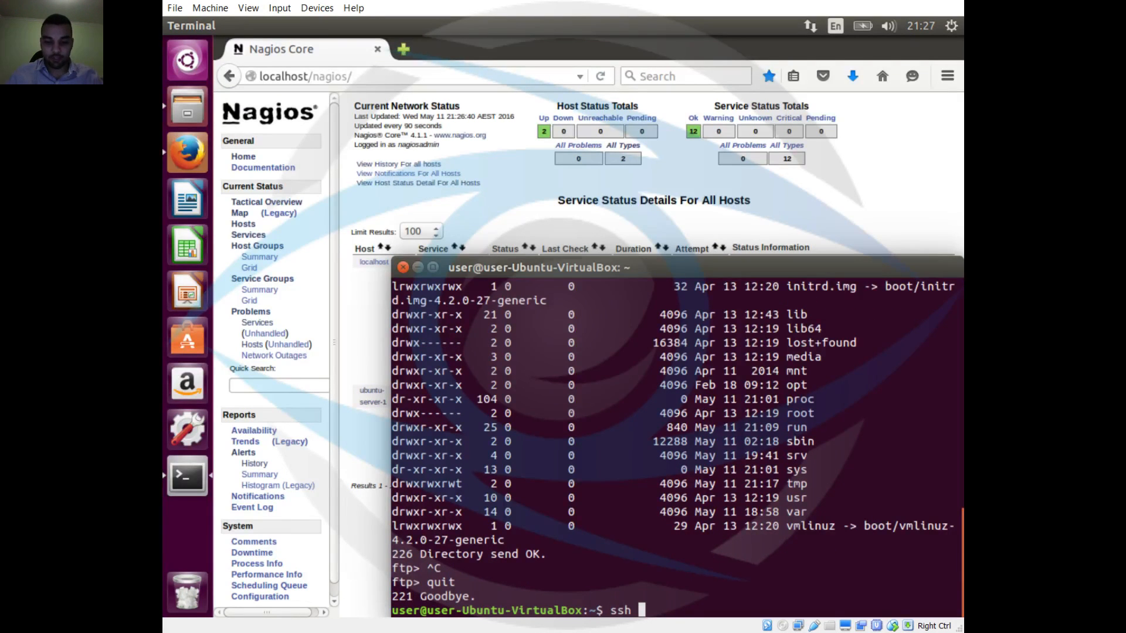
Step: Log into 10.0.0.65 over SSH with the password, reaching the ubuntu-server-1 prompt
type("10.0.0.65")
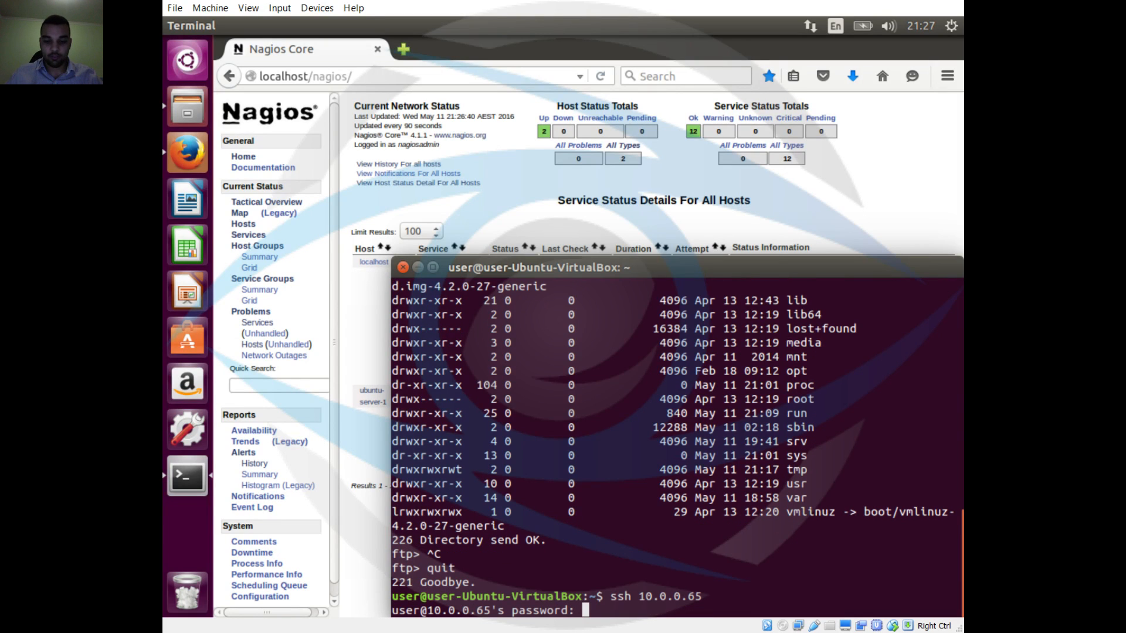
key("Return")
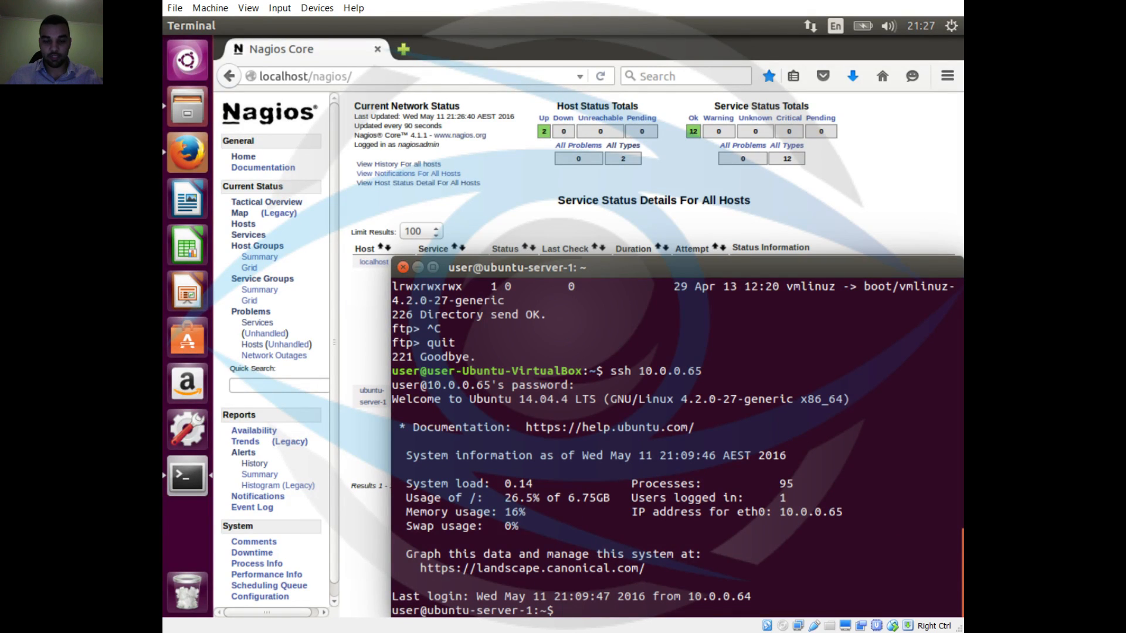
mouse_move(364, 335)
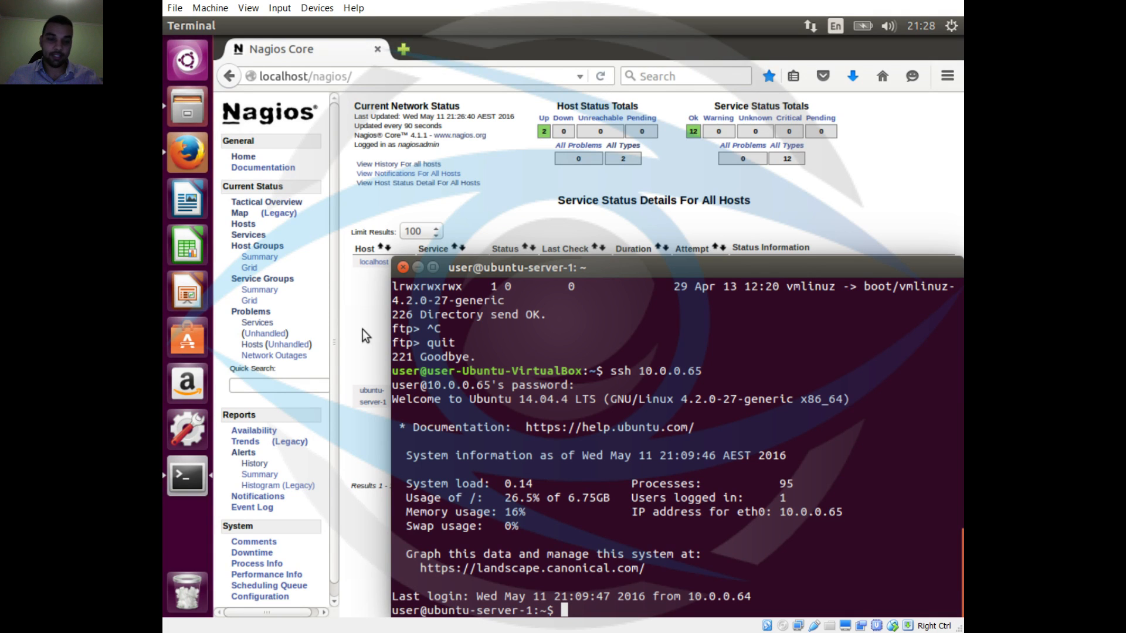
Step: Recall 'sudo nano /etc/nagios/nrpe.cfg' from shell history and run it to edit the NRPE config
left_click(600, 77)
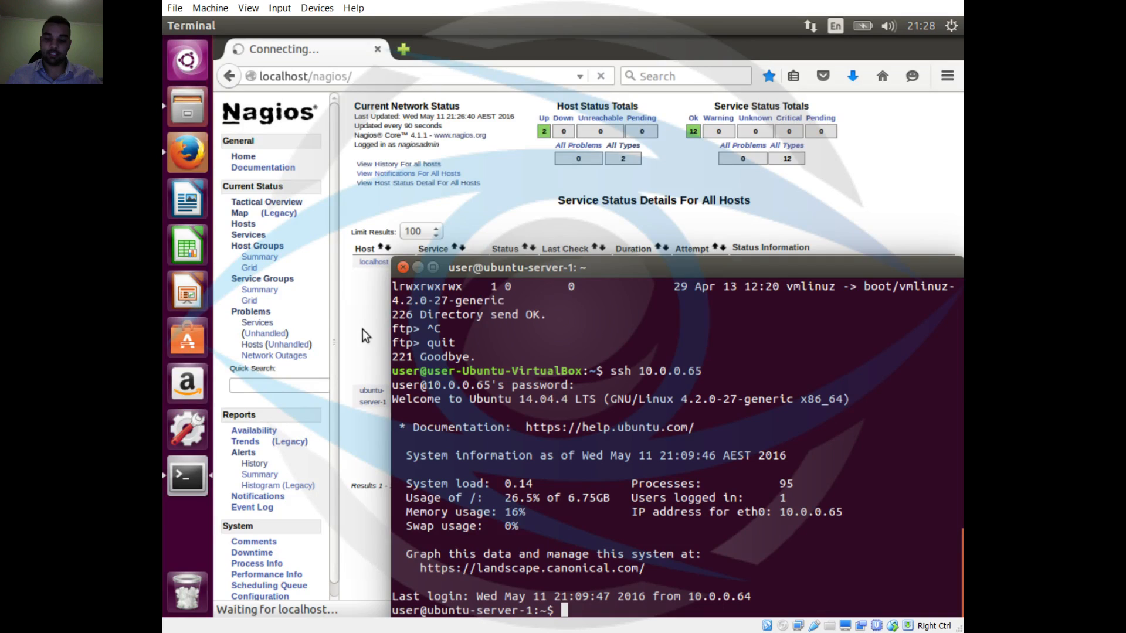
type("exit")
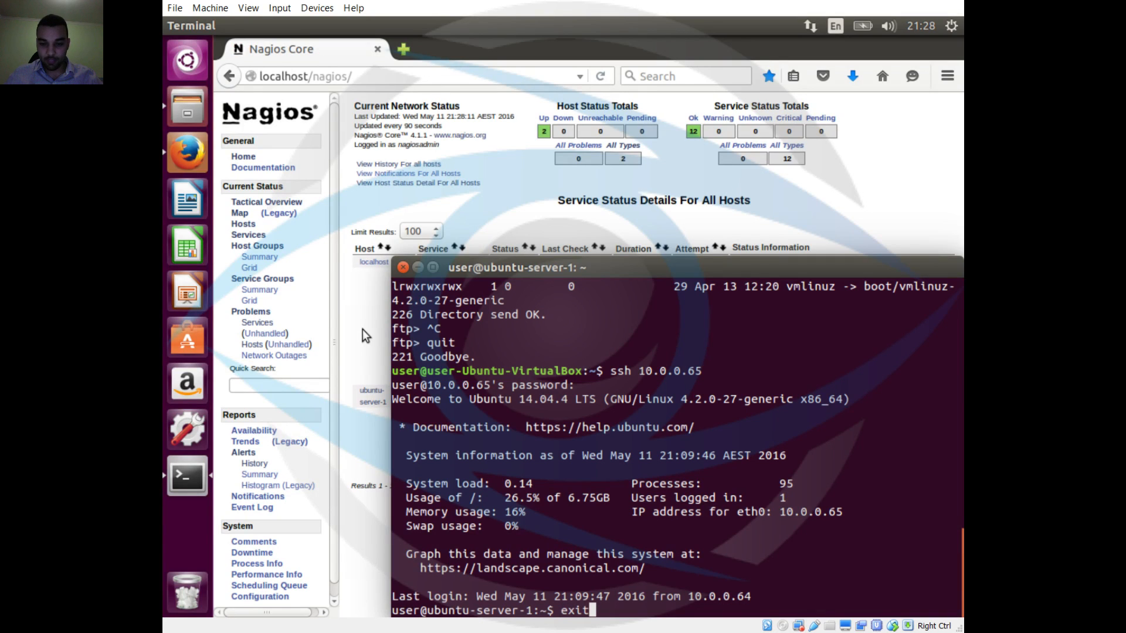
type("sudo service nmbd restart")
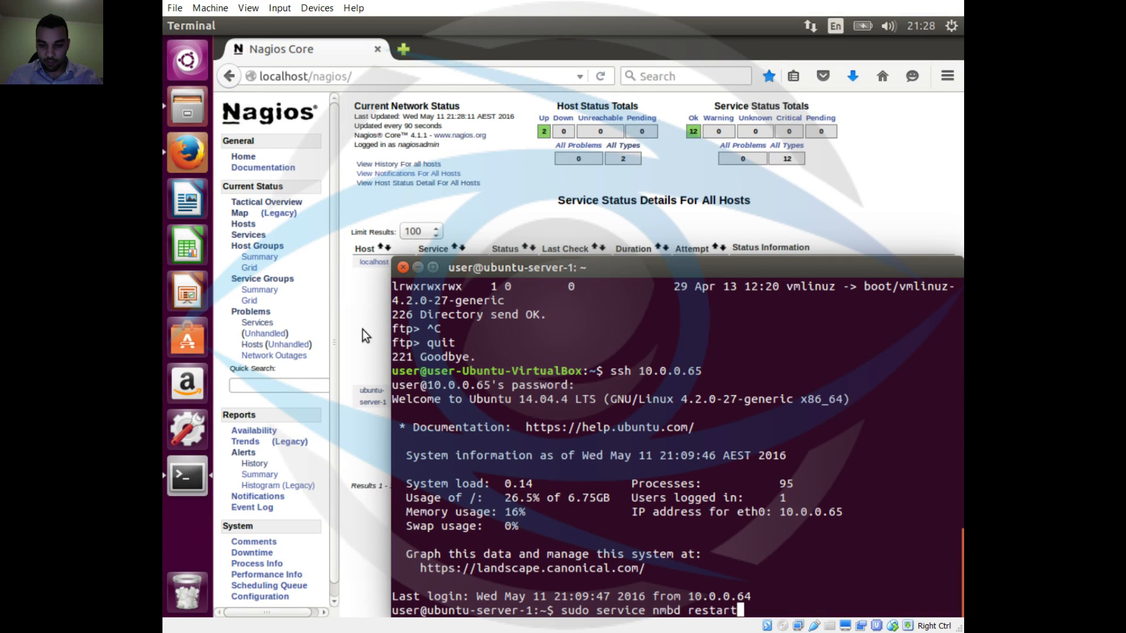
type("sudo chown nobody:nogroup /srv/samba/share")
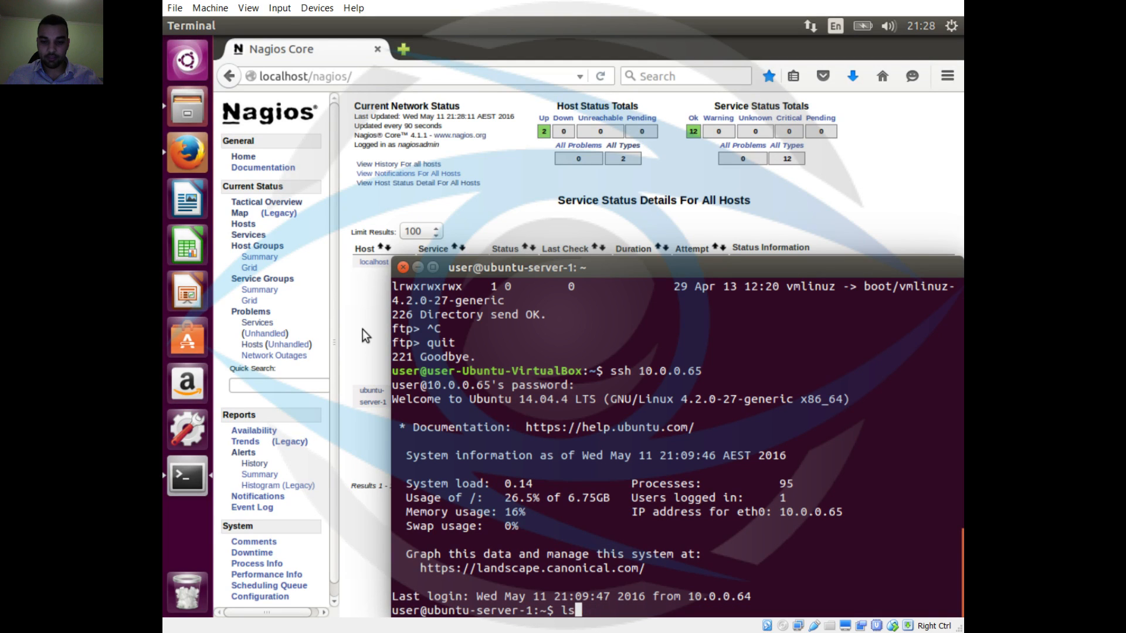
type("sudo apt-get samba")
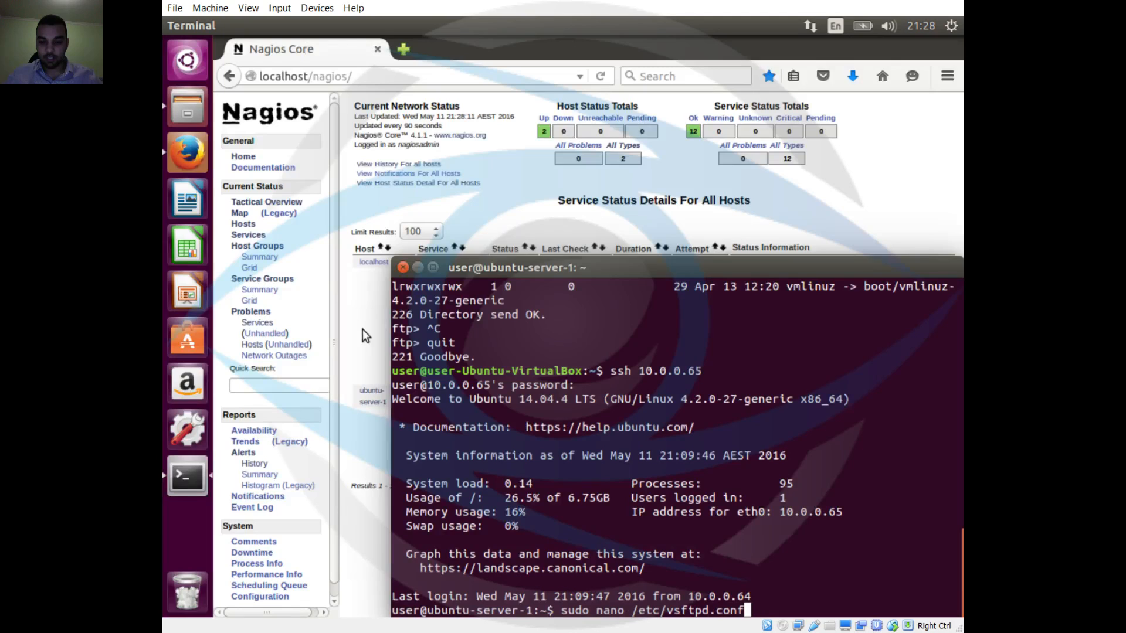
type("index.php")
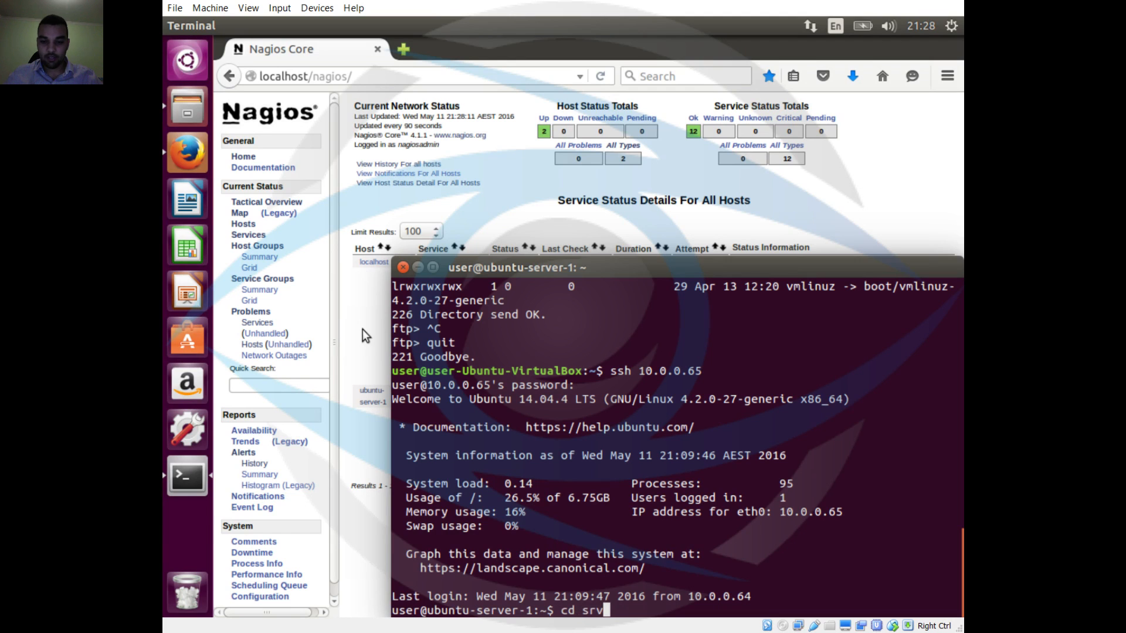
type("sudo service --status")
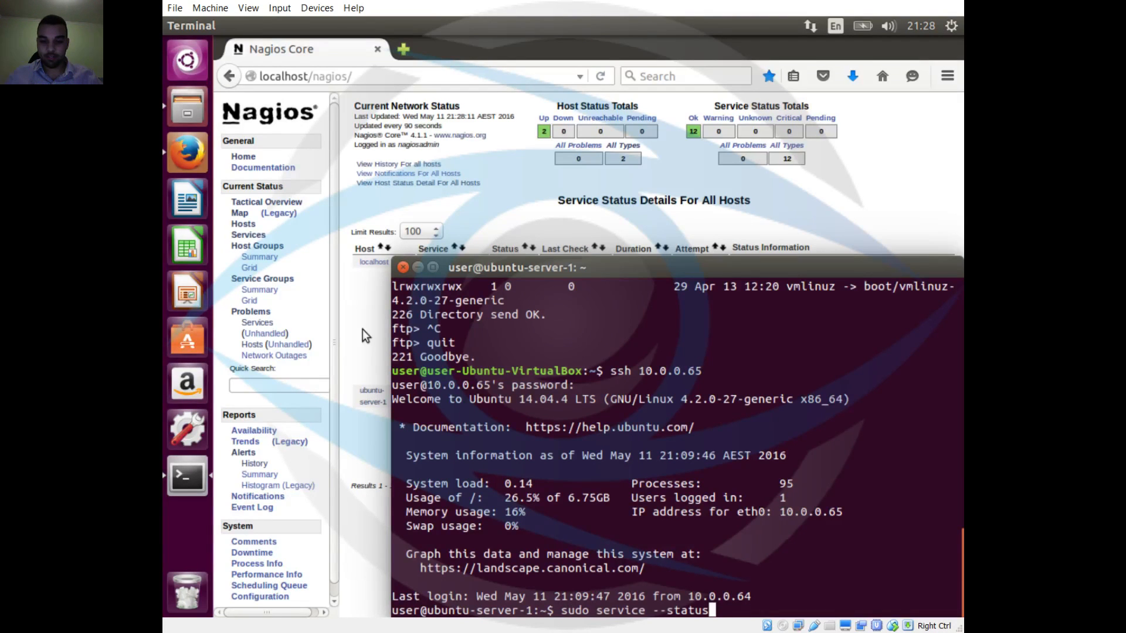
type("sudp usermod -d /var/www/html ftp")
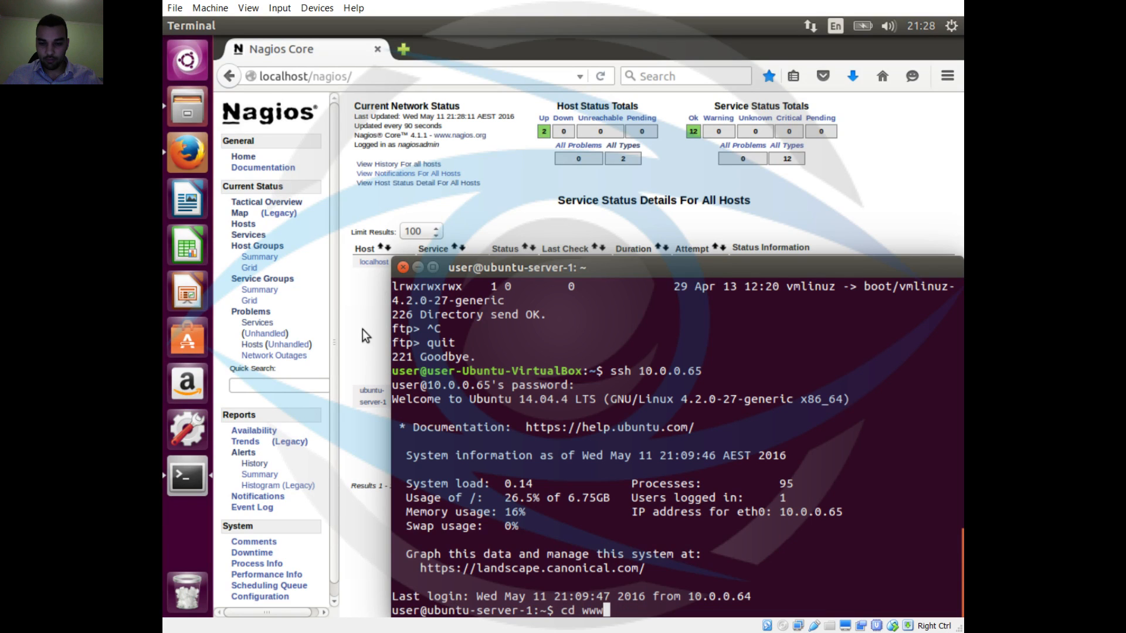
type("..")
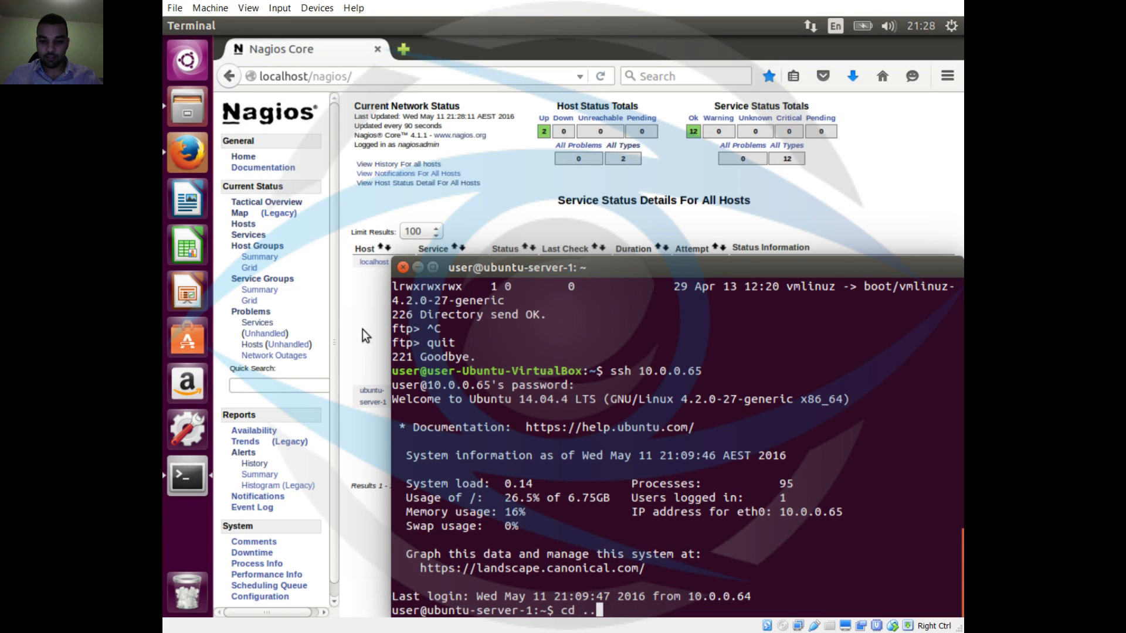
type("sudo apt-get install vsftpd")
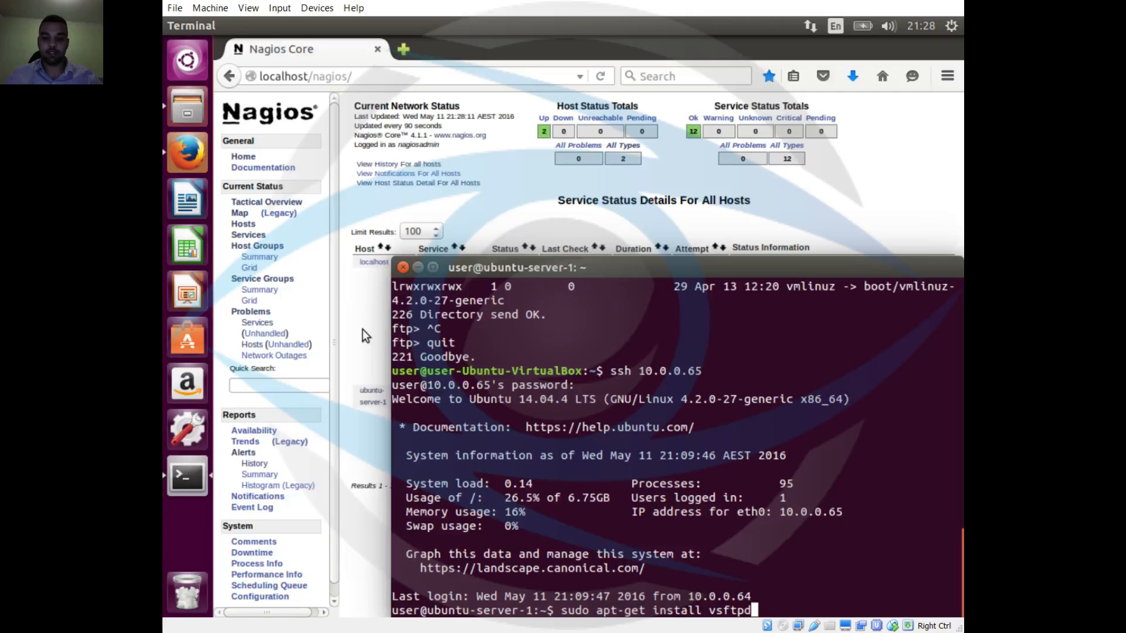
type("sudo snmpwalk -v 2c -c tes90w90wer -O e 127.0.0.1")
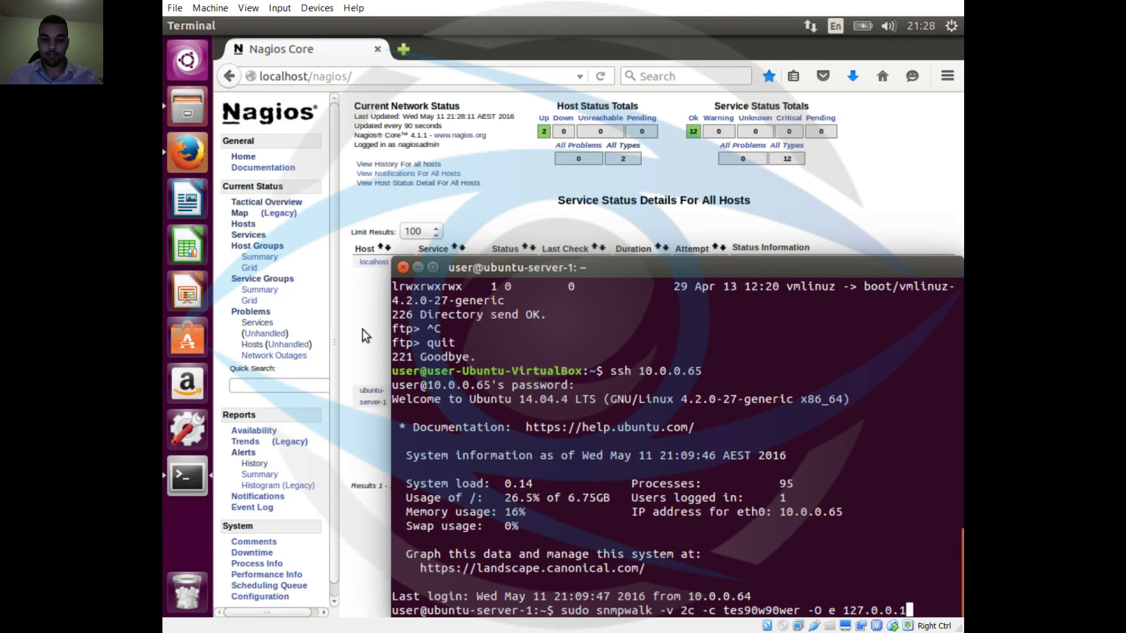
type("sudo service snmpd restart")
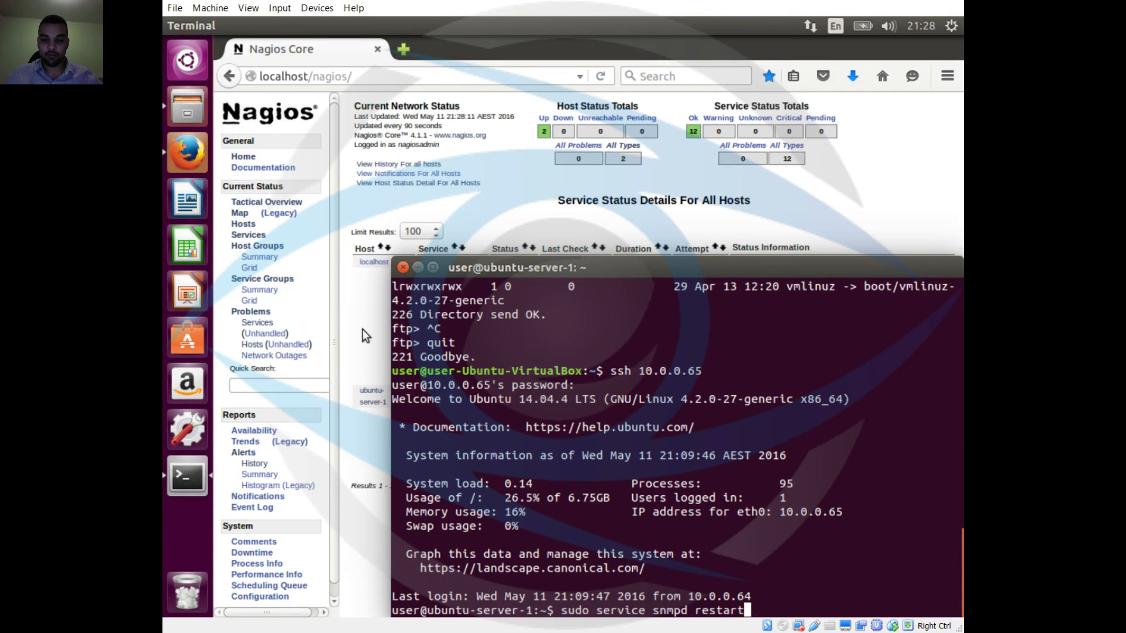
type("sudo snmpwalk -v 2c -c tes90w90wer -O e 127.0.0.1")
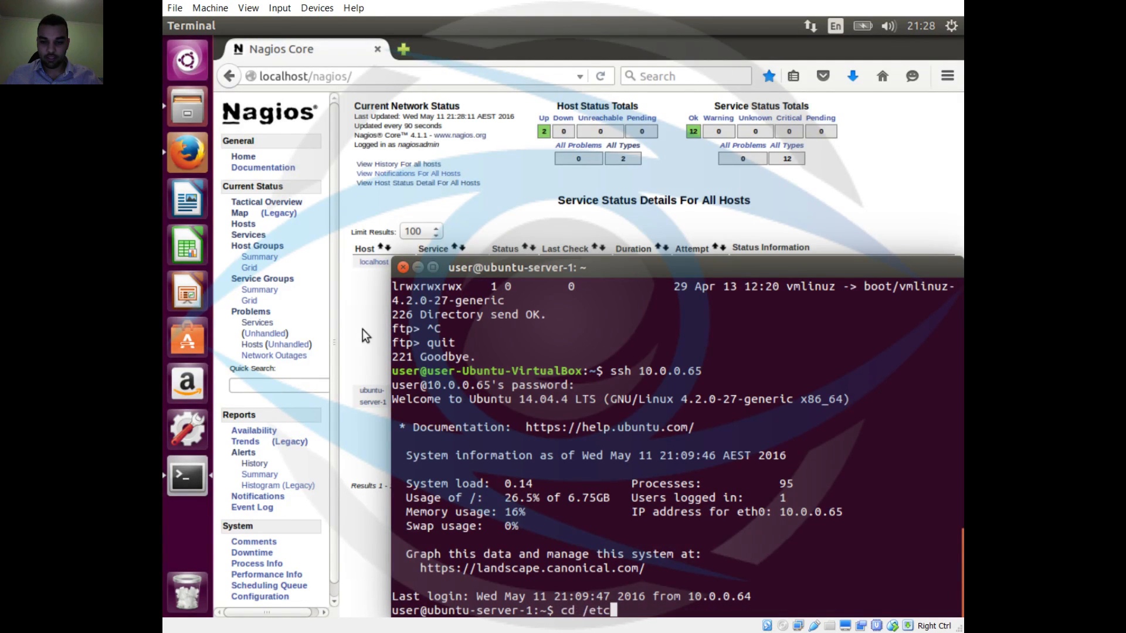
type("sudo service ssh restart")
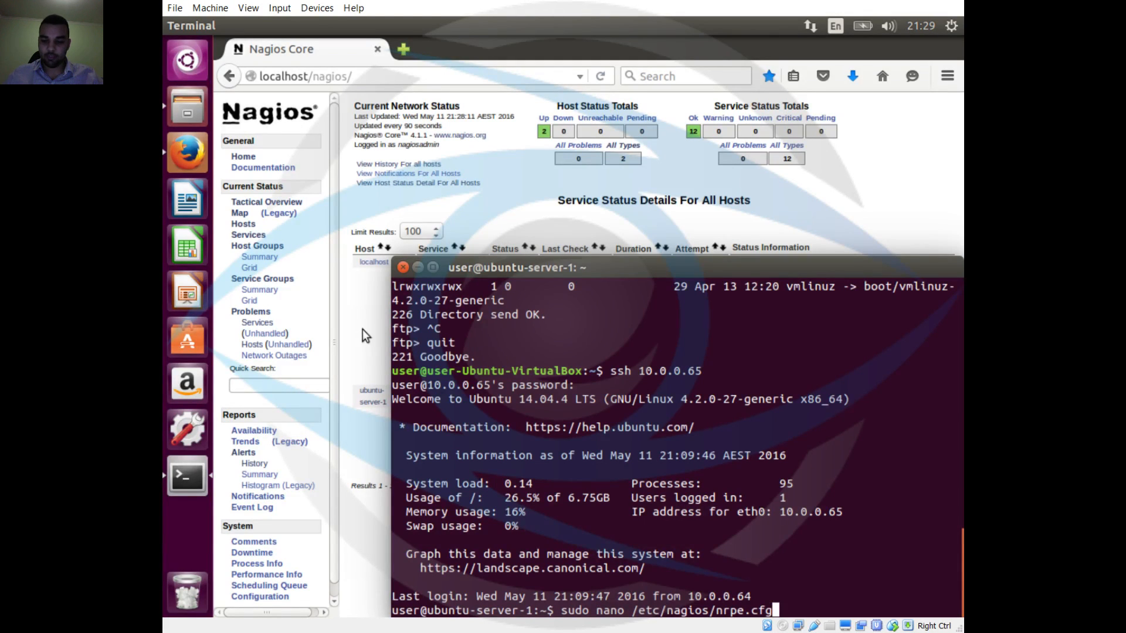
key("Return")
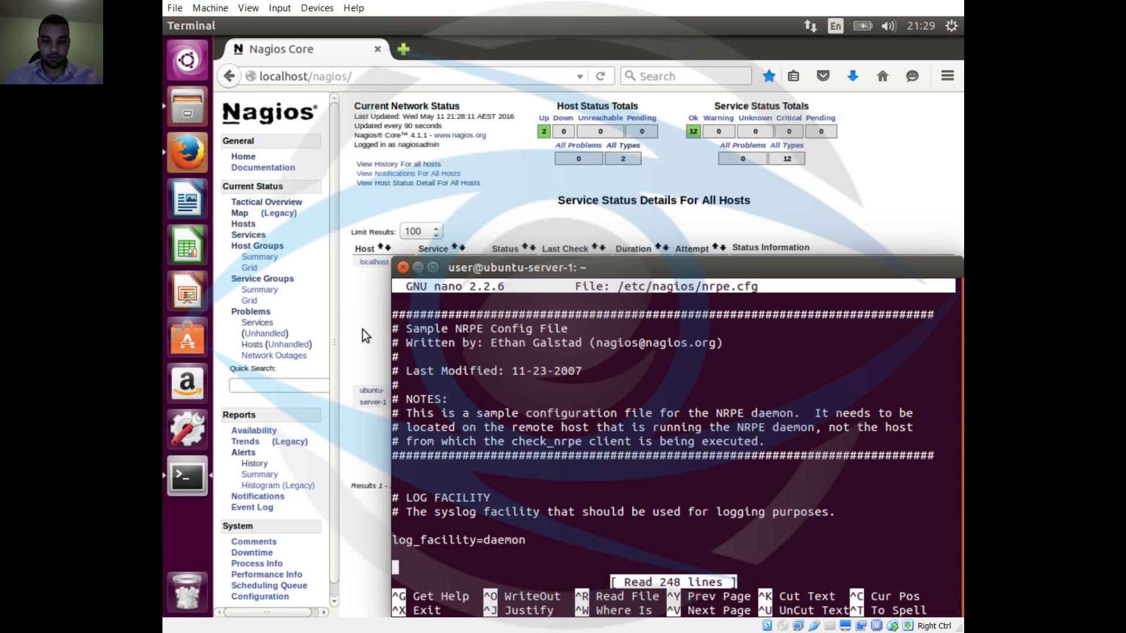
Step: Scroll nrpe.cfg to server_address 10.0.0.65 and allowed_hosts 10.0.0.64, then close nano
scroll("down", 3)
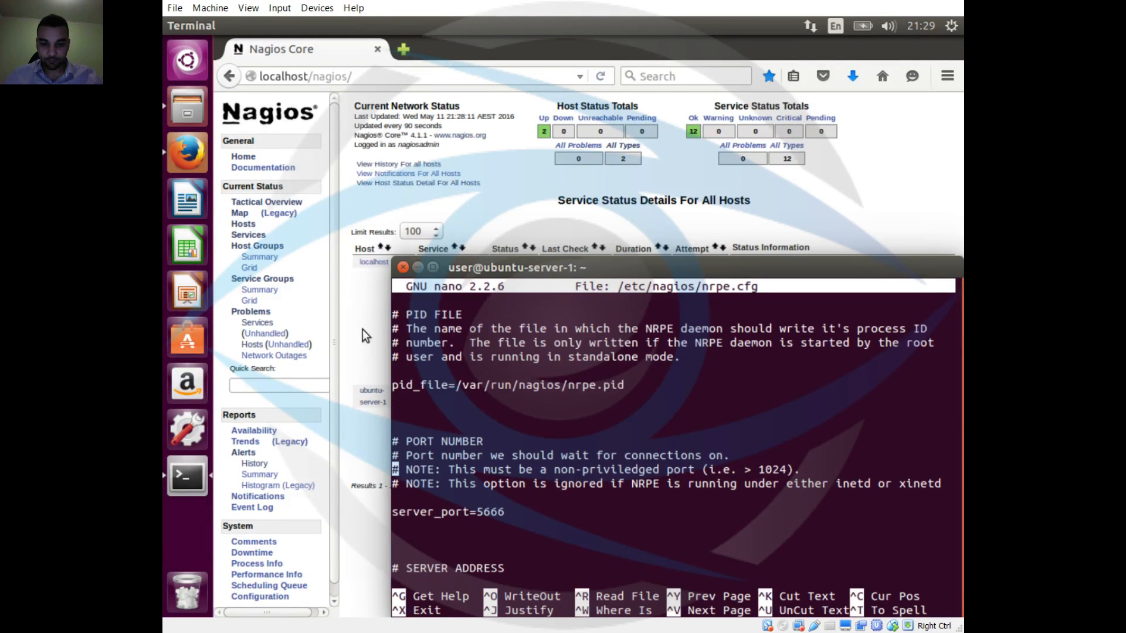
scroll("down", 3)
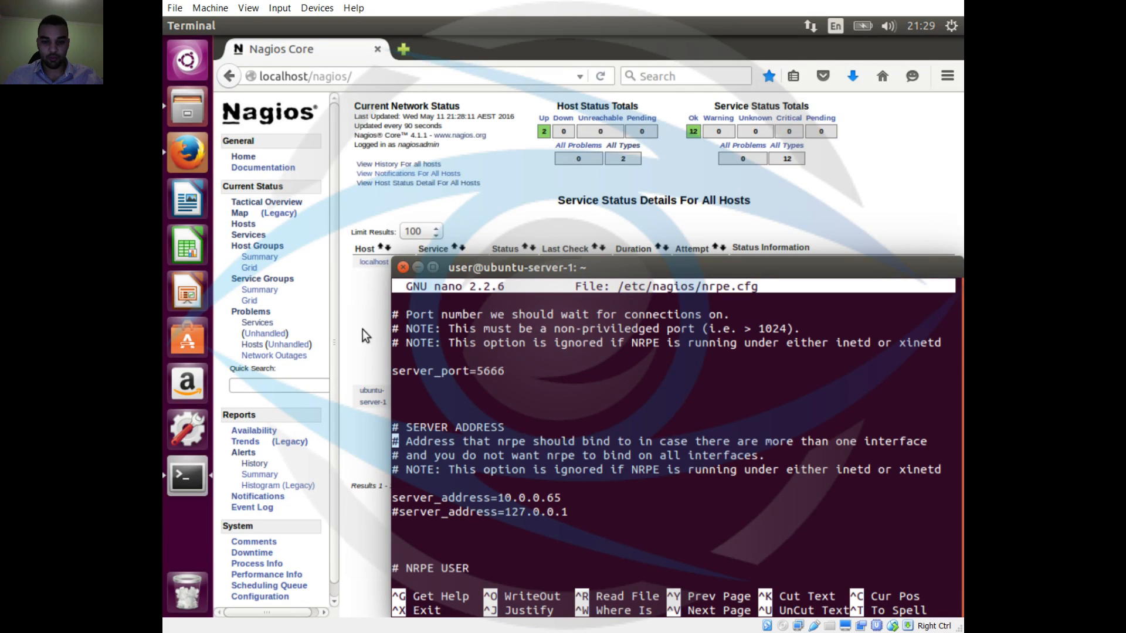
left_click(395, 512)
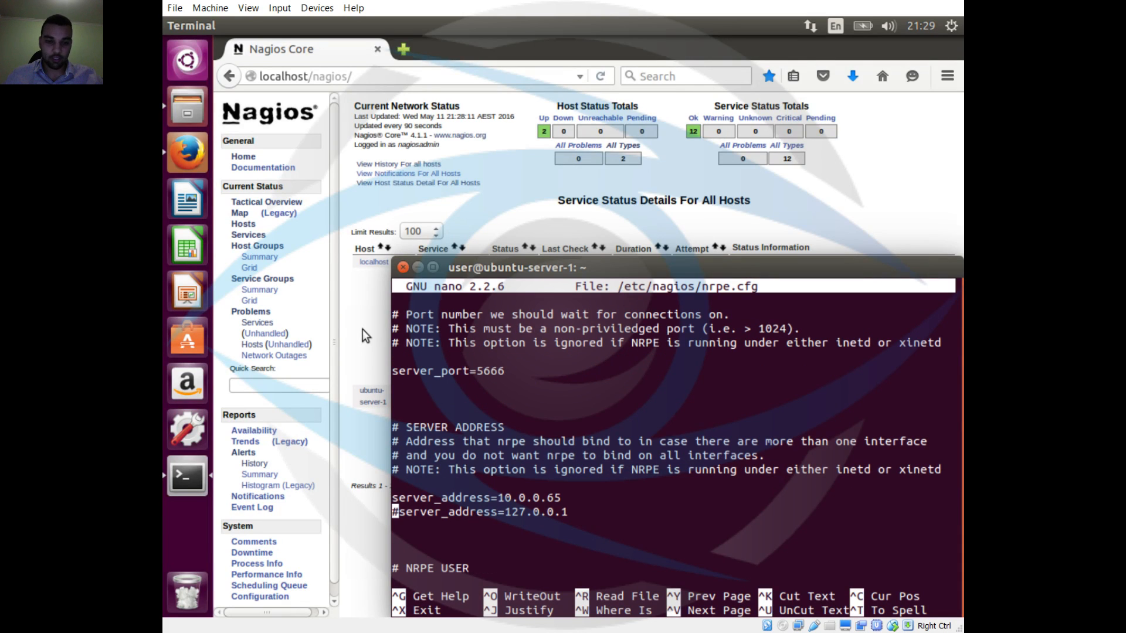
mouse_move(437, 220)
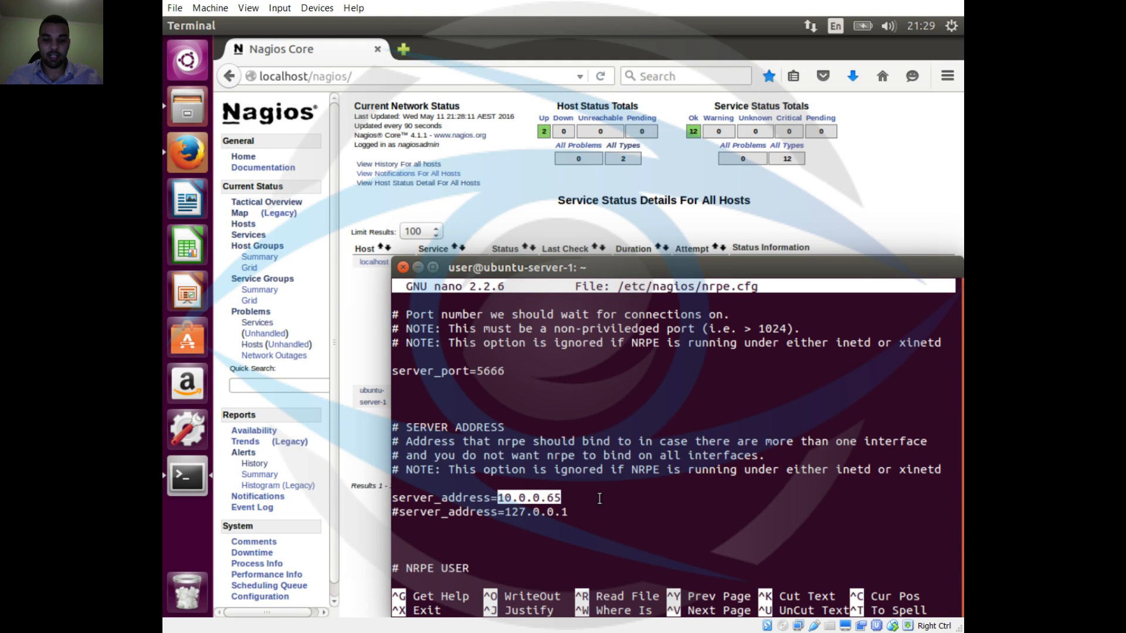
scroll("down", 3)
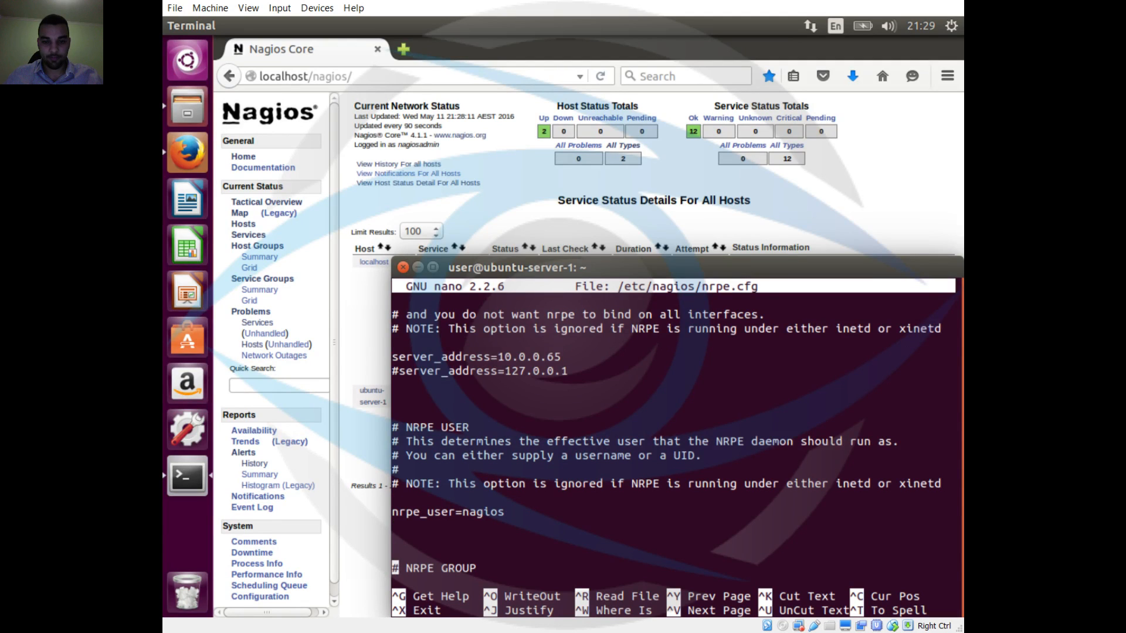
scroll("down", 3)
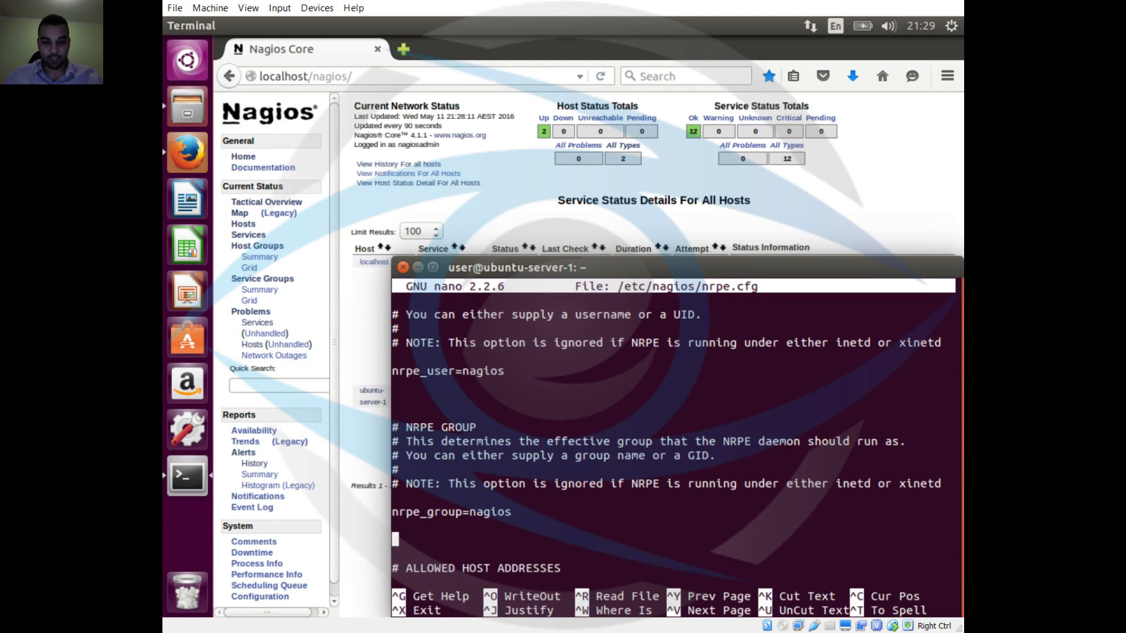
scroll("down", 3)
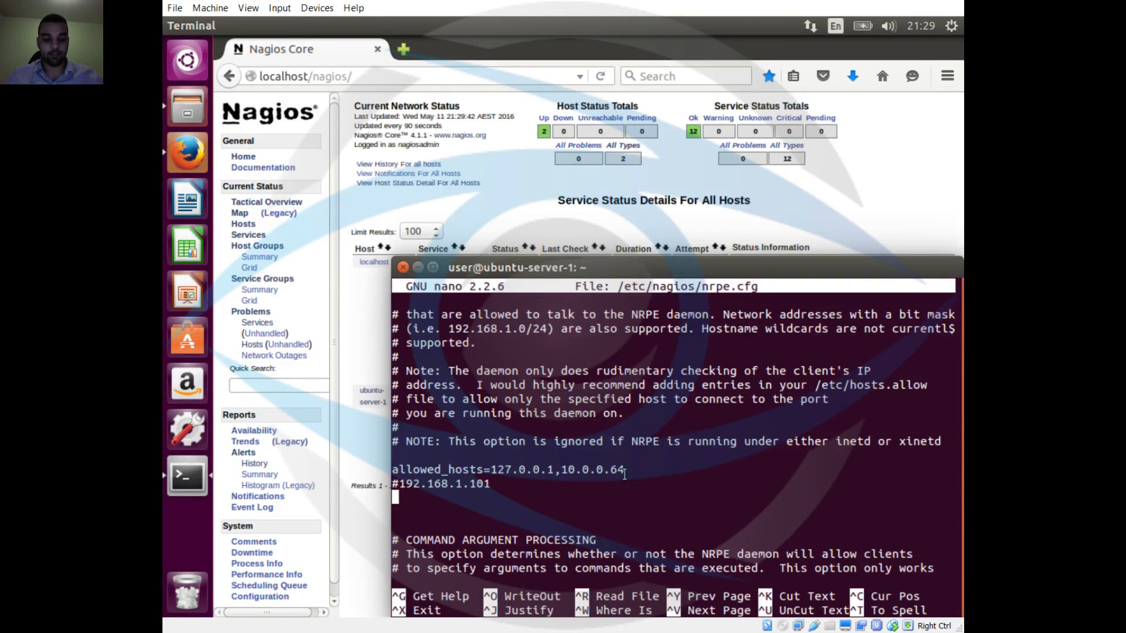
key("ctrl+x")
type("exit")
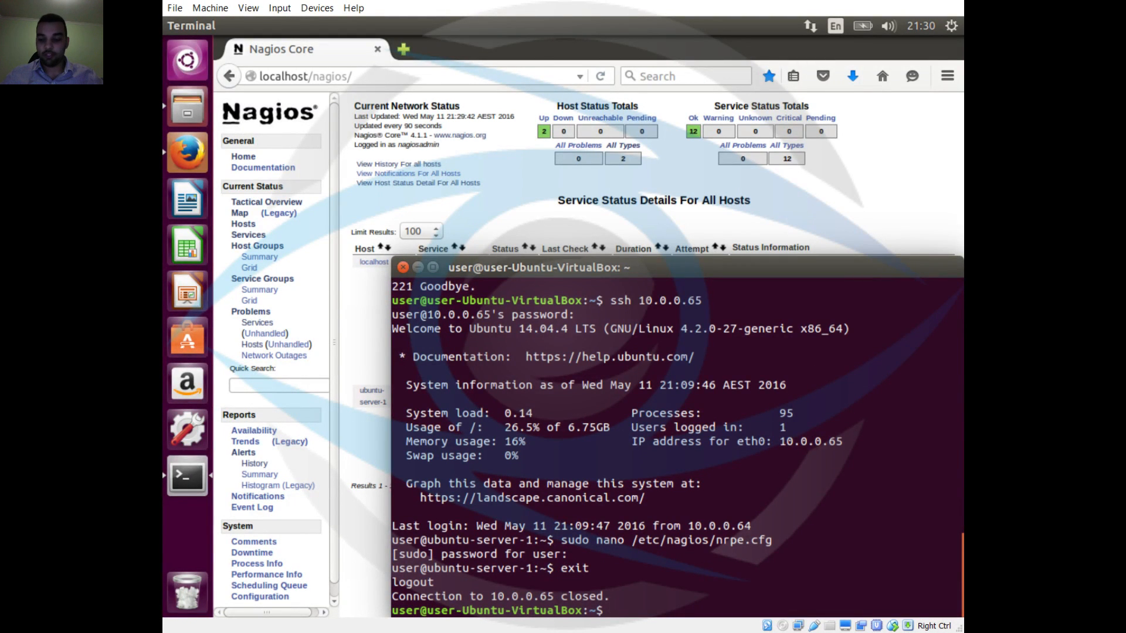
Step: Ping 10.0.0.65, then open /usr/local/nagios/etc/servers/ubuntu-server-1.cfg in nano with sudo
type("ping 10.0.0.65")
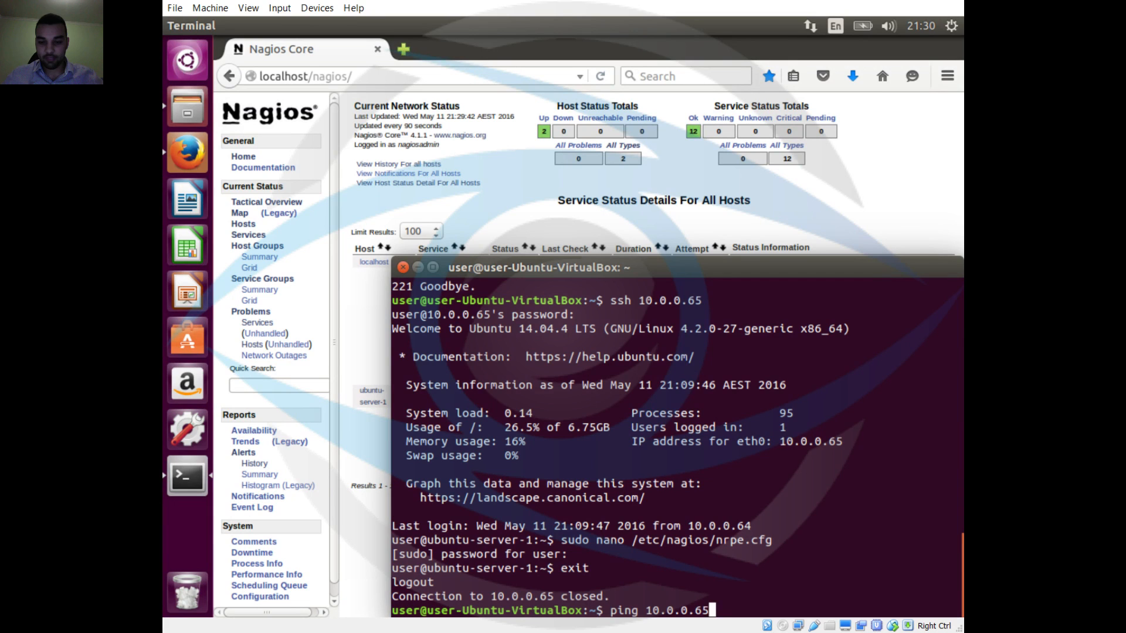
type("sudo nano /usr/local/nagios/etc/servers/ubuntu-server-1.cfg")
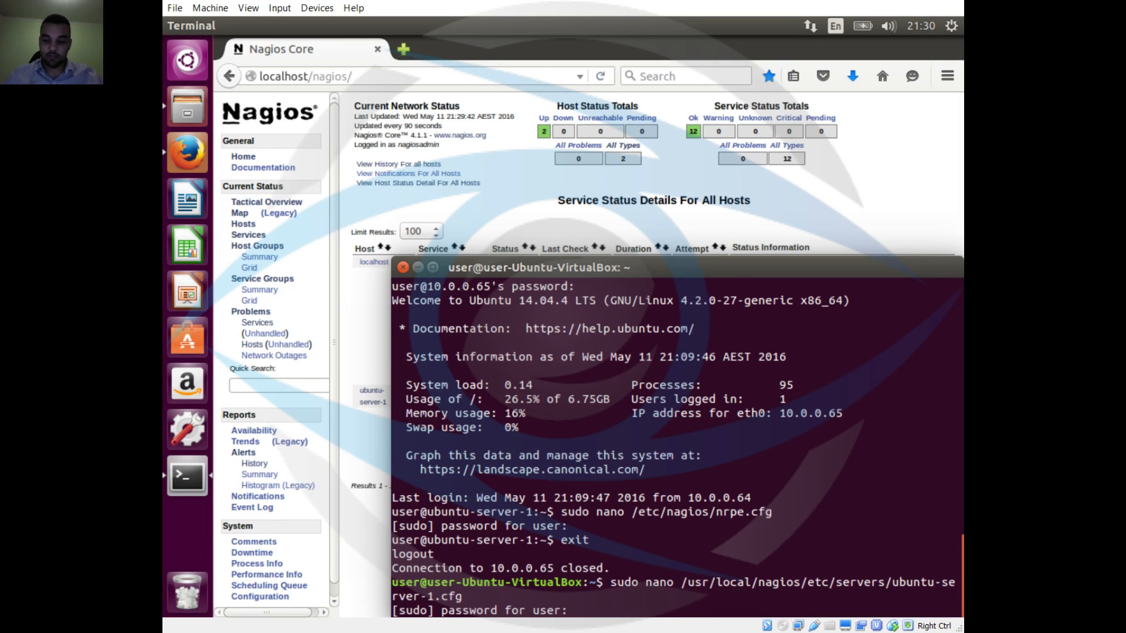
key("Return")
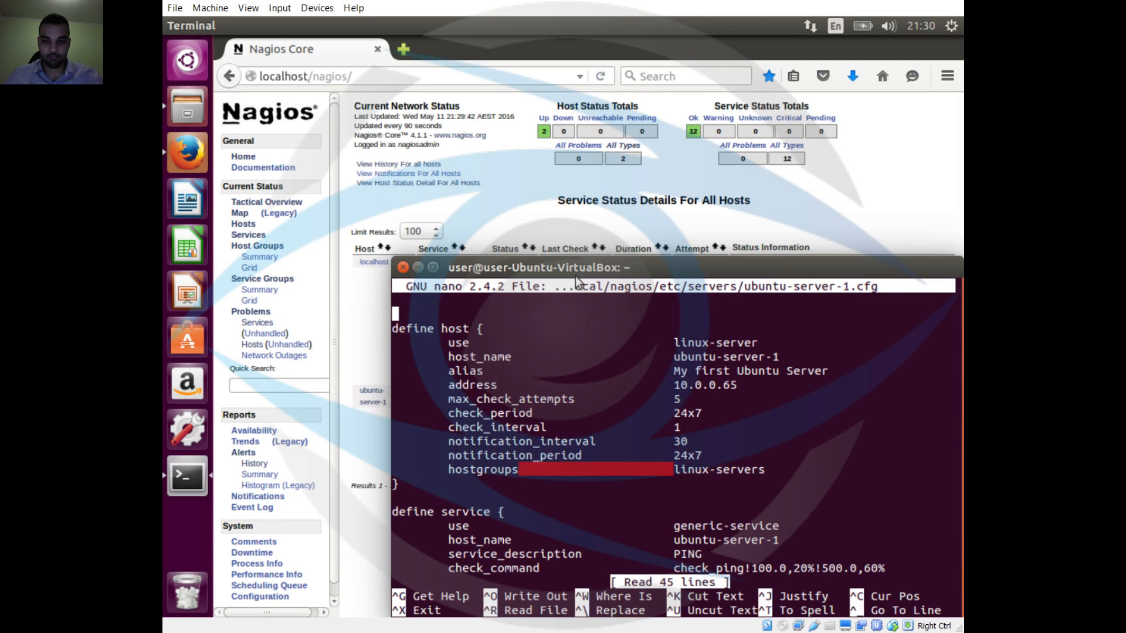
mouse_move(673, 271)
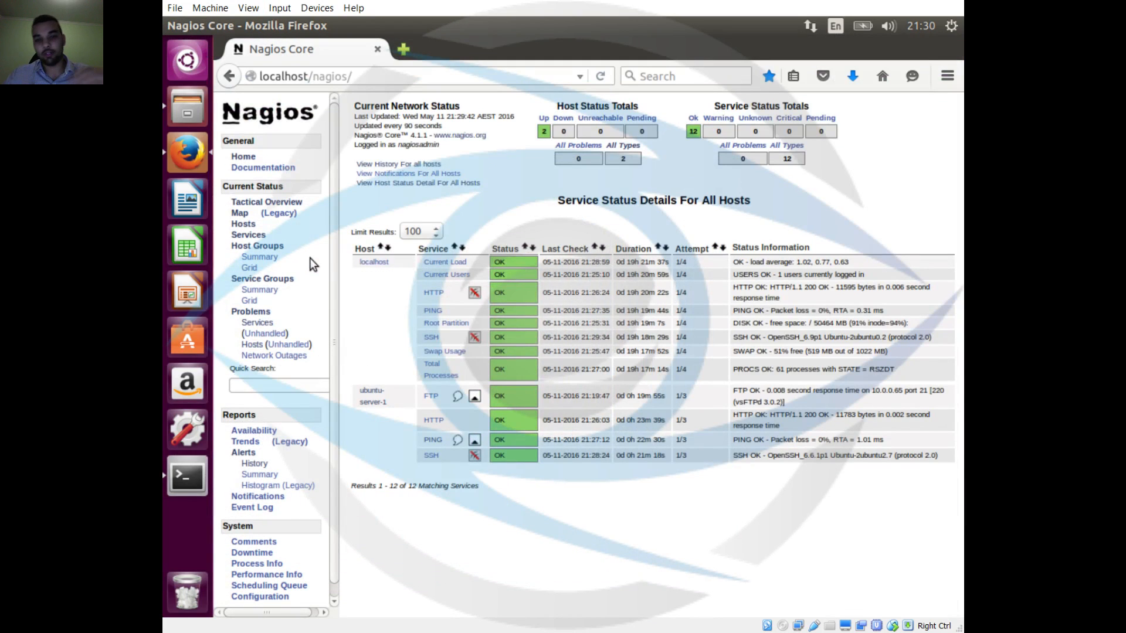
mouse_move(259, 257)
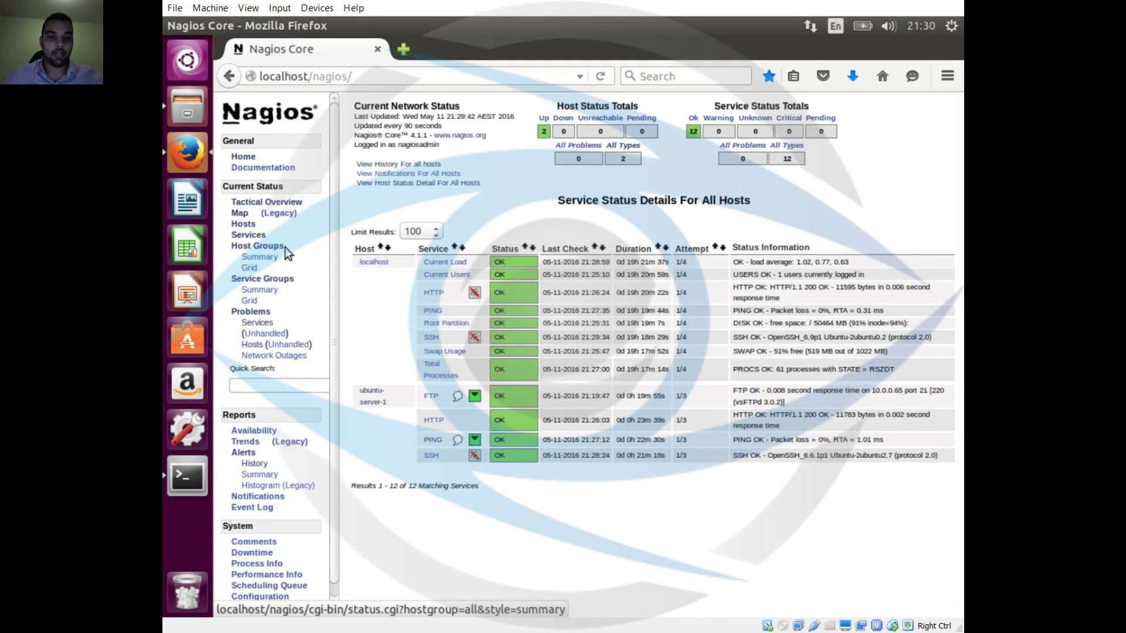
Step: Show the Nagios Service Overview for all host groups with localhost and ubuntu-server-1 UP
left_click(259, 257)
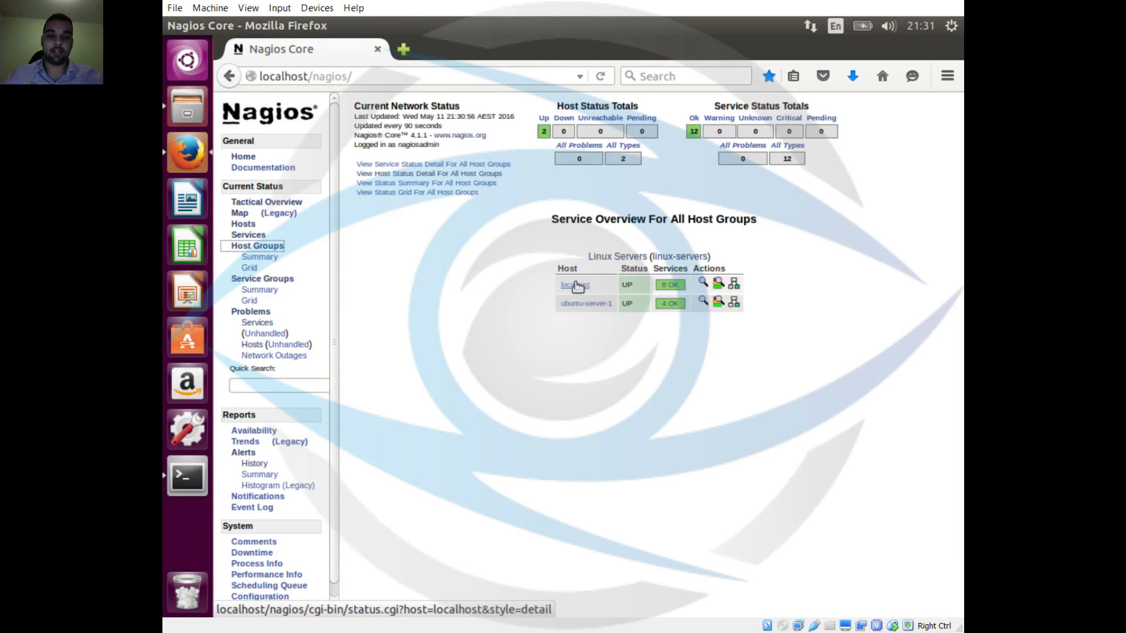
mouse_move(654, 268)
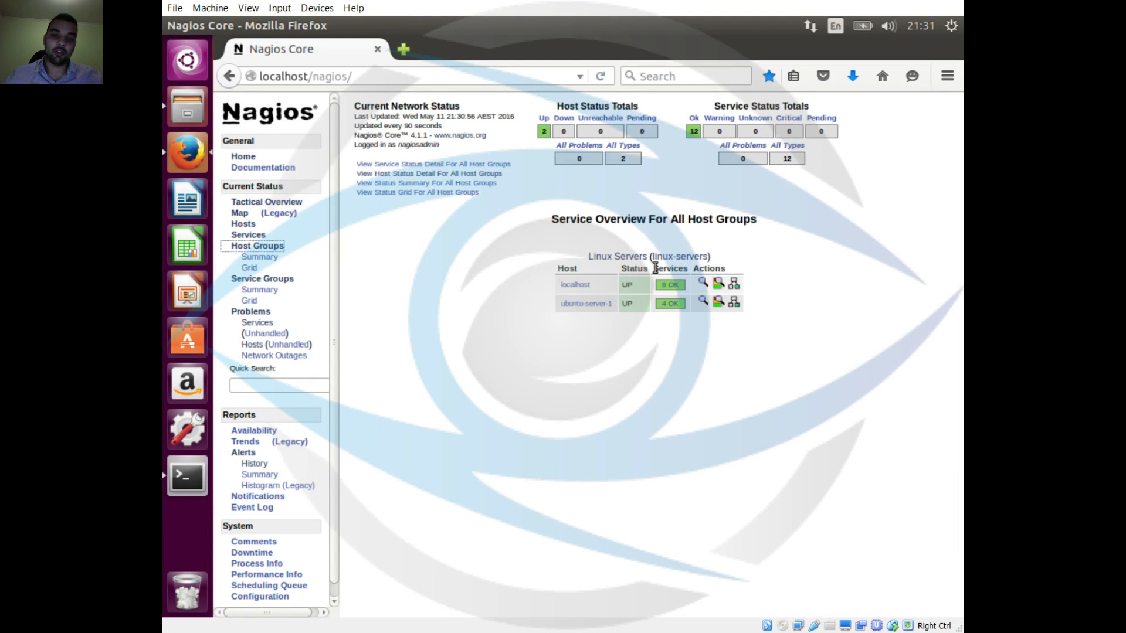
mouse_move(503, 292)
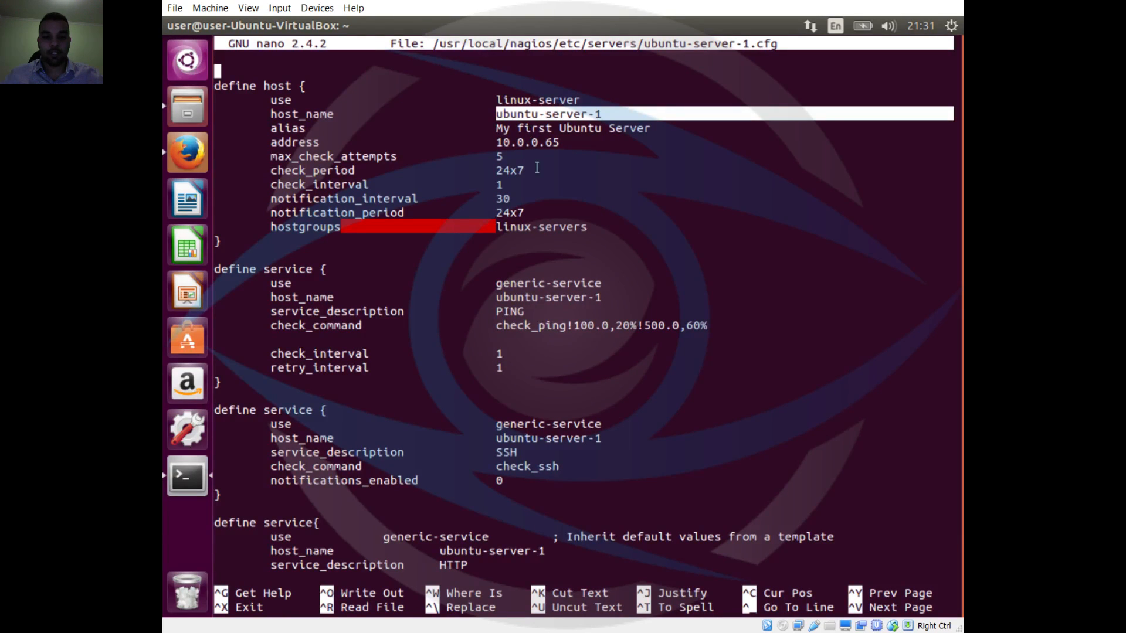
mouse_move(277, 158)
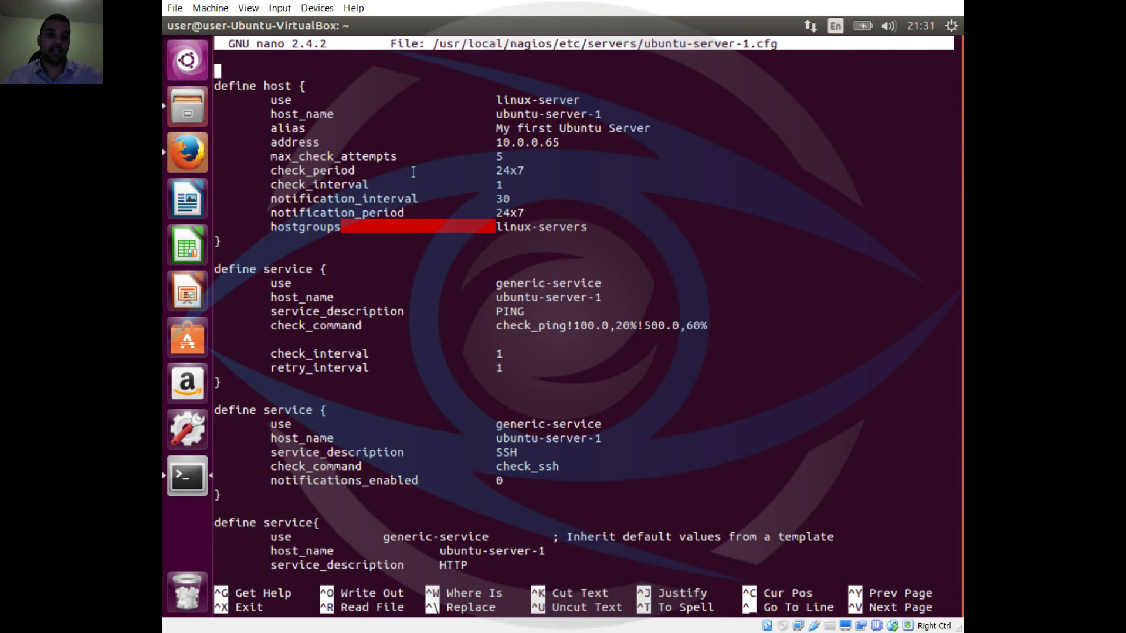
mouse_move(503, 192)
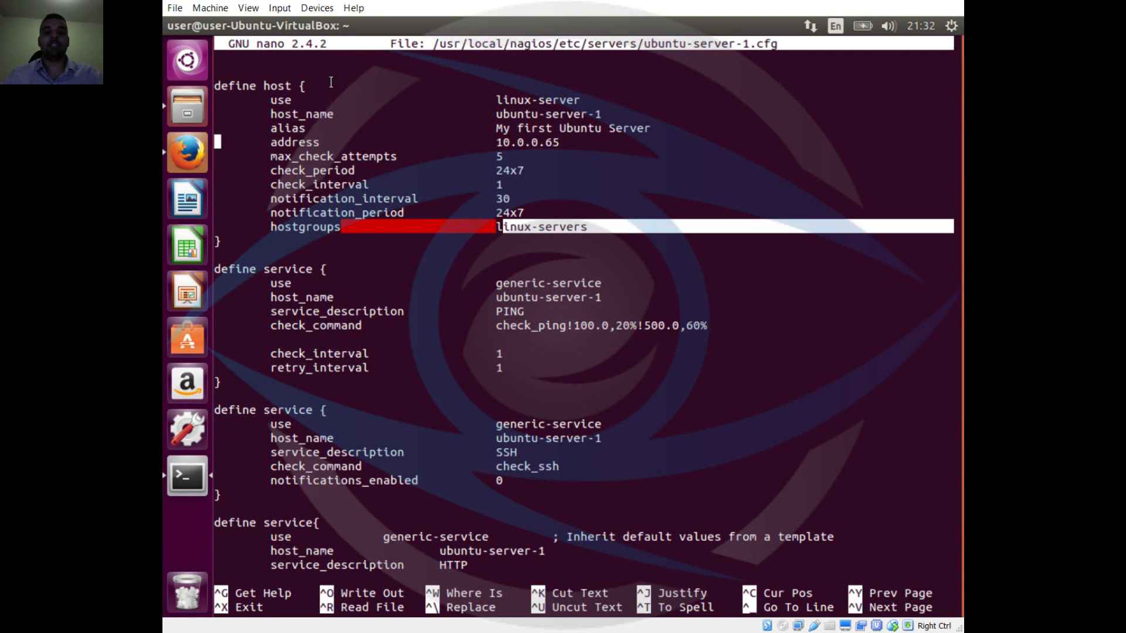
mouse_move(363, 133)
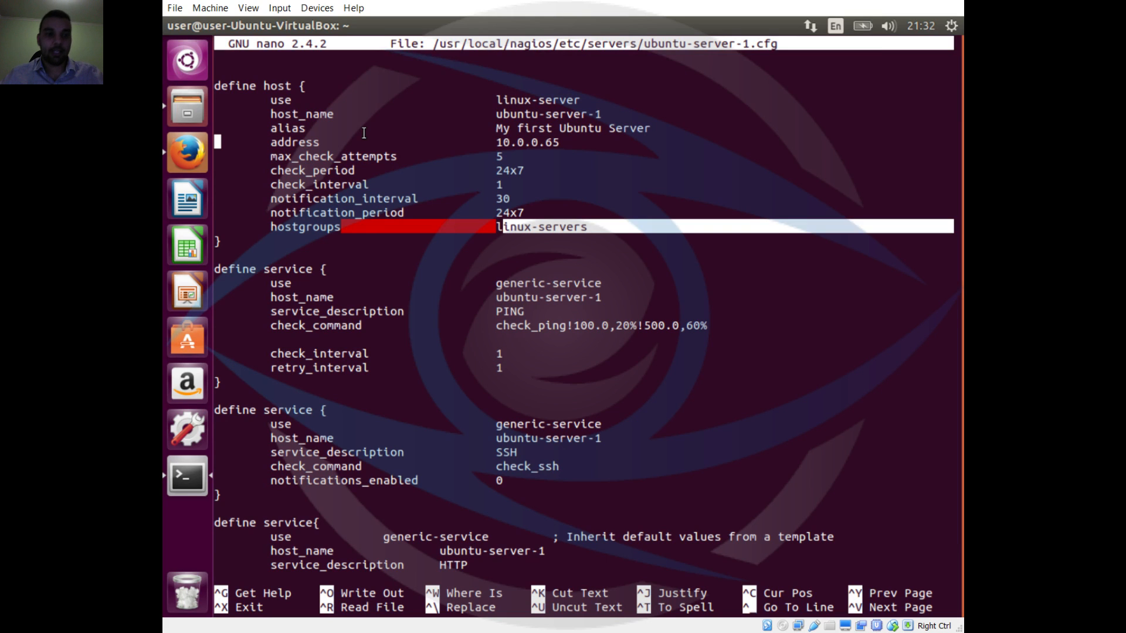
mouse_move(314, 283)
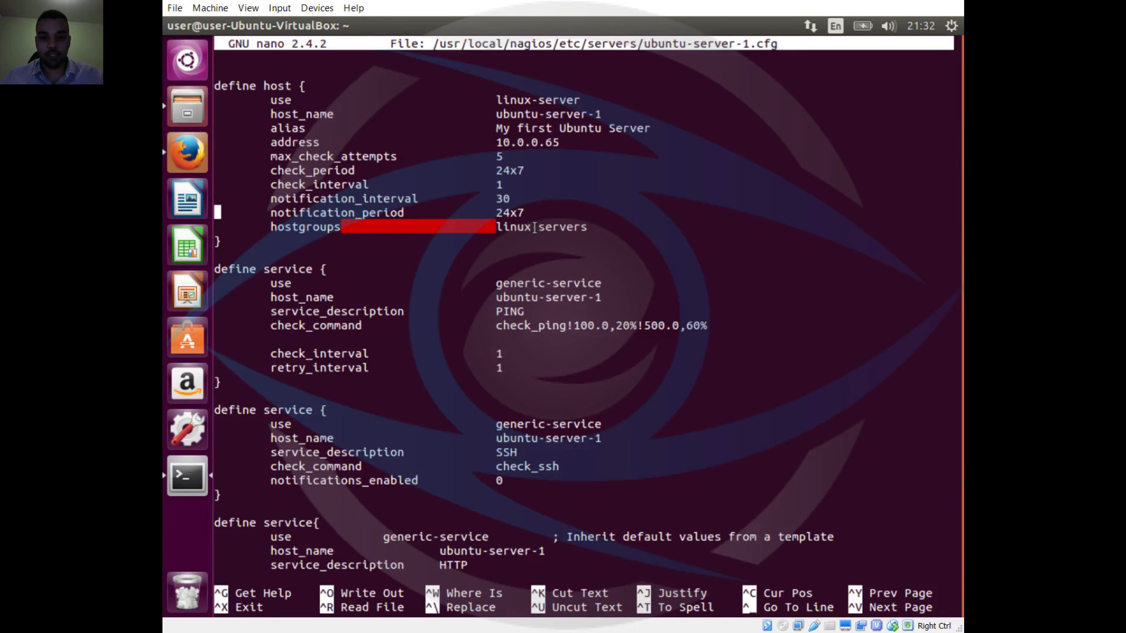
Step: Review the SSH, HTTP and FTP service blocks in ubuntu-server-1.cfg, then exit nano
key("Down")
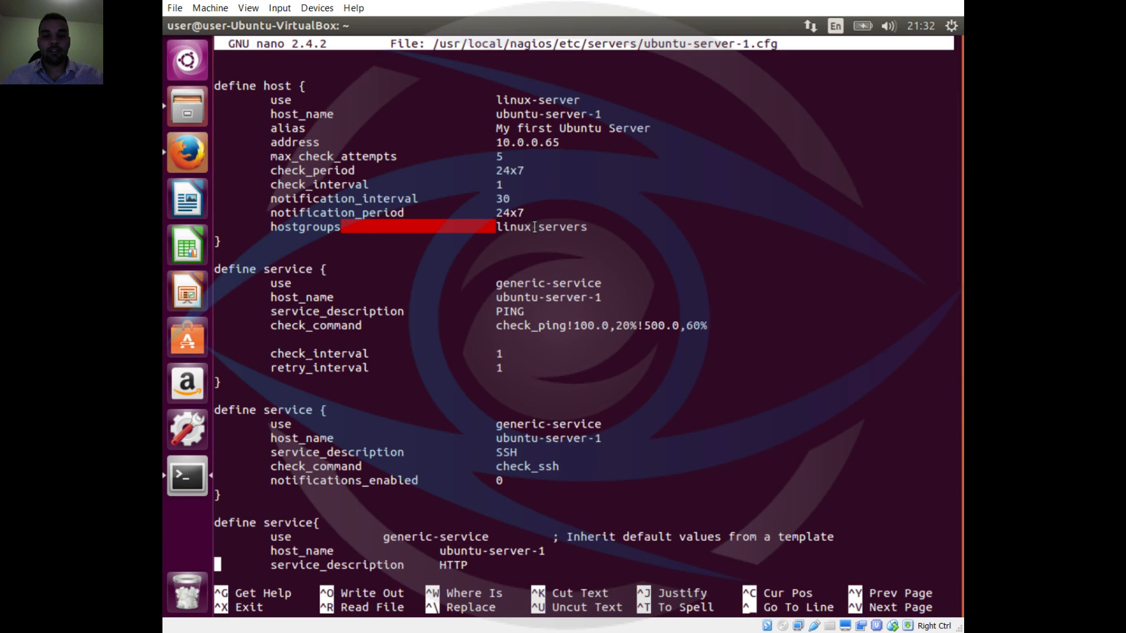
scroll("down", 3)
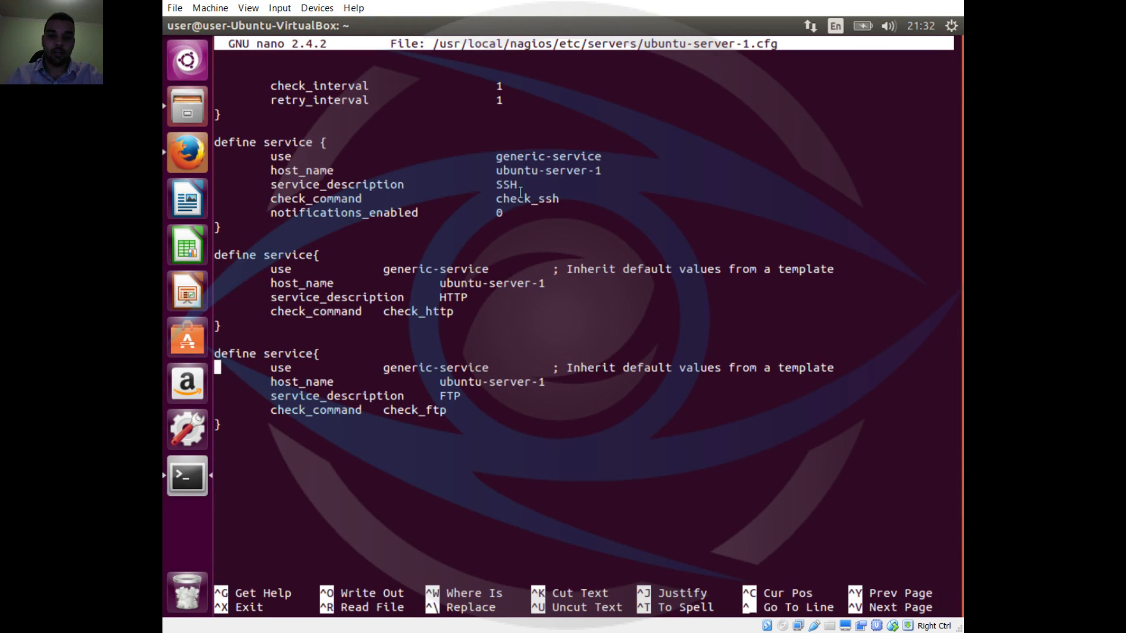
mouse_move(561, 179)
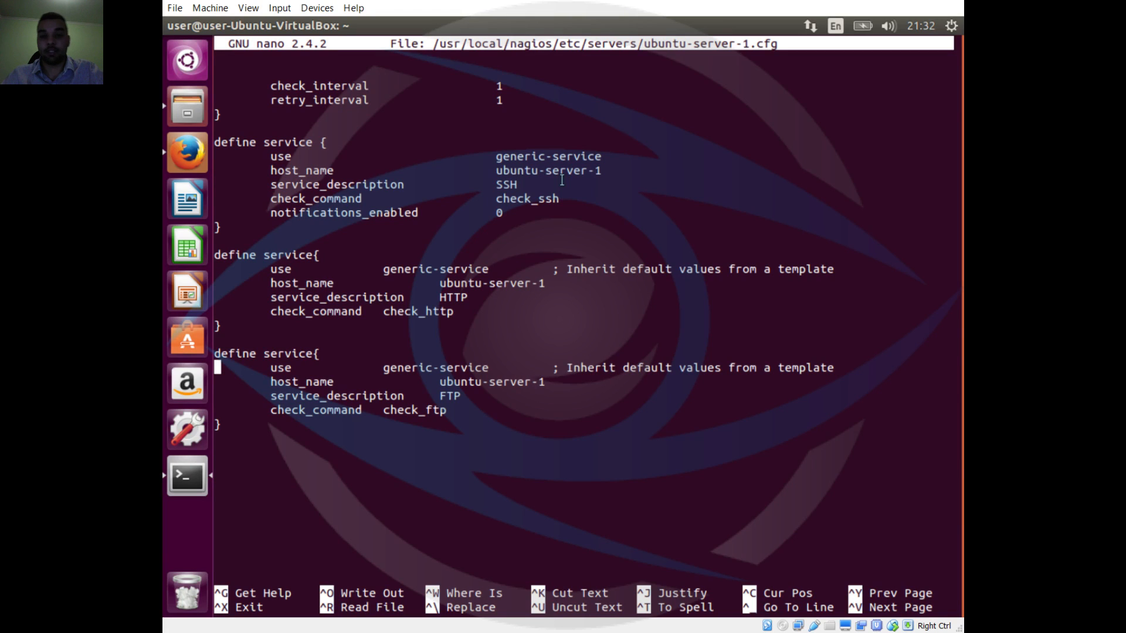
mouse_move(517, 134)
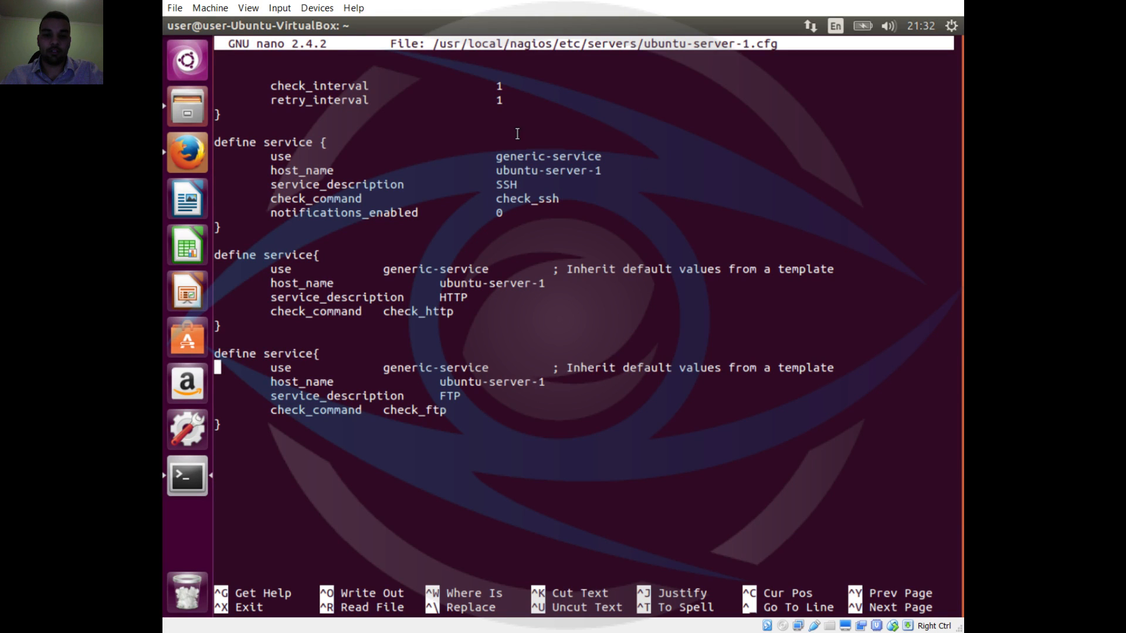
mouse_move(470, 277)
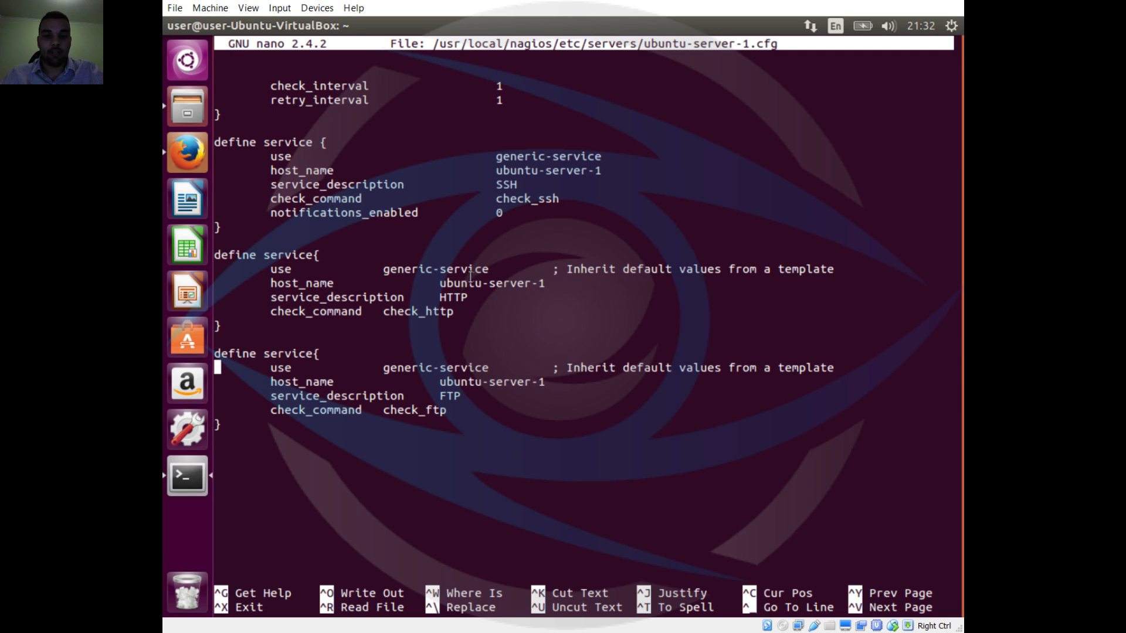
mouse_move(446, 294)
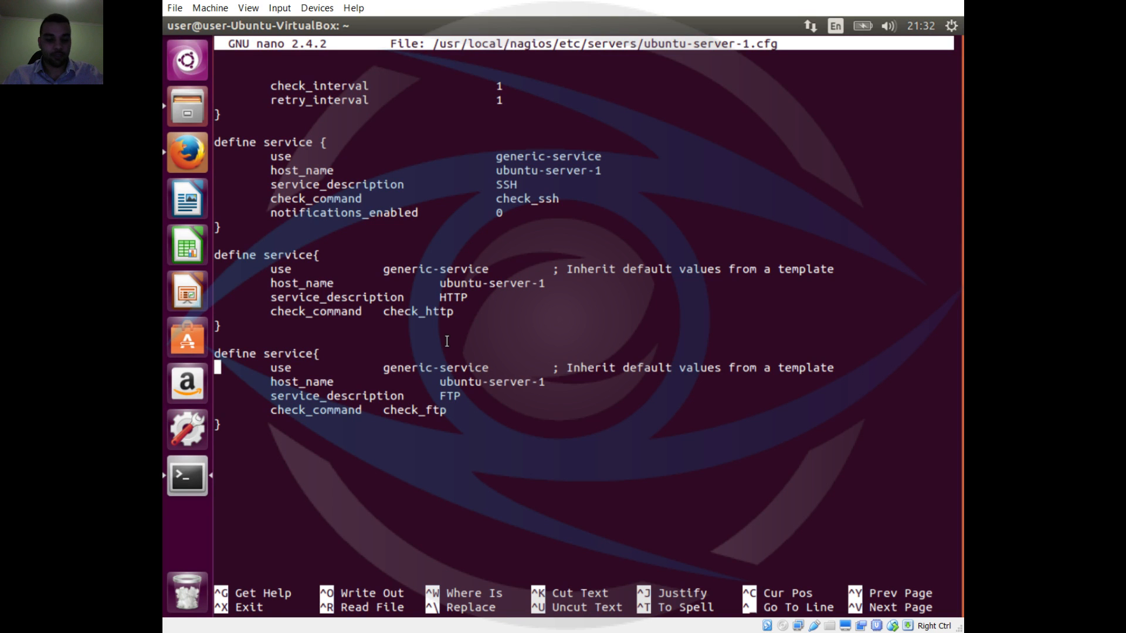
key("ctrl+x")
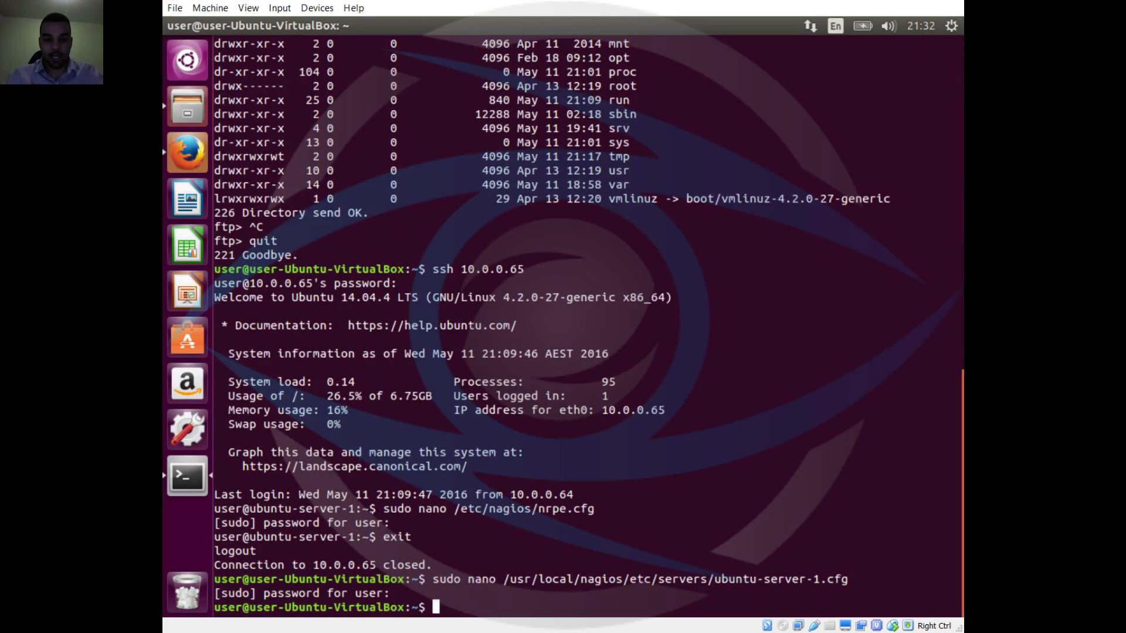
Step: Restart the Nagios service with sudo service nagios restart
type("sudo ser")
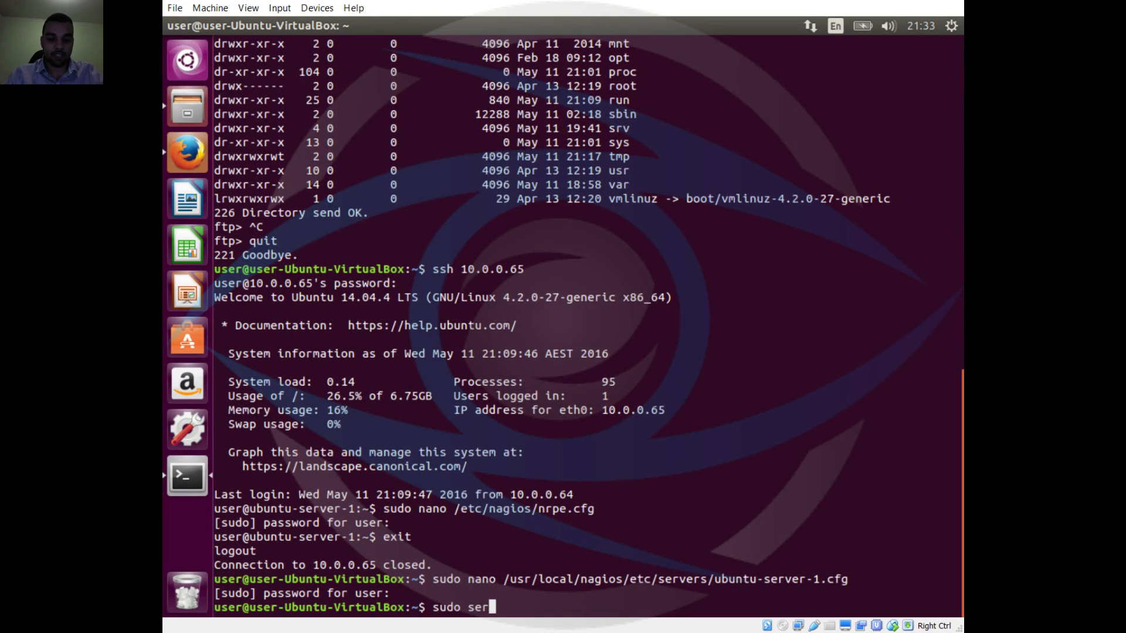
type("vice")
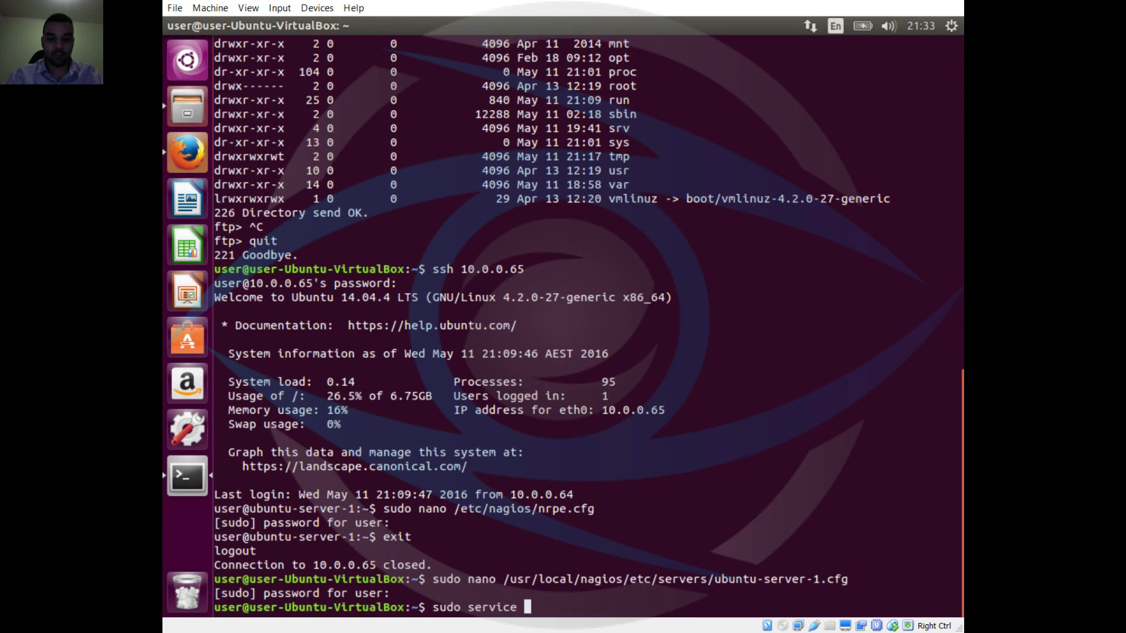
type("nagios restart")
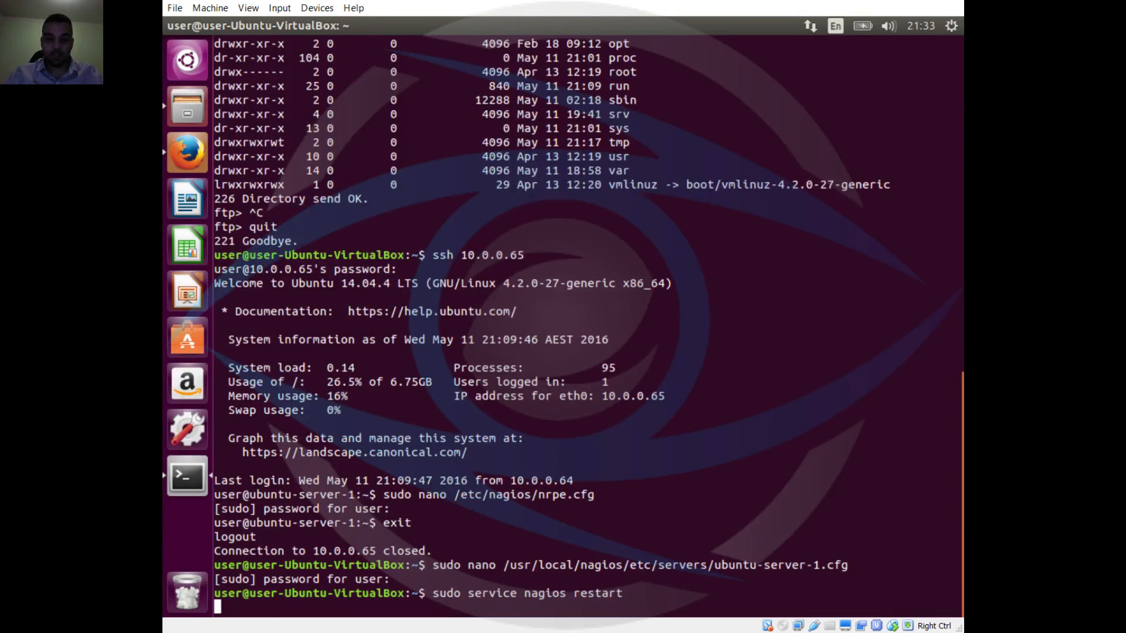
key("Return")
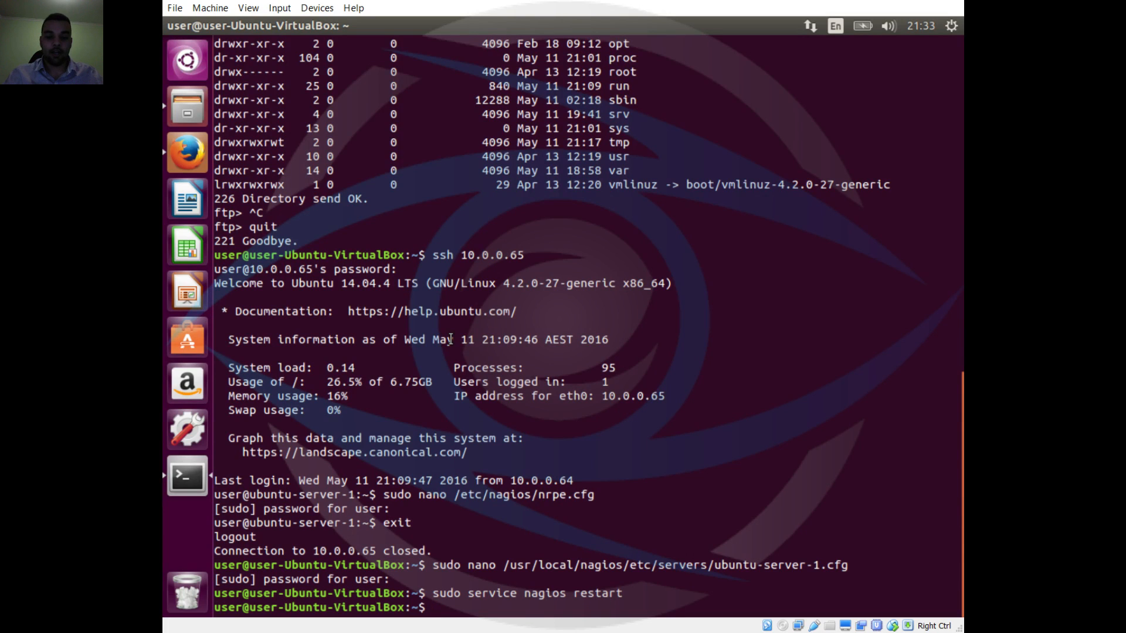
Step: Restart Apache with sudo service apache2 restart, then close the terminal window
type("sudo serbi")
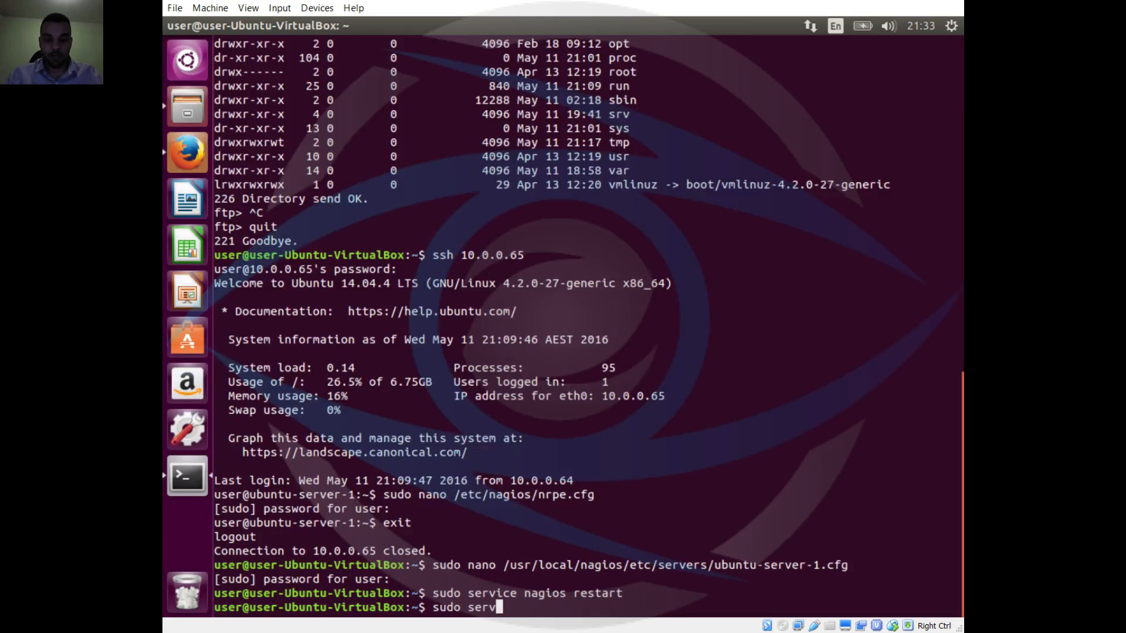
type("ice apache")
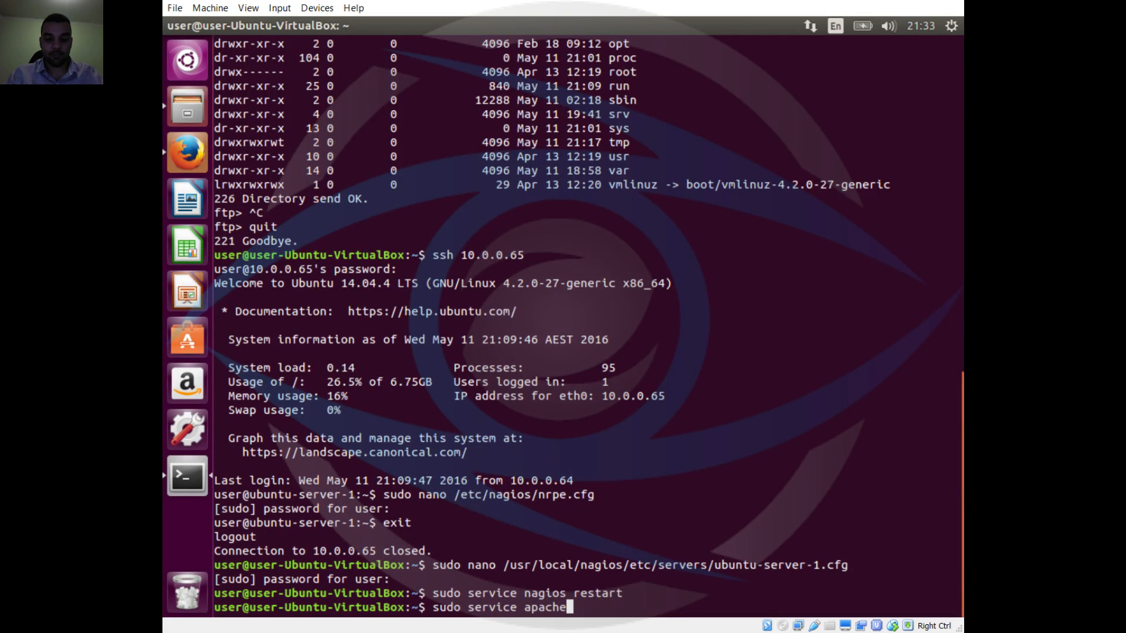
type("2 restart")
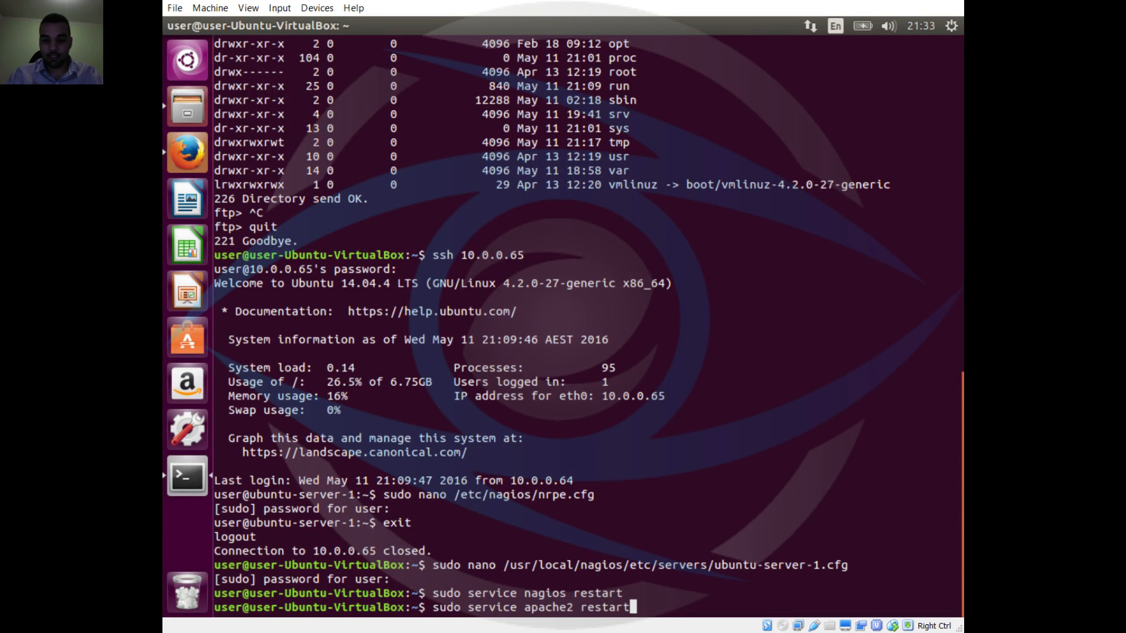
key("Return")
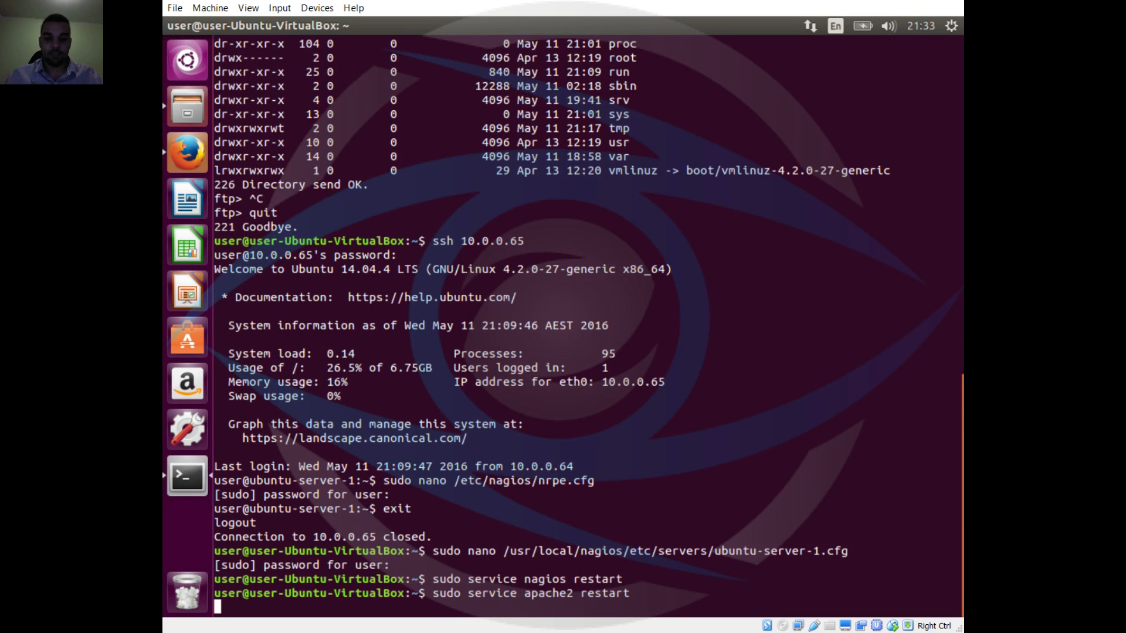
key("Return")
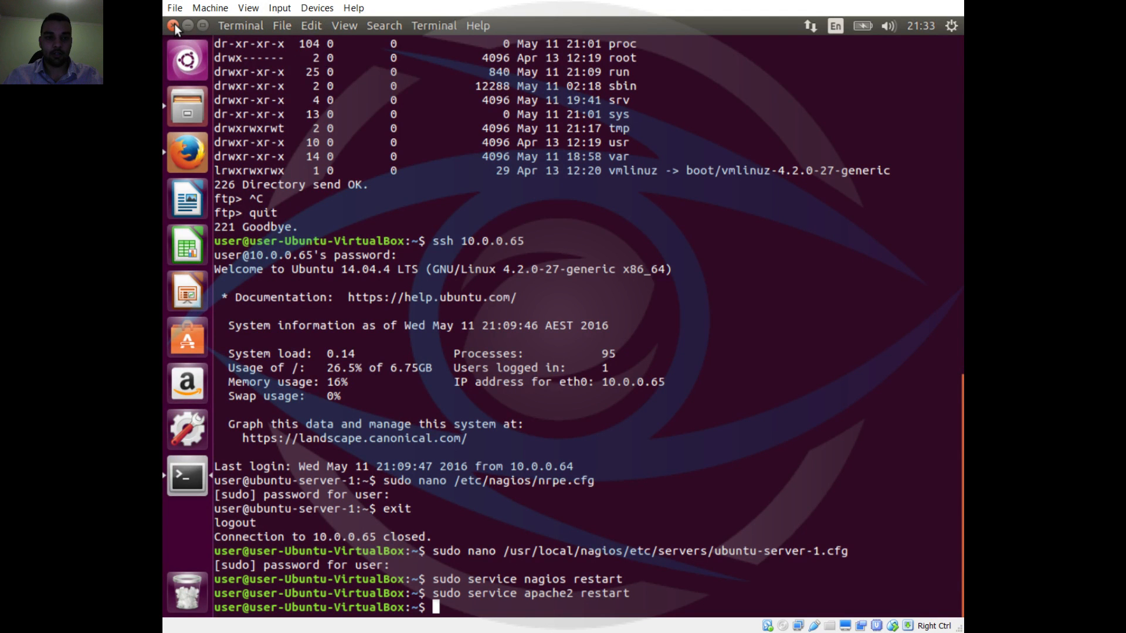
left_click(186, 153)
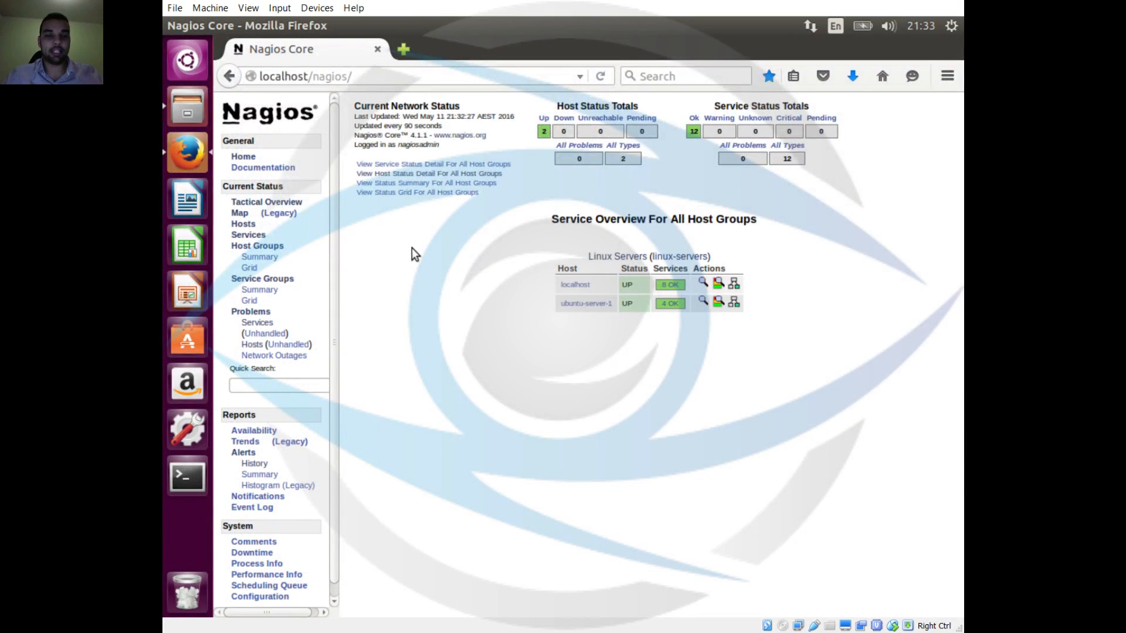
Step: Show ubuntu-server-1's service details in Nagios, then launch a fresh Terminal window
left_click(585, 303)
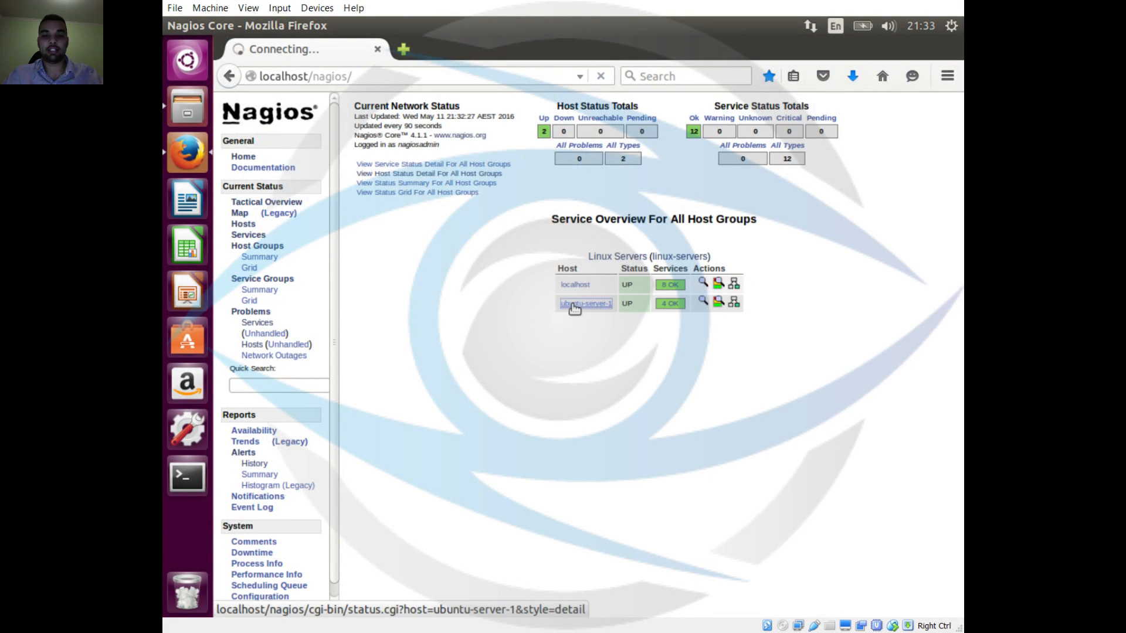
left_click(585, 303)
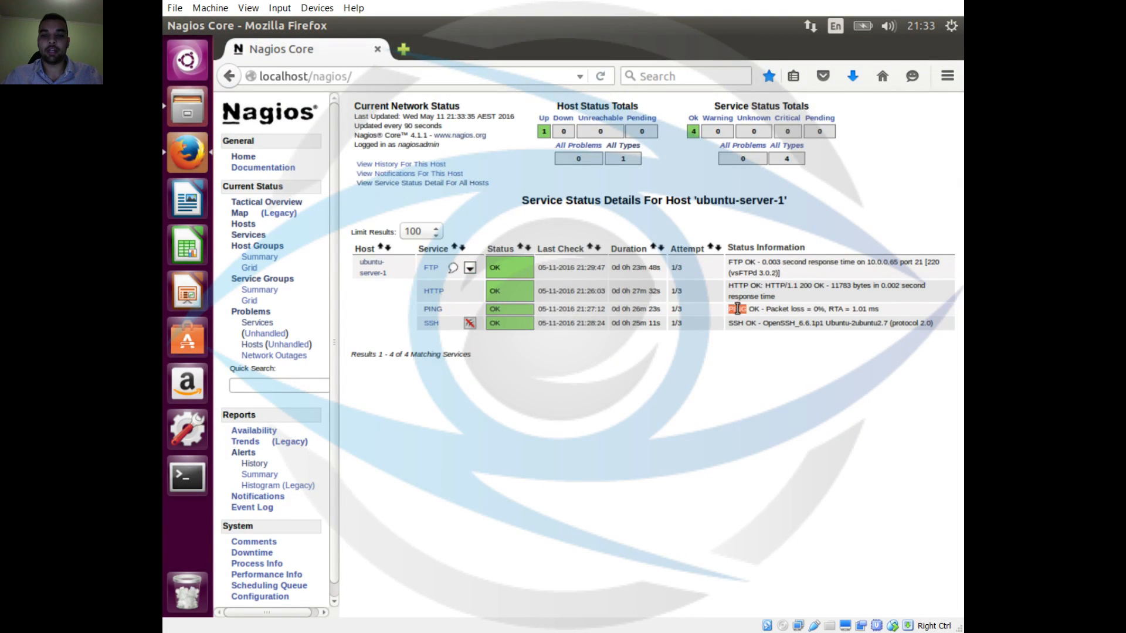
mouse_move(184, 500)
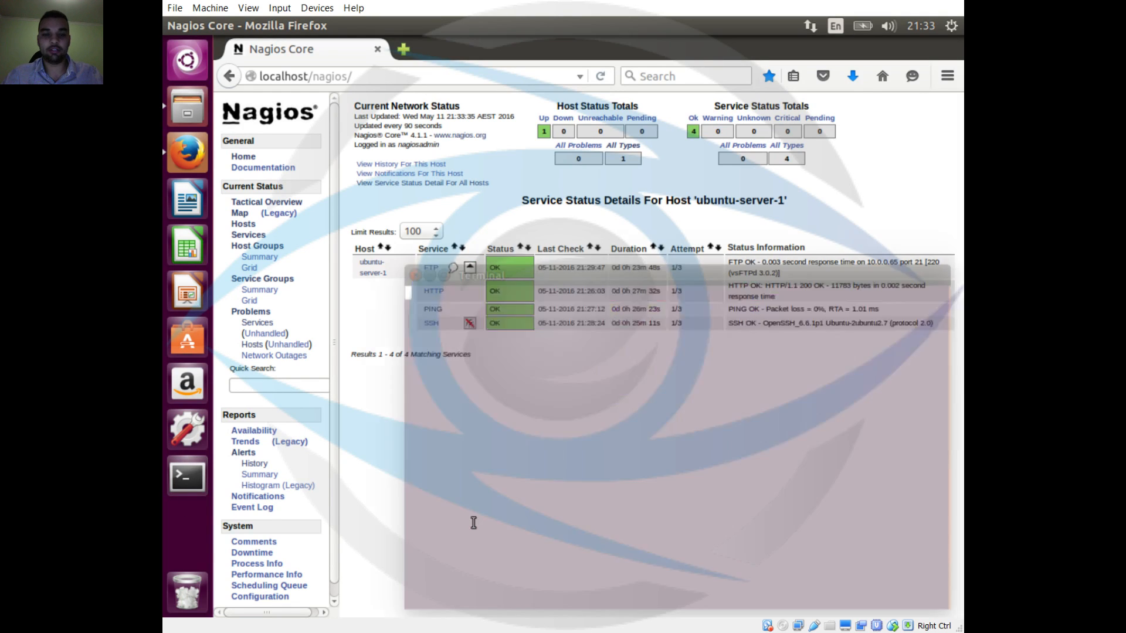
left_click(186, 475)
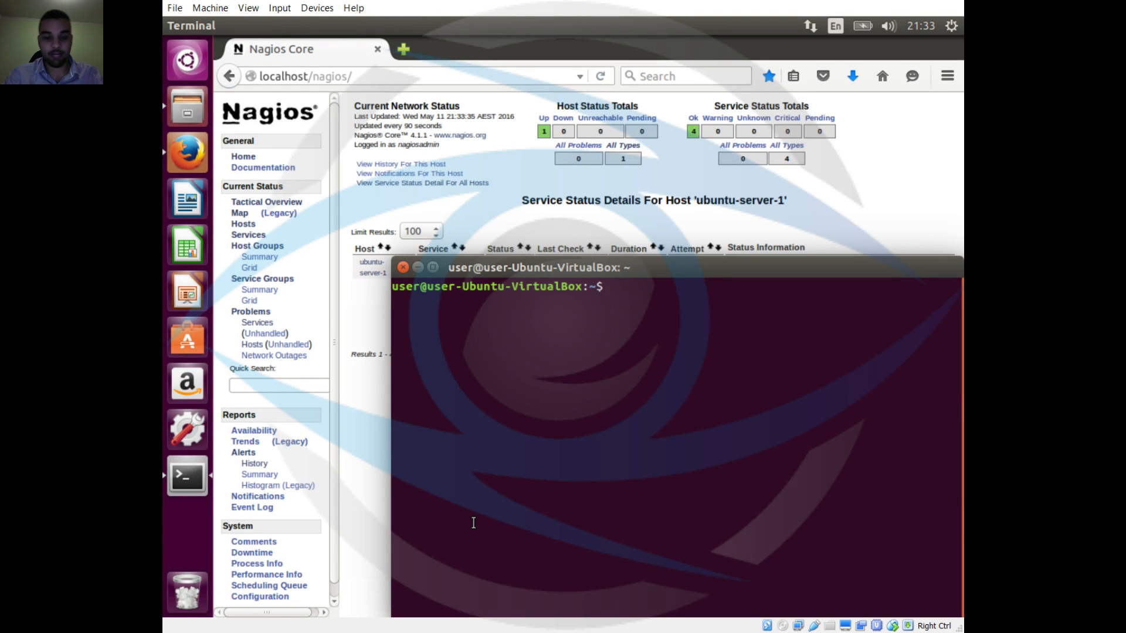
Step: Log into ubuntu-server-1 at 10.0.0.65 over SSH with the password
type("ssh")
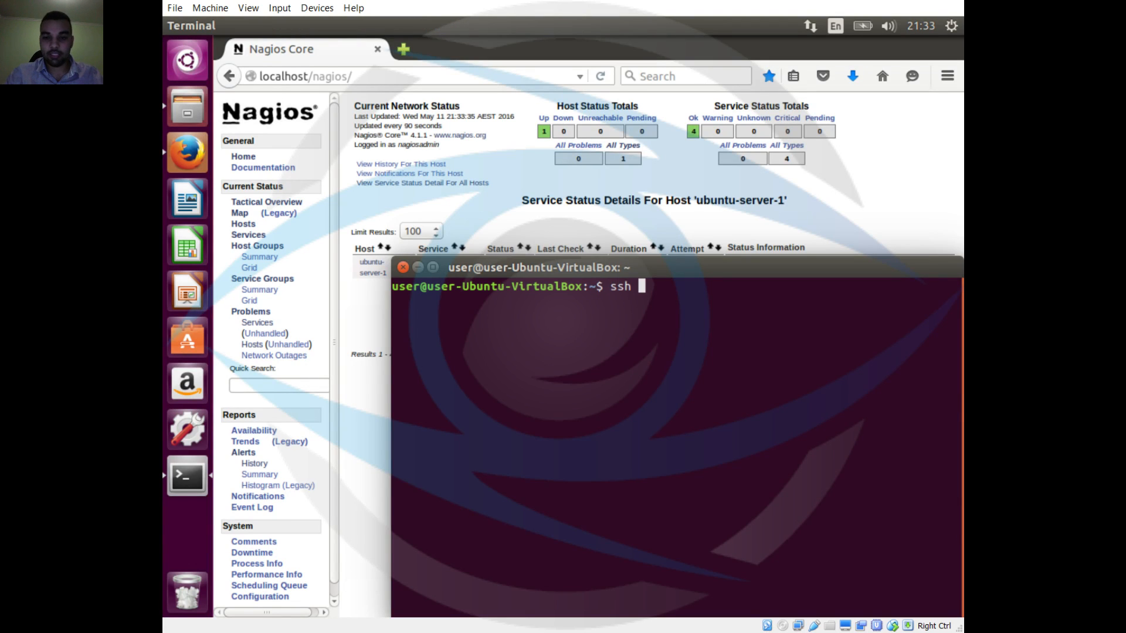
type("10.0.")
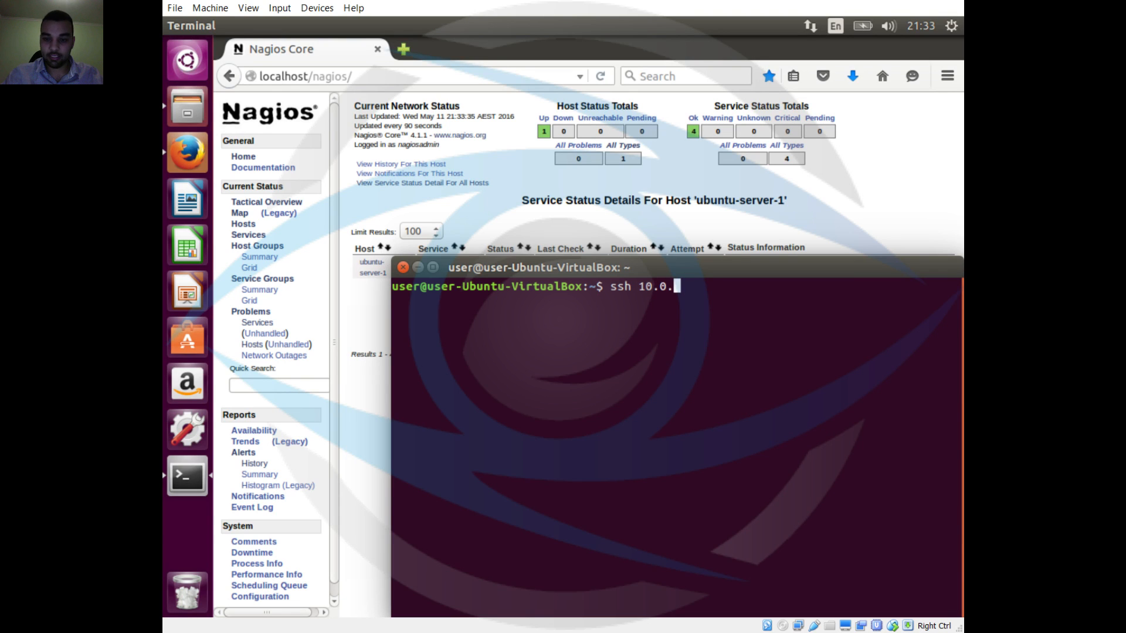
type("0.65")
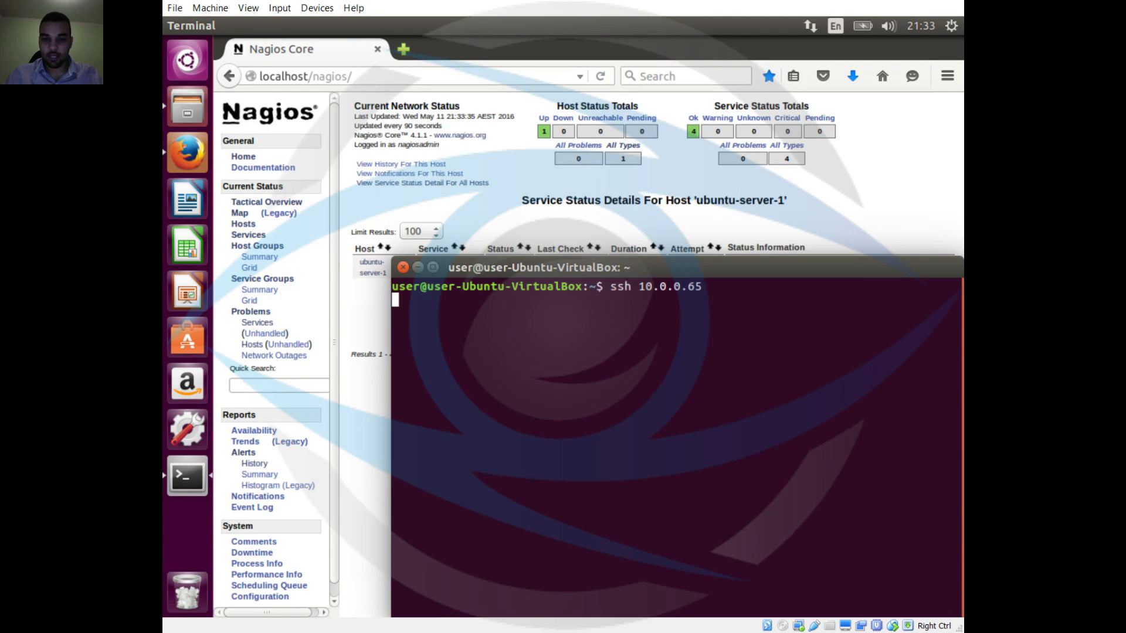
key("Return")
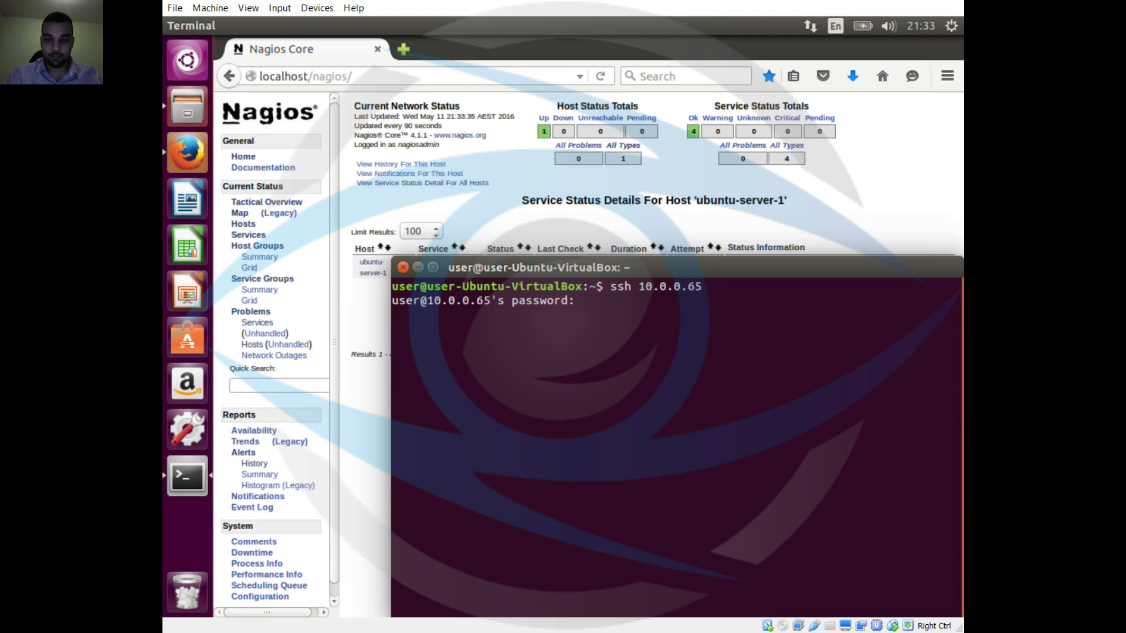
key("Return")
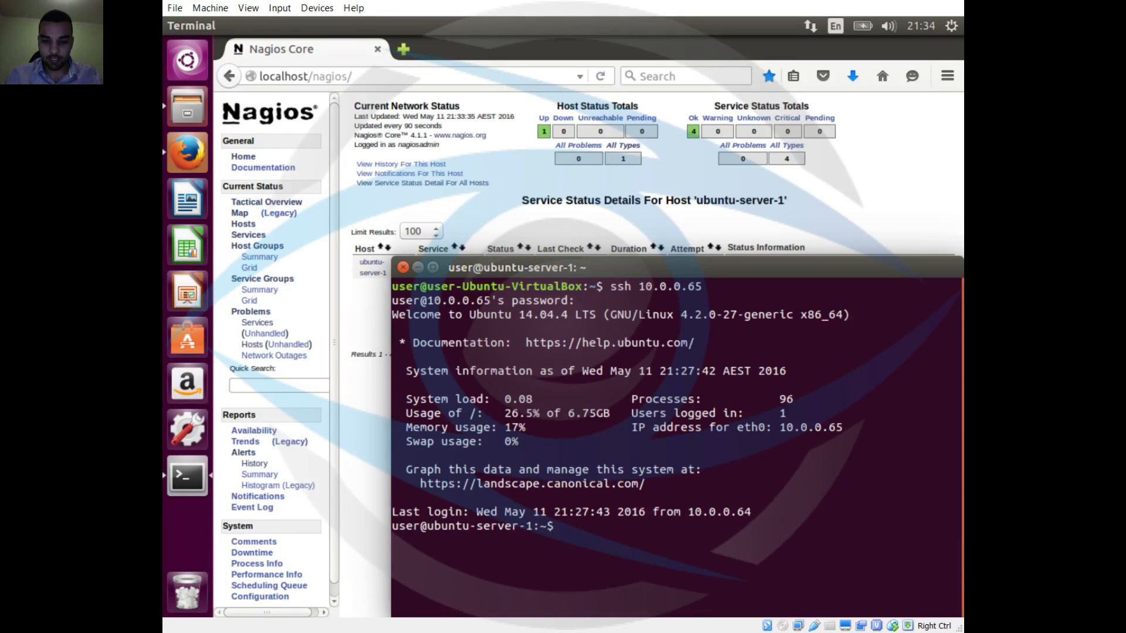
Step: Halt the server with 'sudo halt', confirming the sudo password, which closes the connection
type("sudo halt")
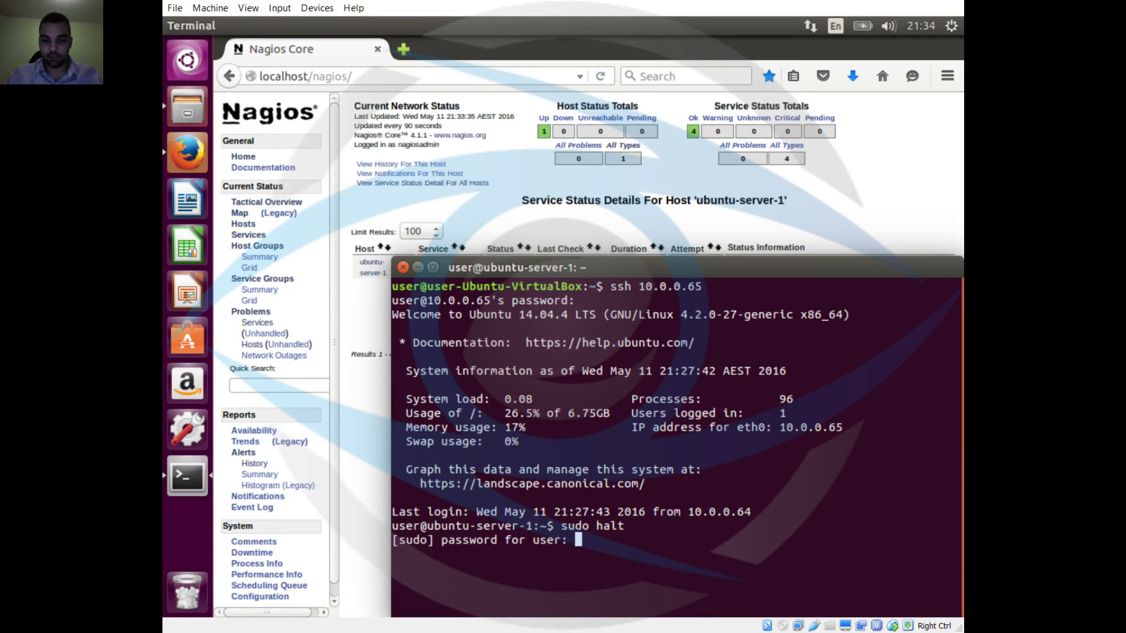
key("Return")
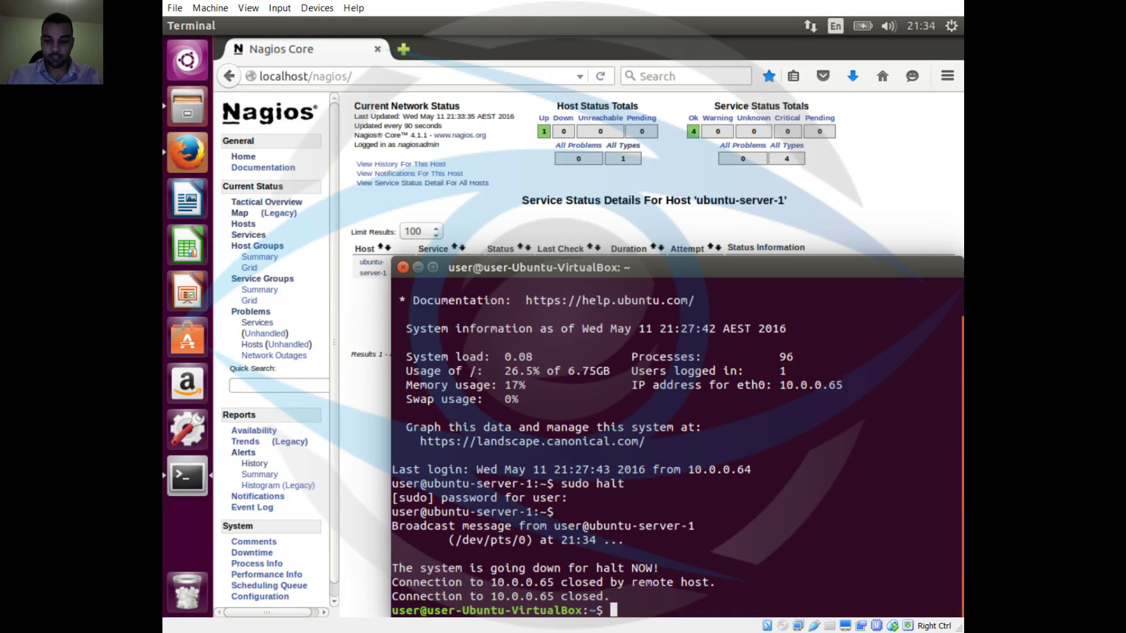
Step: Ping, FTP and SSH to 10.0.0.65, confirming 100% packet loss and no reply from the halted server
type("ping 10.0.0.65")
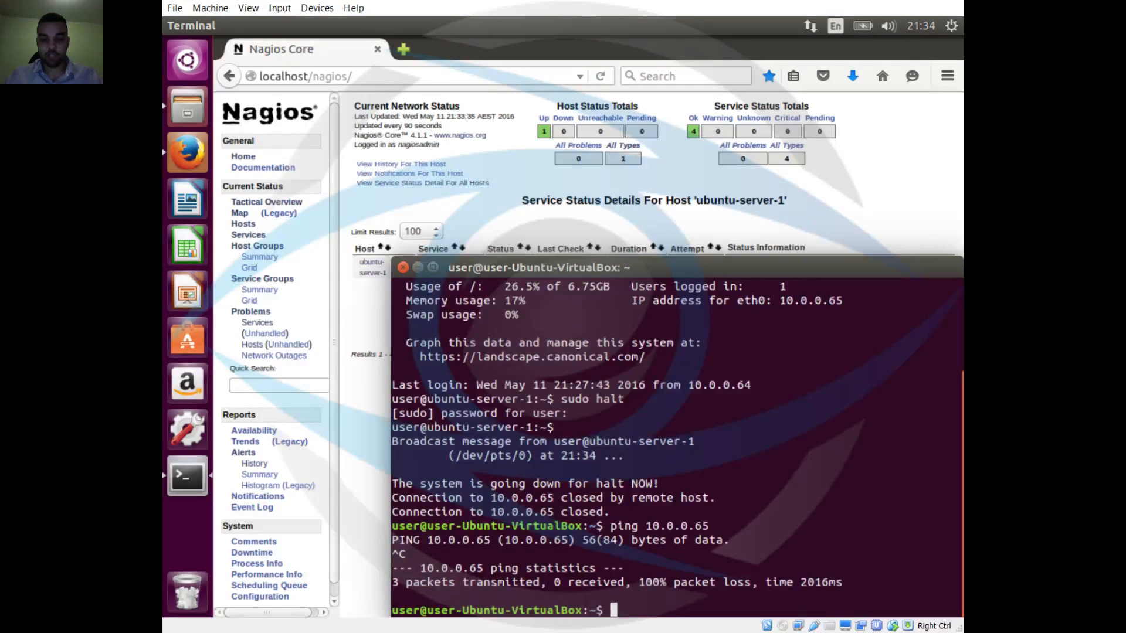
type("ftp 10.")
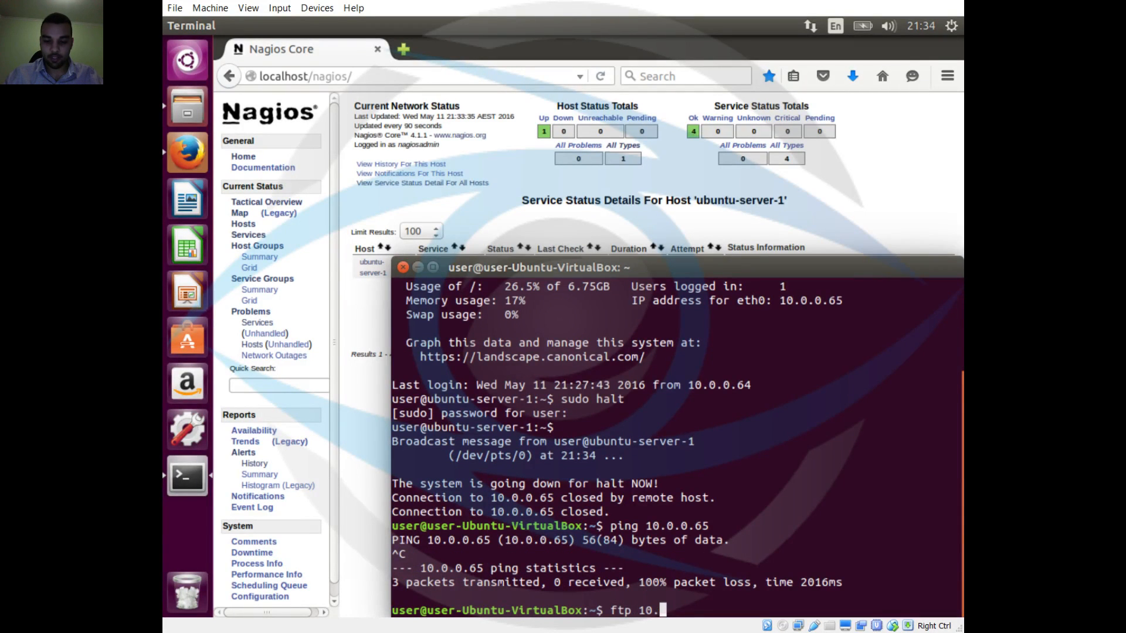
type("0.0.65")
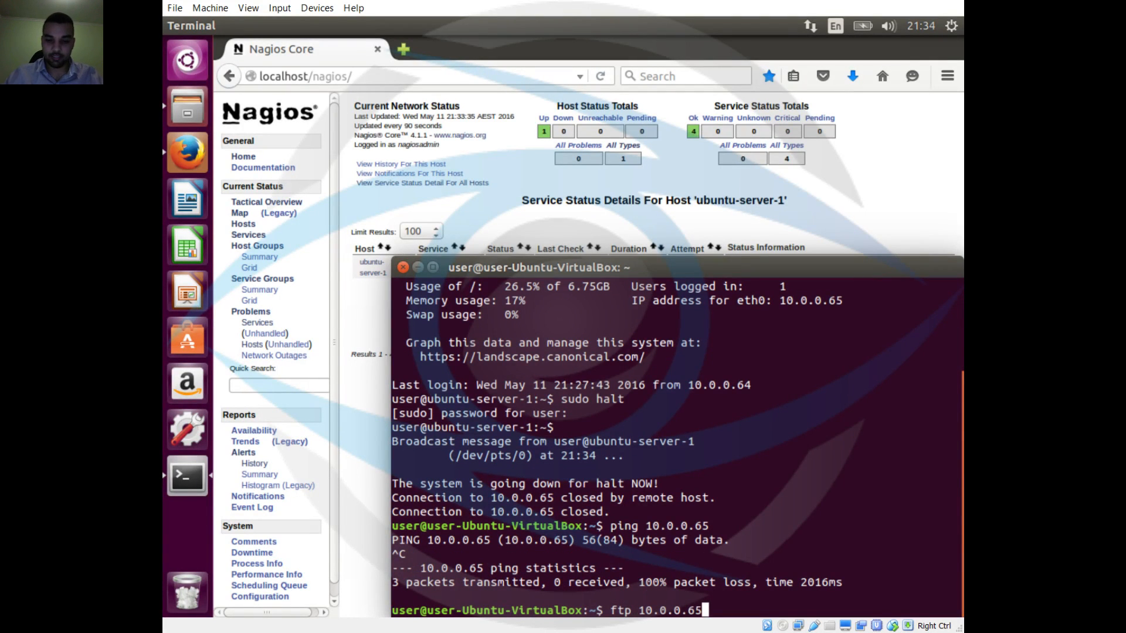
key("Return")
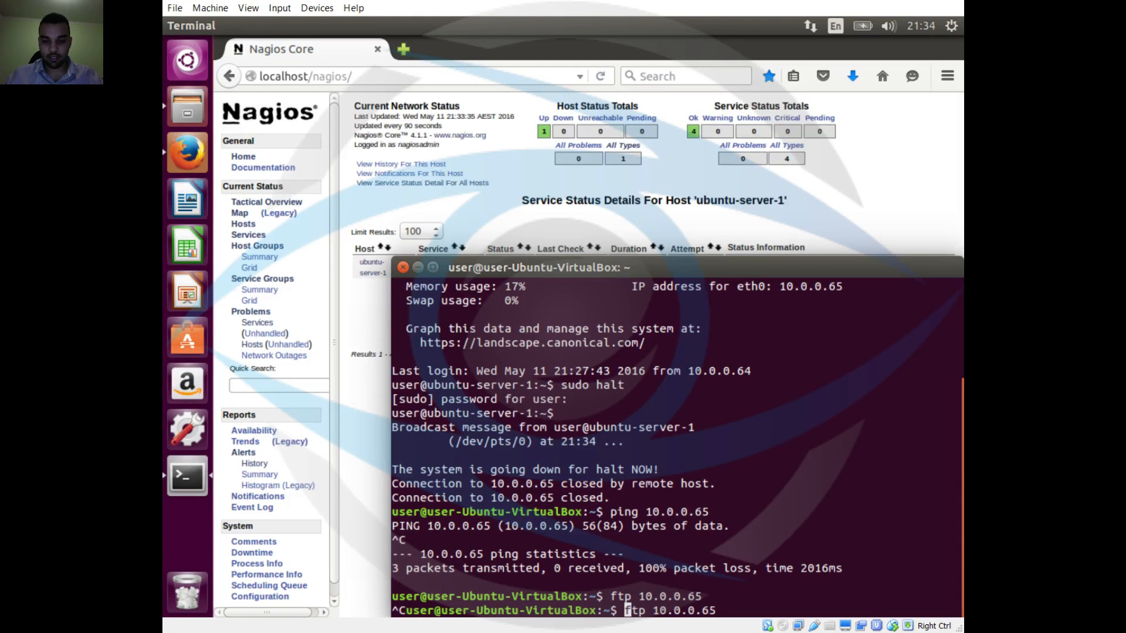
type("ssh")
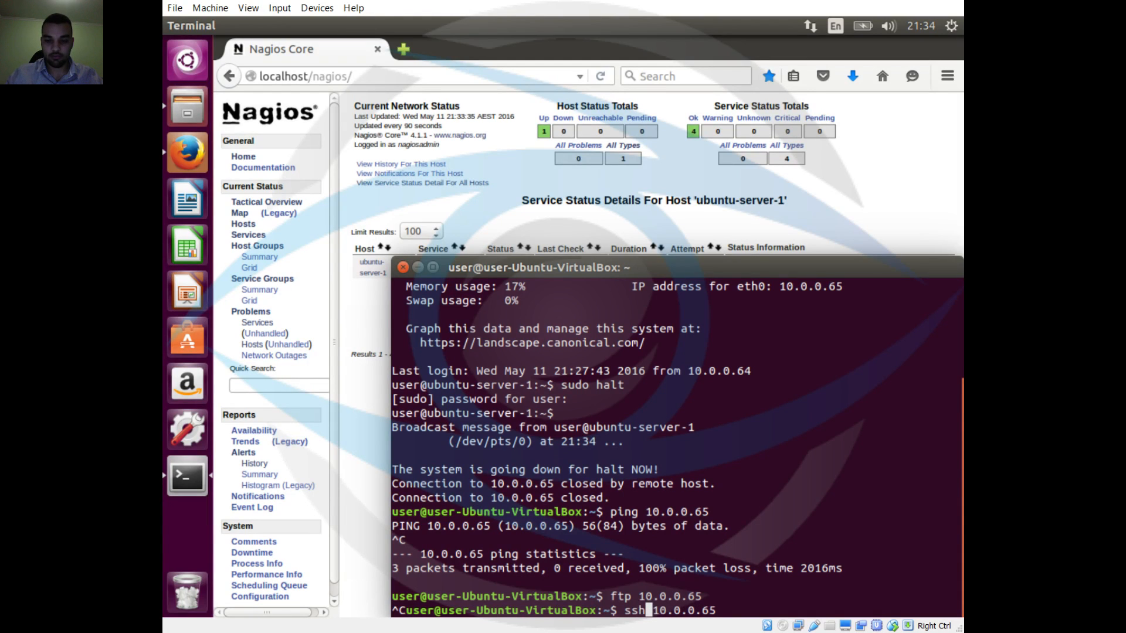
key("Return")
type("10.0.0.")
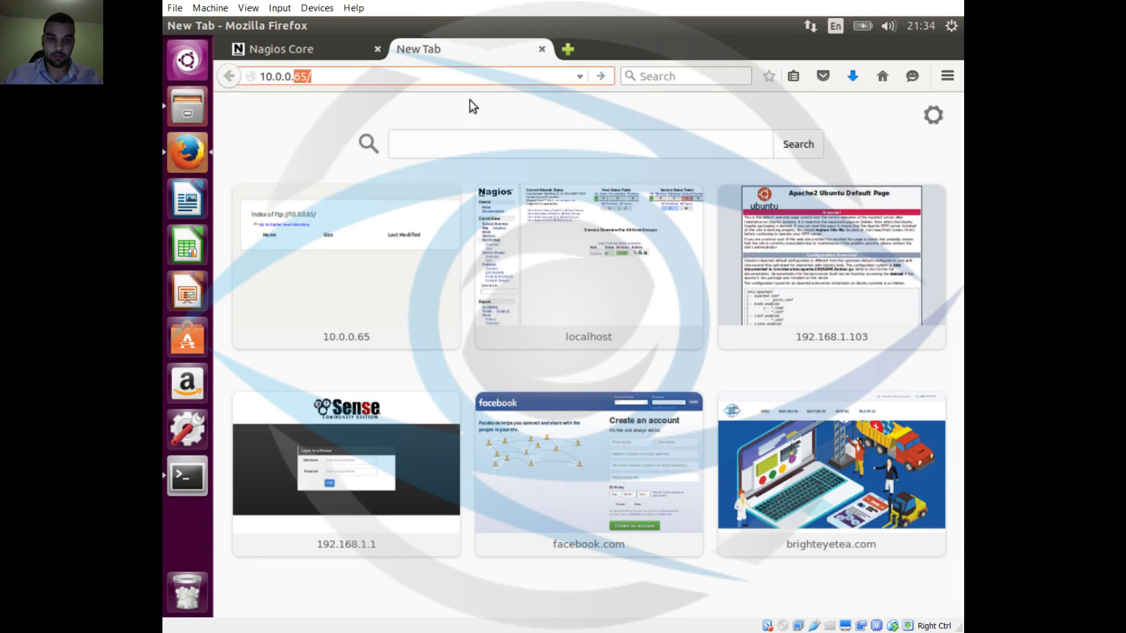
Step: Load 10.0.0.65 in the new Firefox tab, which stays stuck on Connecting
key("Return")
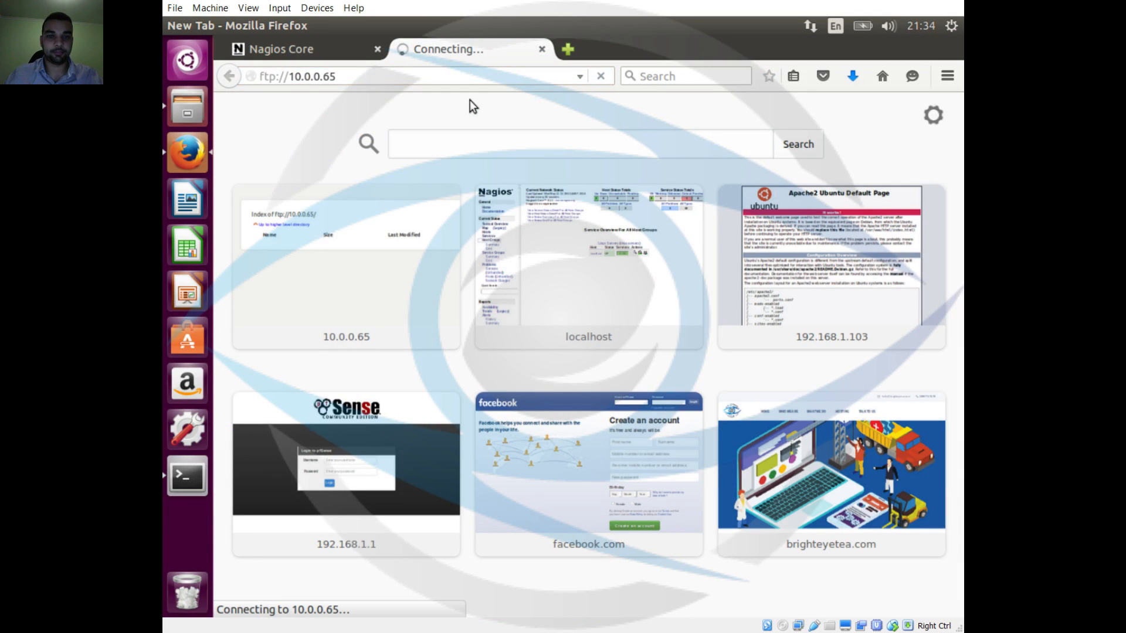
mouse_move(328, 117)
type("ht")
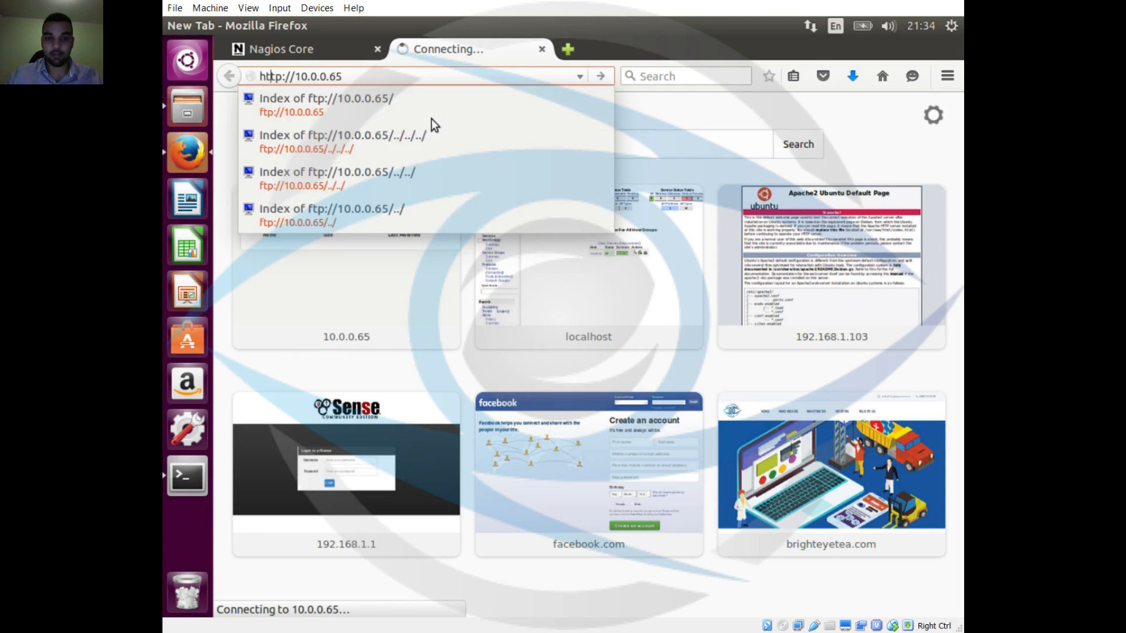
left_click(325, 99)
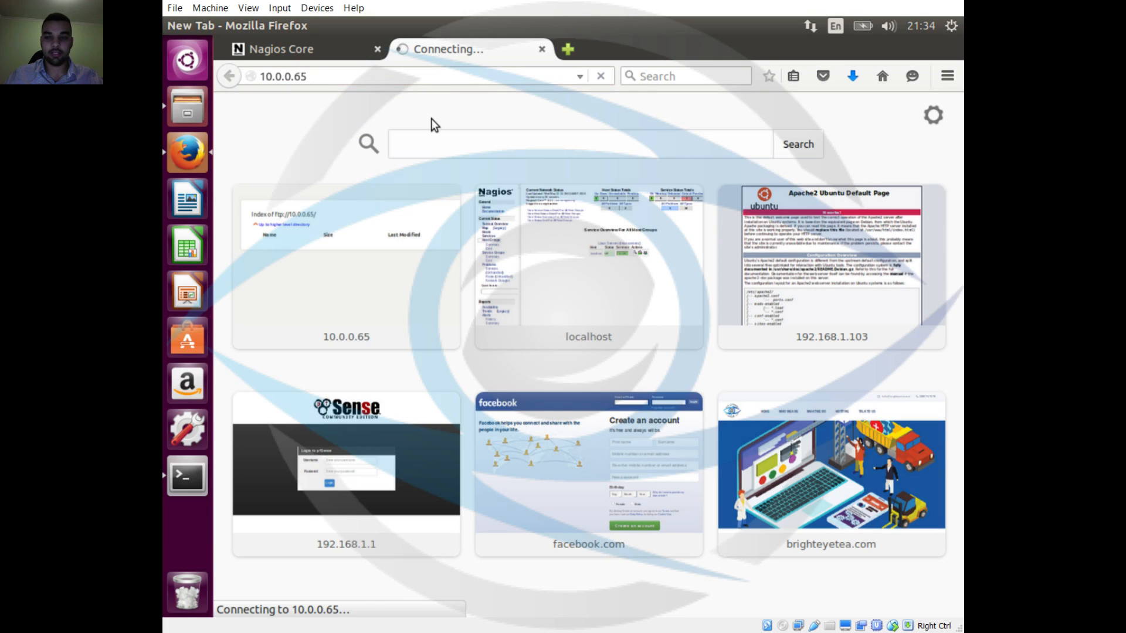
mouse_move(395, 103)
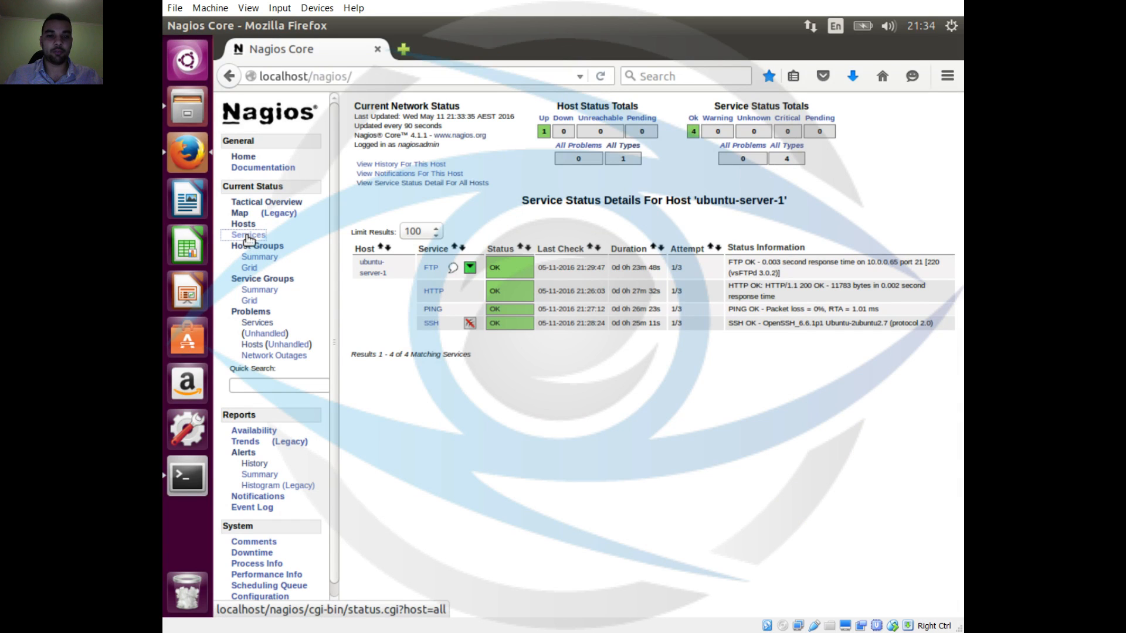
Step: Show Nagios service status for all hosts, where ubuntu-server-1 PING is CRITICAL with 100% packet loss
left_click(247, 235)
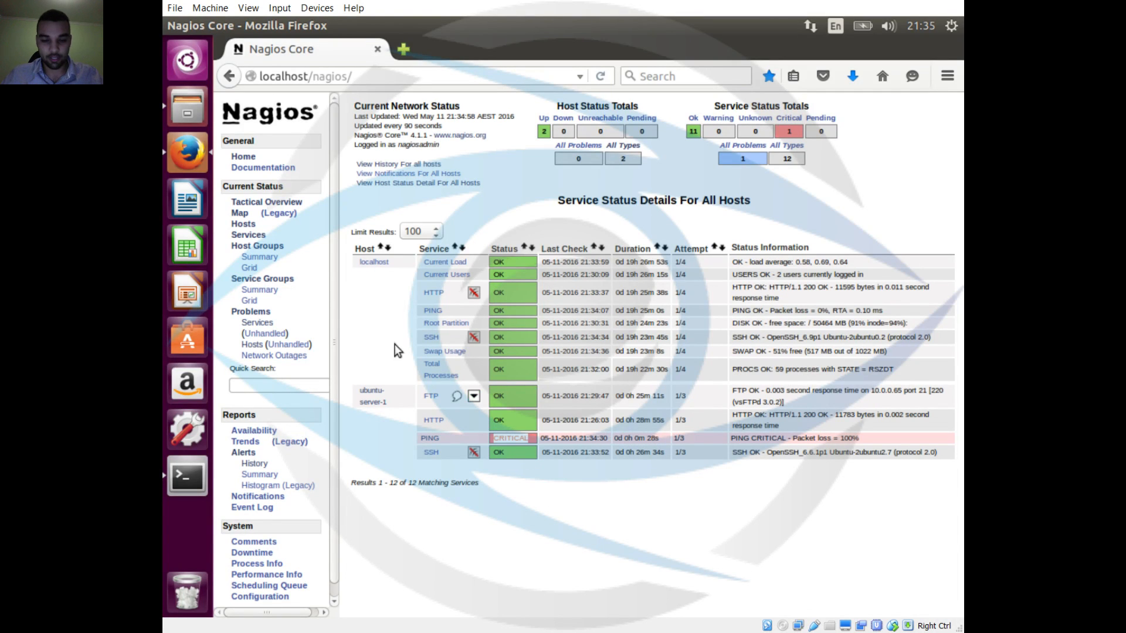
mouse_move(187, 474)
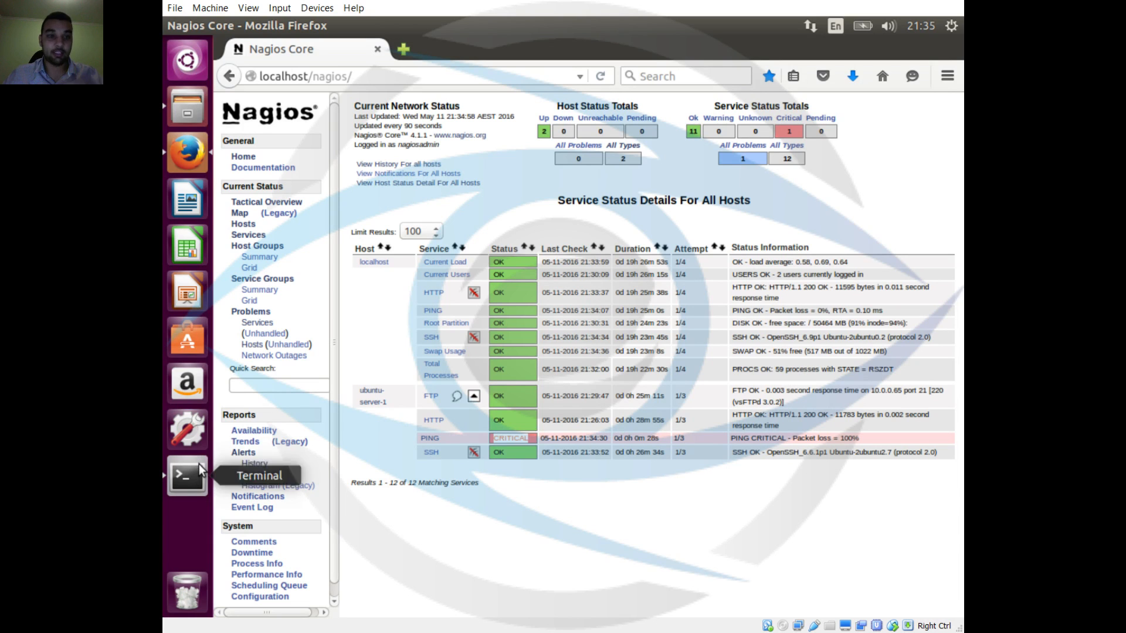
Step: Restart the nagios service and review ubuntu-server-1.cfg's PING block with check_interval 1 and retry_interval 1
left_click(187, 475)
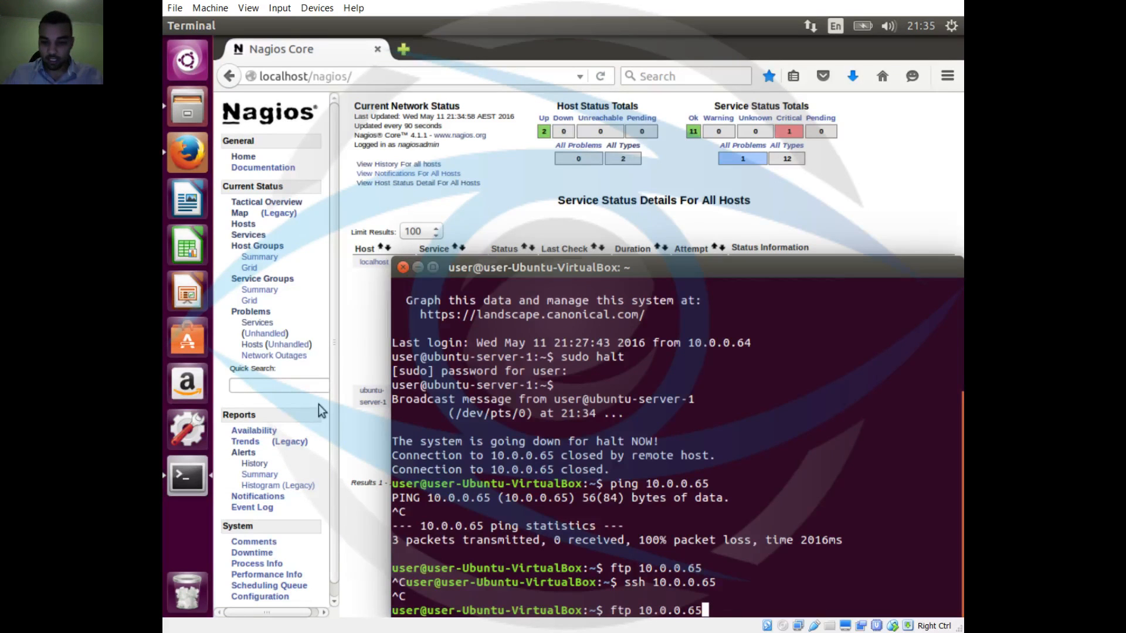
type("sudo service nagios restart")
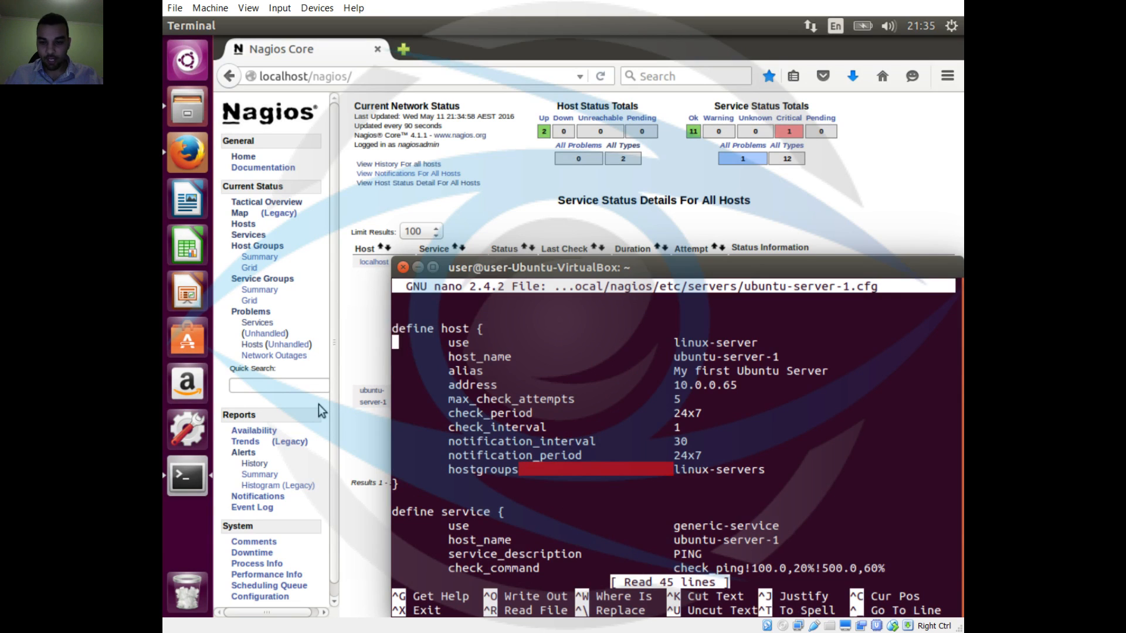
scroll("down", 3)
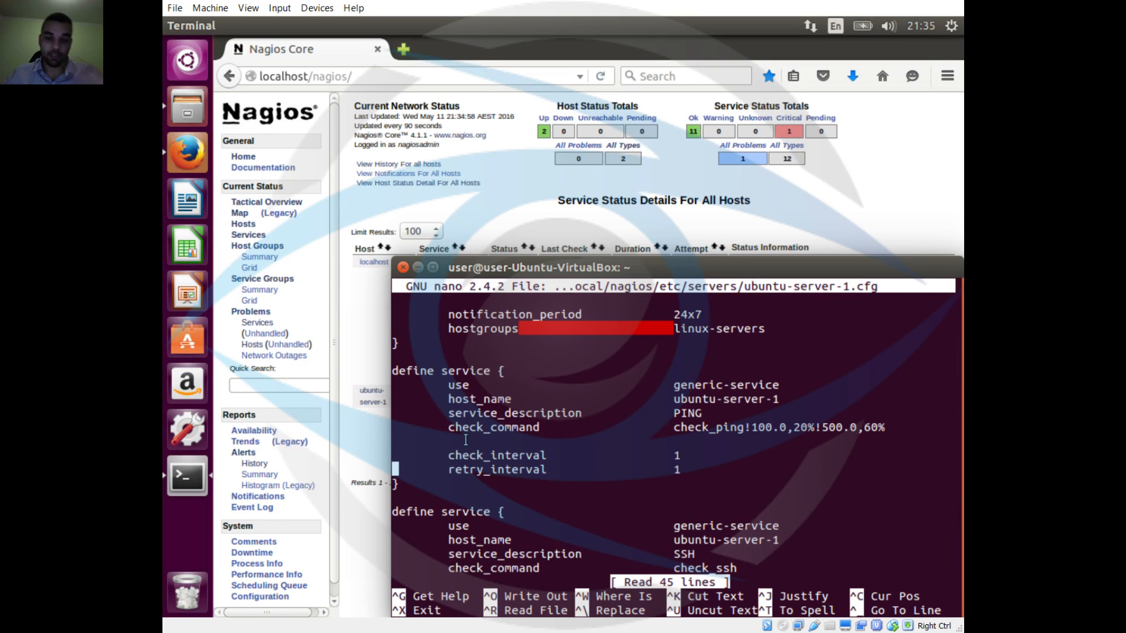
mouse_move(695, 465)
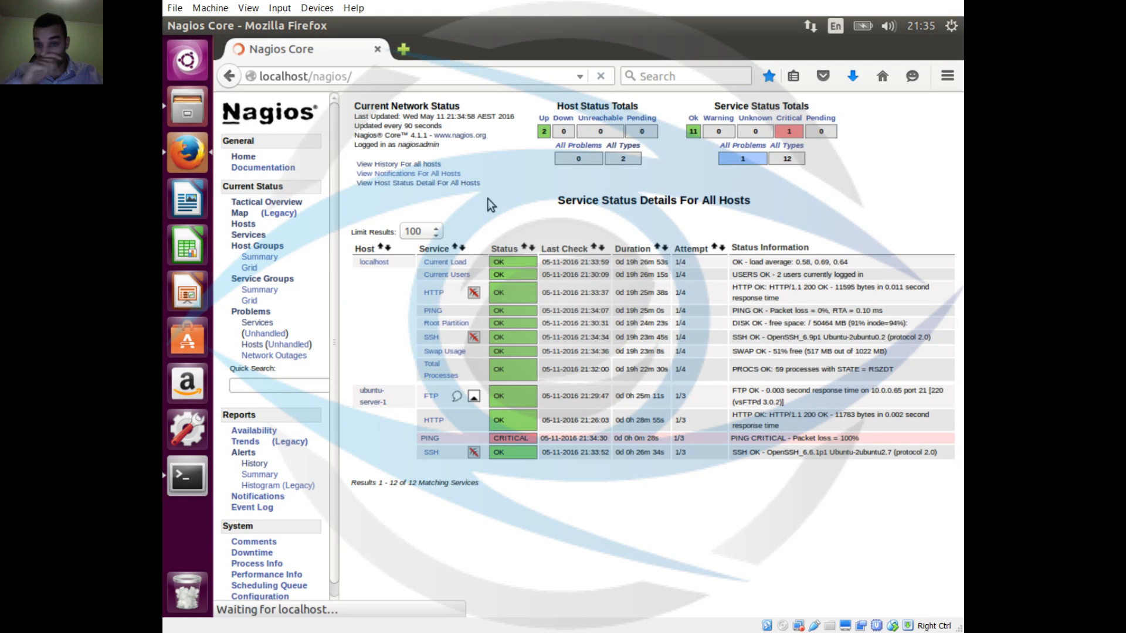
Step: Reload the Nagios home page and show all-hosts services, now with FTP, HTTP and PING CRITICAL (9 OK, 3 critical)
left_click(243, 156)
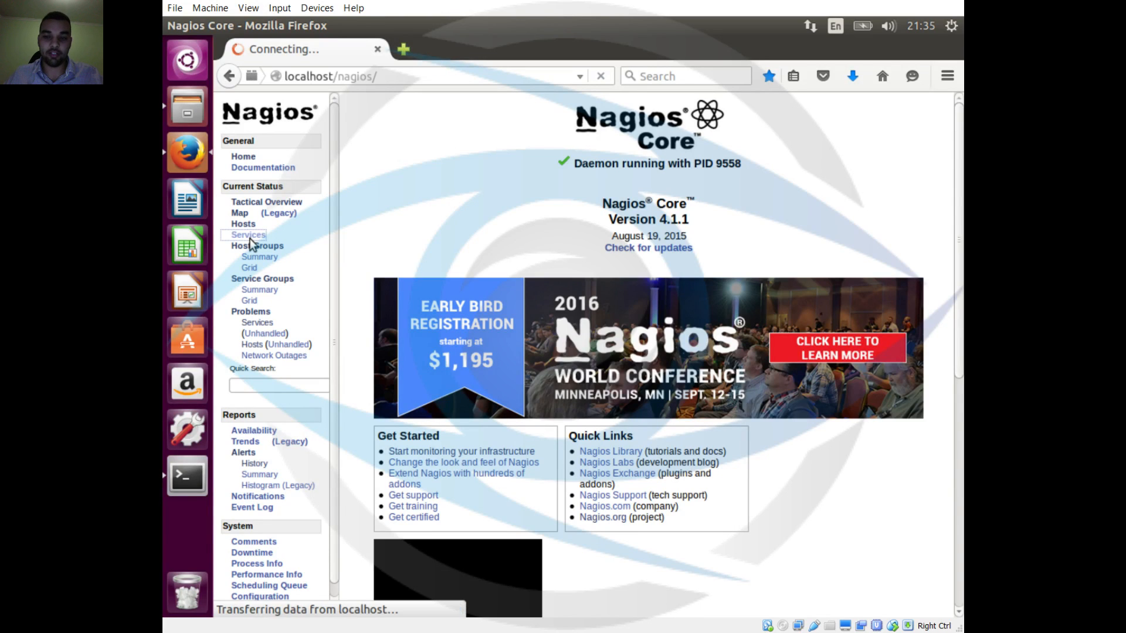
left_click(247, 234)
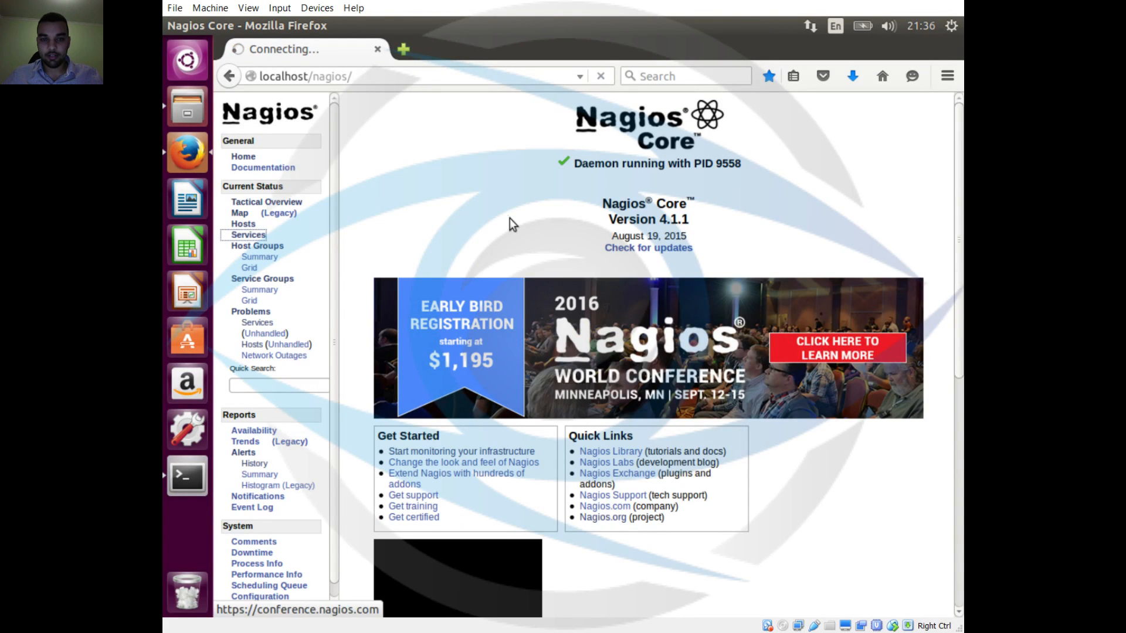
left_click(249, 235)
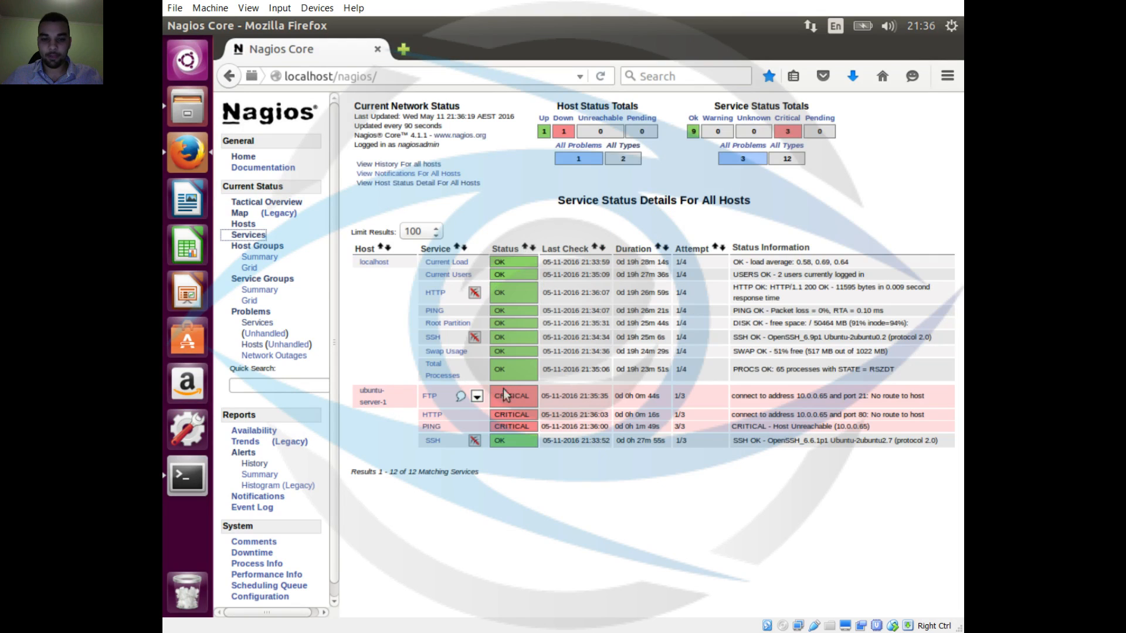
mouse_move(495, 444)
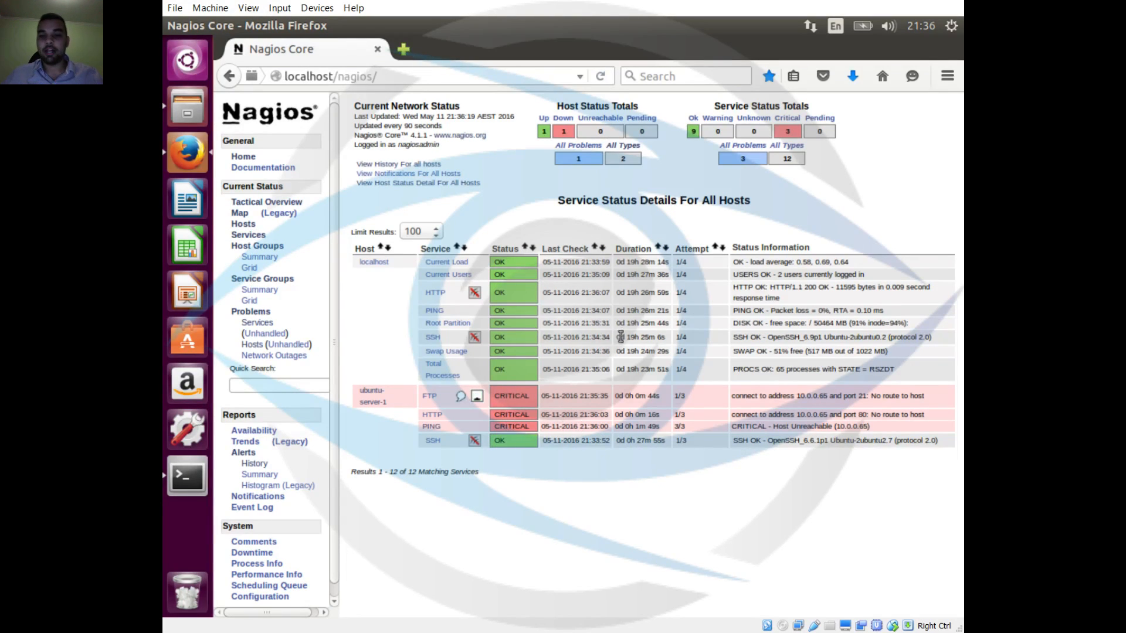
left_click(476, 395)
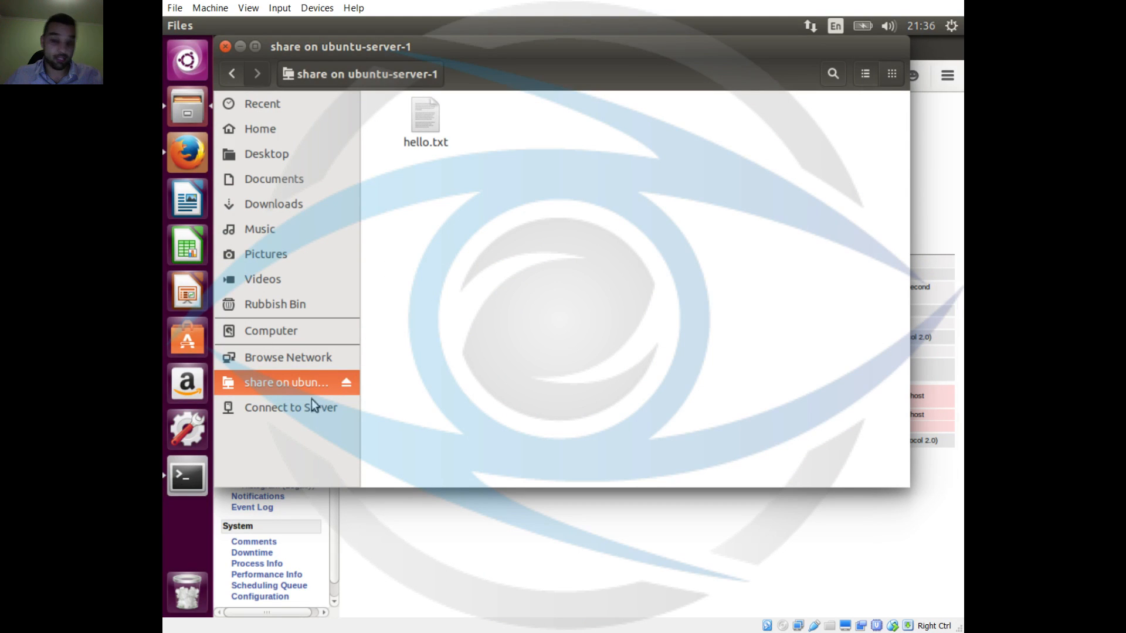
mouse_move(288, 388)
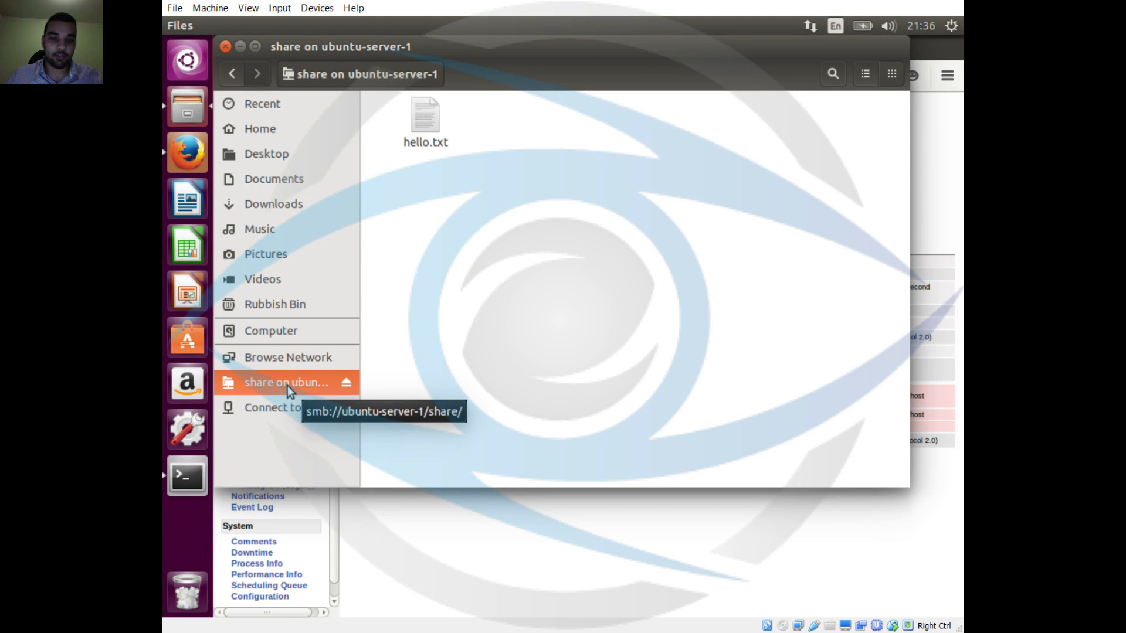
mouse_move(403, 340)
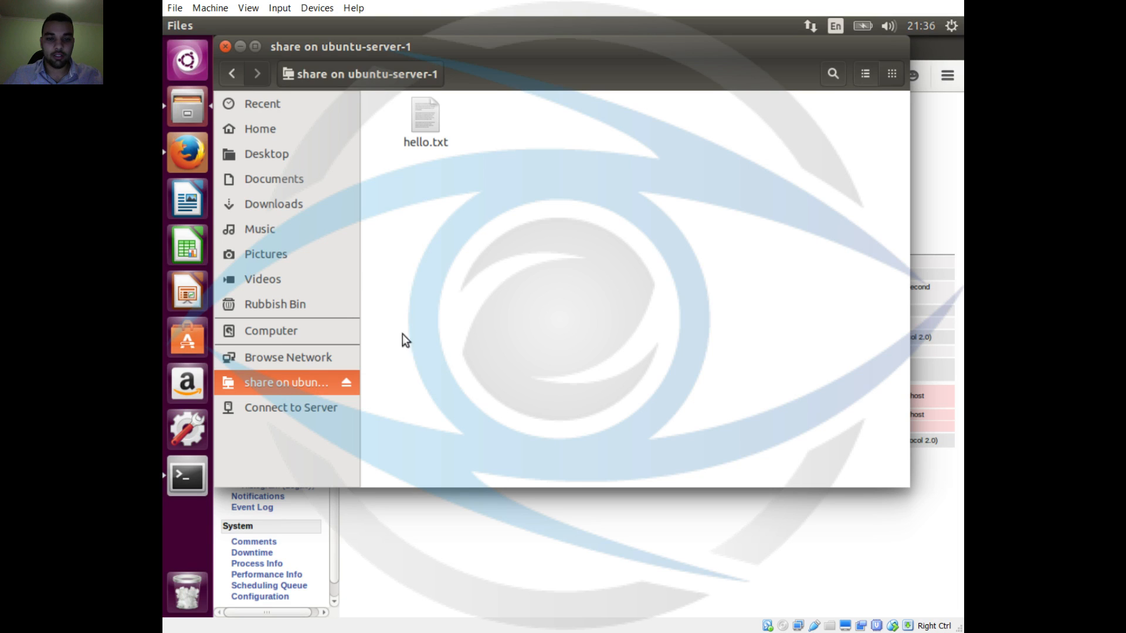
mouse_move(272, 169)
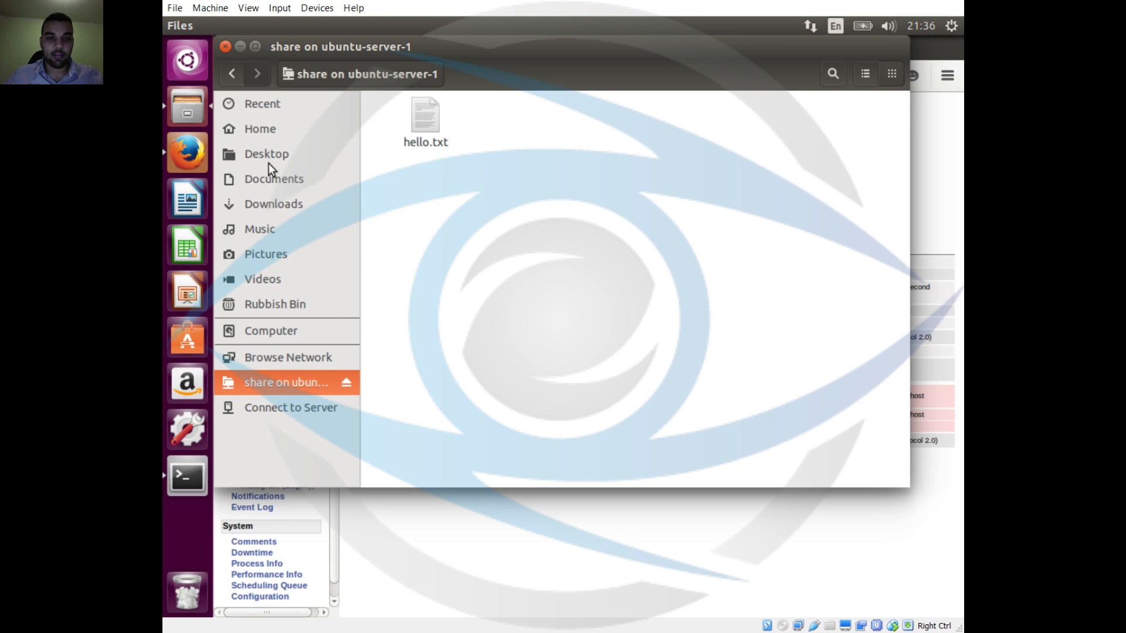
Step: Browse the Desktop and Home folders, then the nagios-4.1.1 folder with base, cgi, docs and configure files
left_click(266, 153)
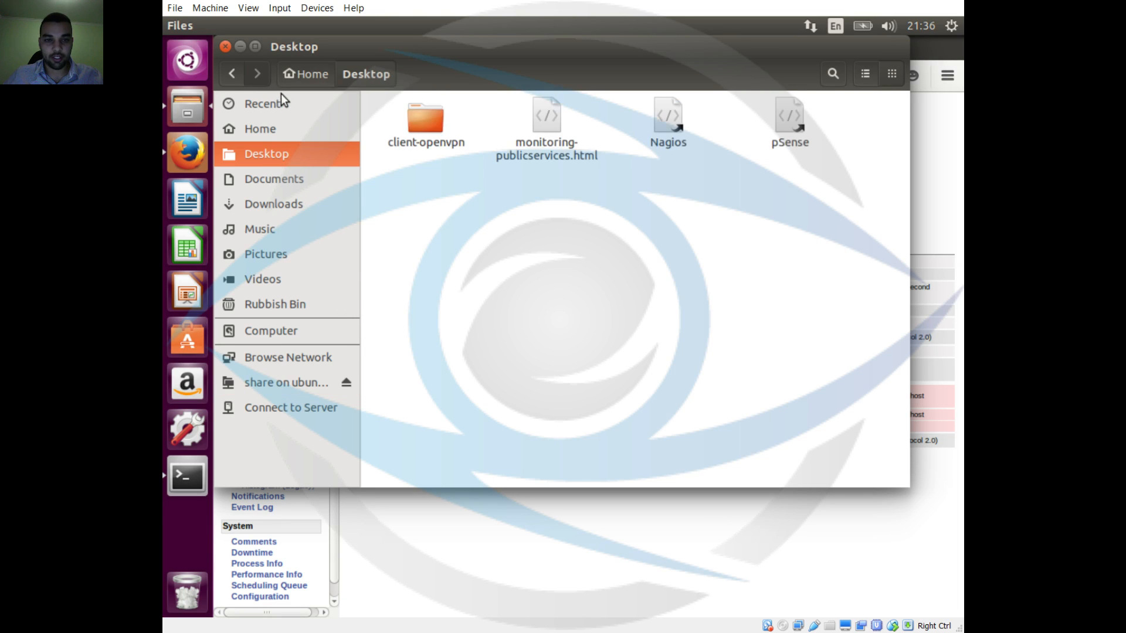
left_click(261, 129)
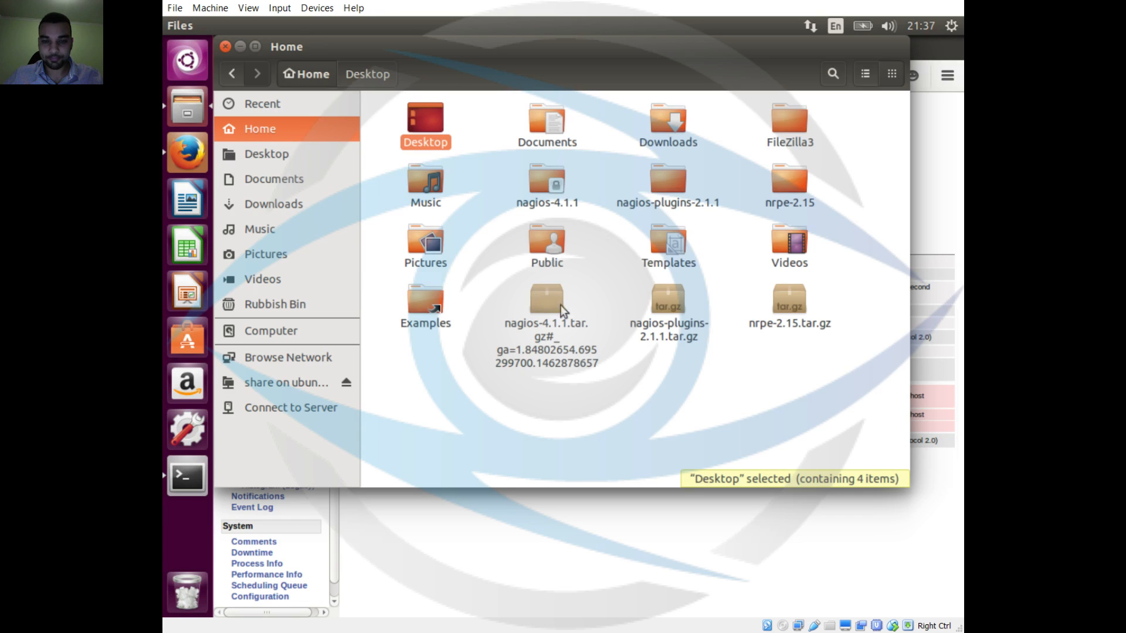
mouse_move(518, 209)
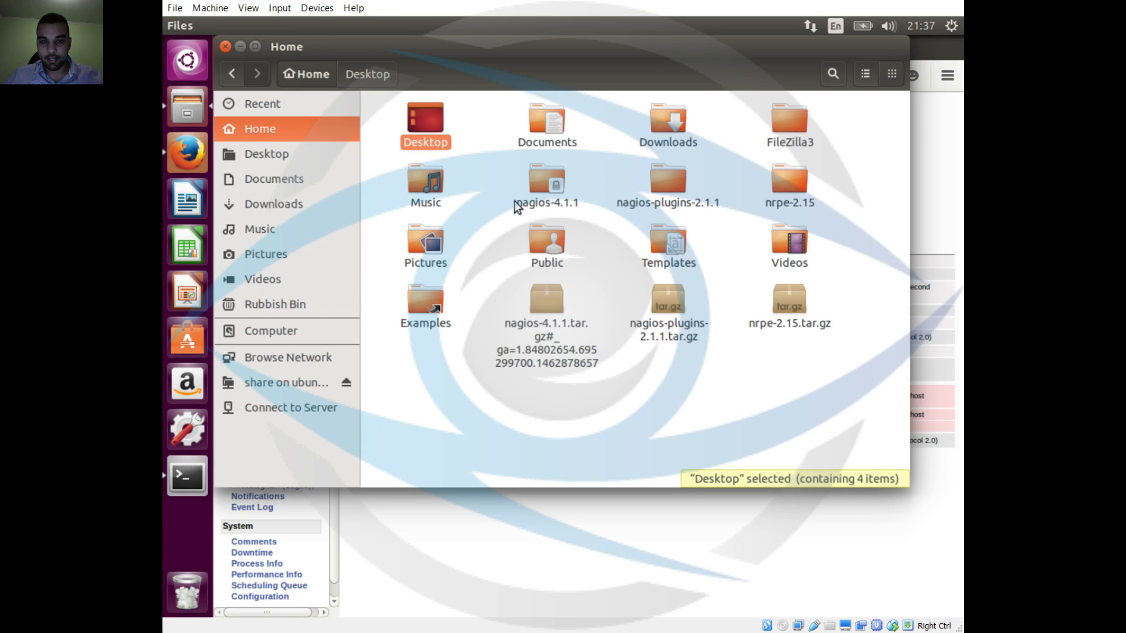
double_click(547, 178)
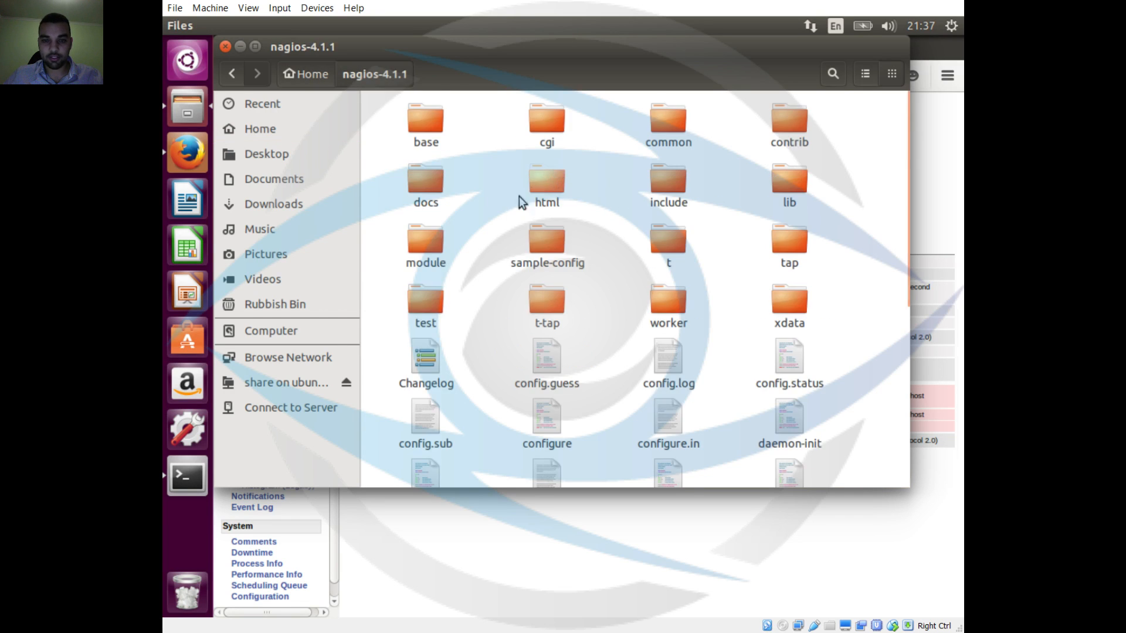
mouse_move(619, 204)
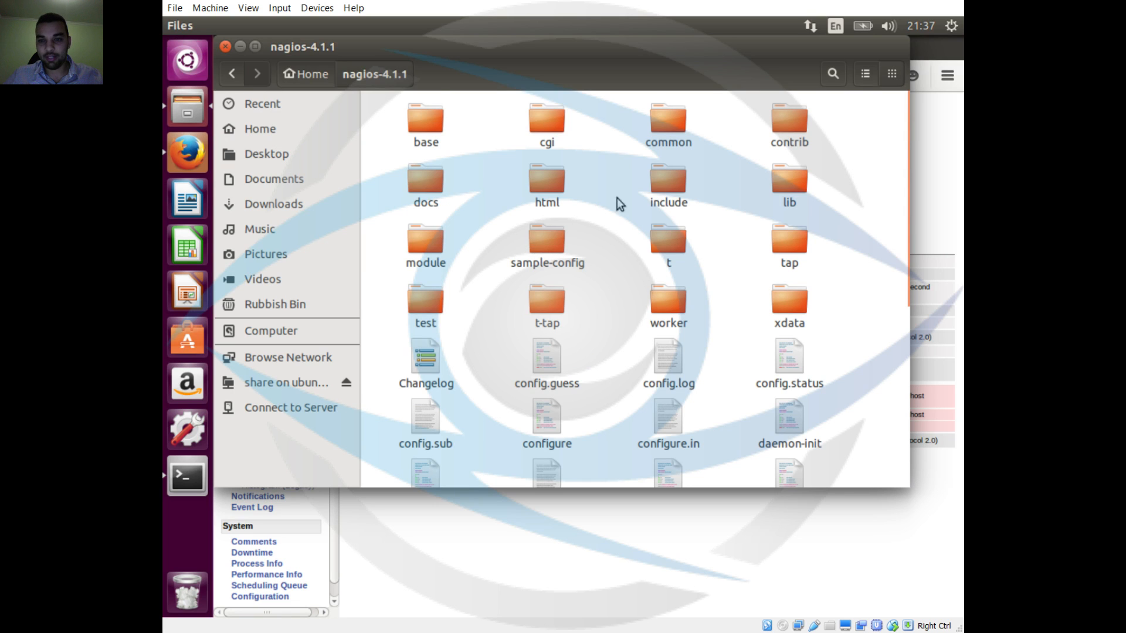
mouse_move(322, 145)
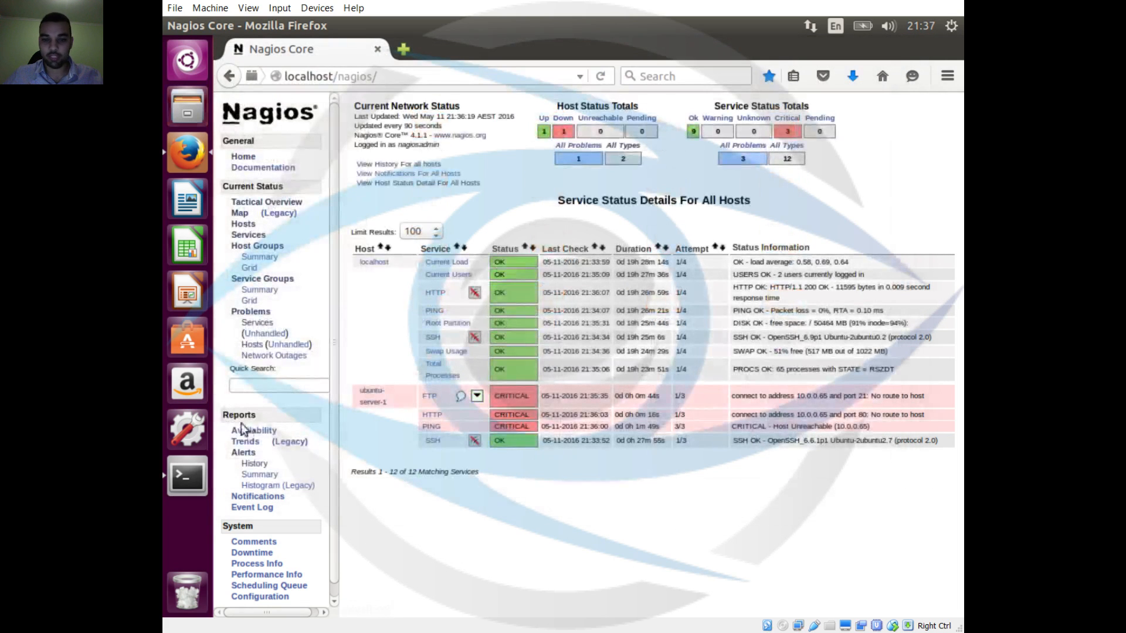
Step: Refresh the all-hosts service status, still showing ubuntu-server-1 FTP, HTTP and PING CRITICAL
left_click(248, 235)
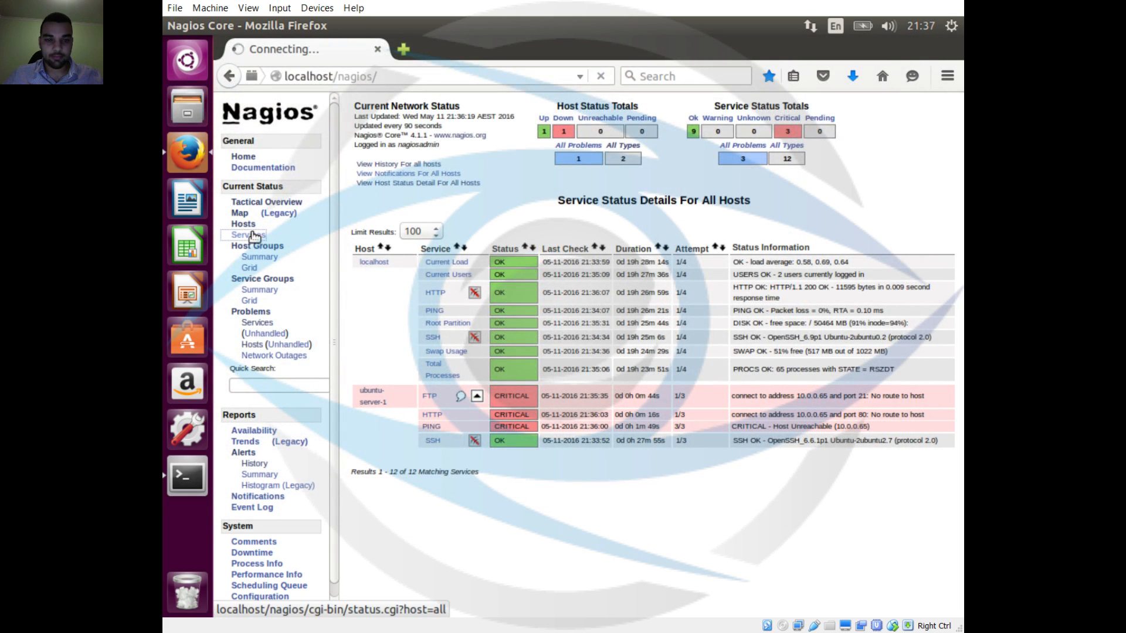
left_click(248, 235)
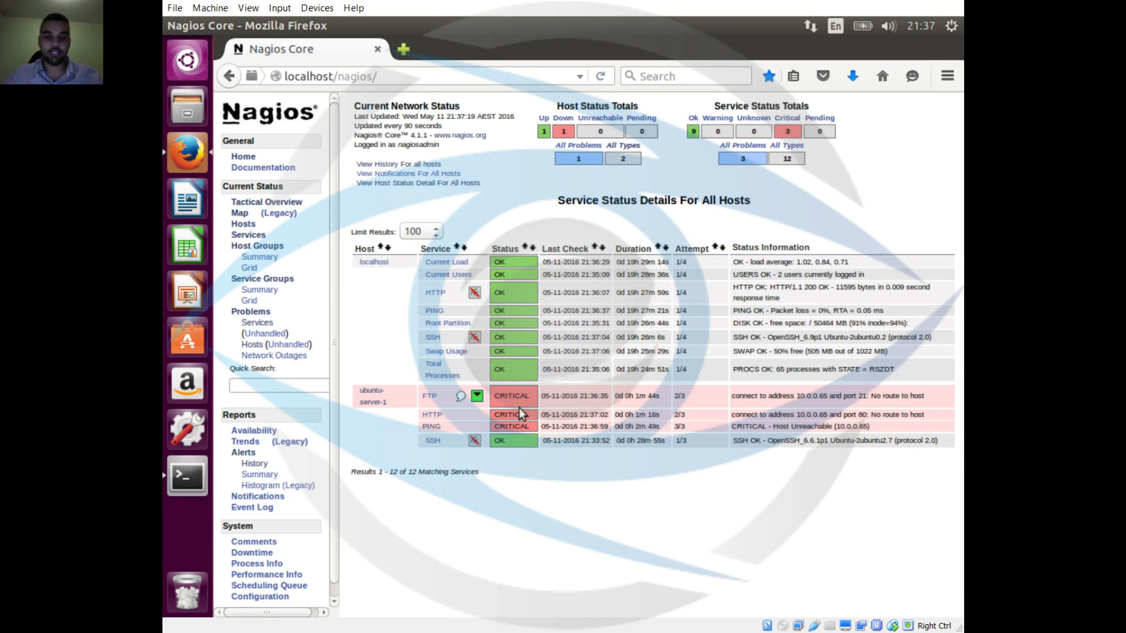
mouse_move(476, 395)
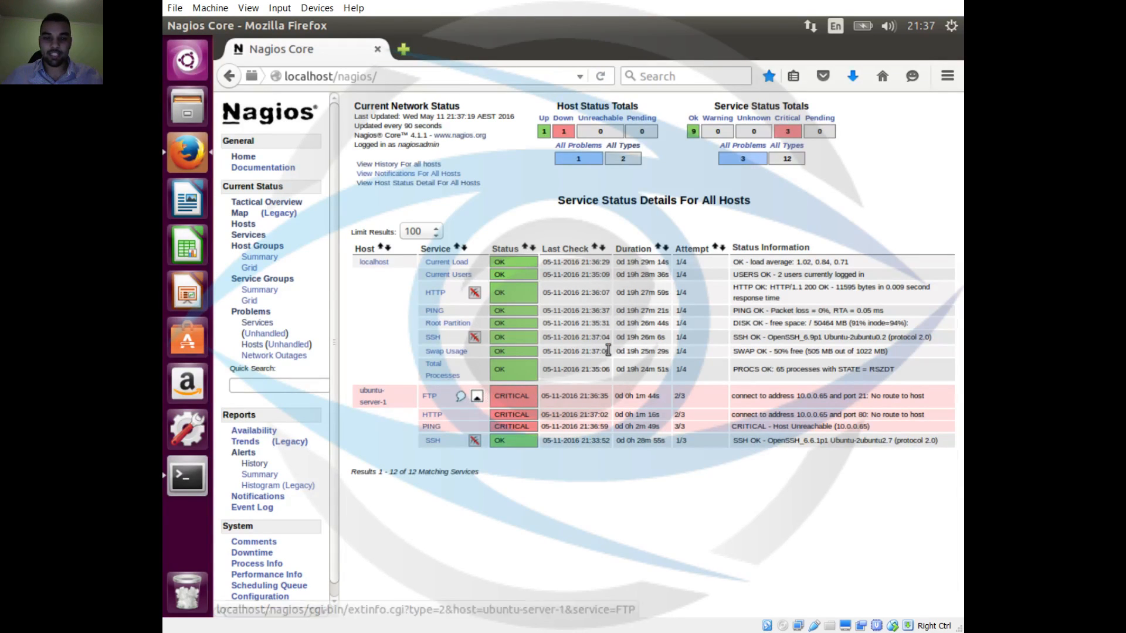